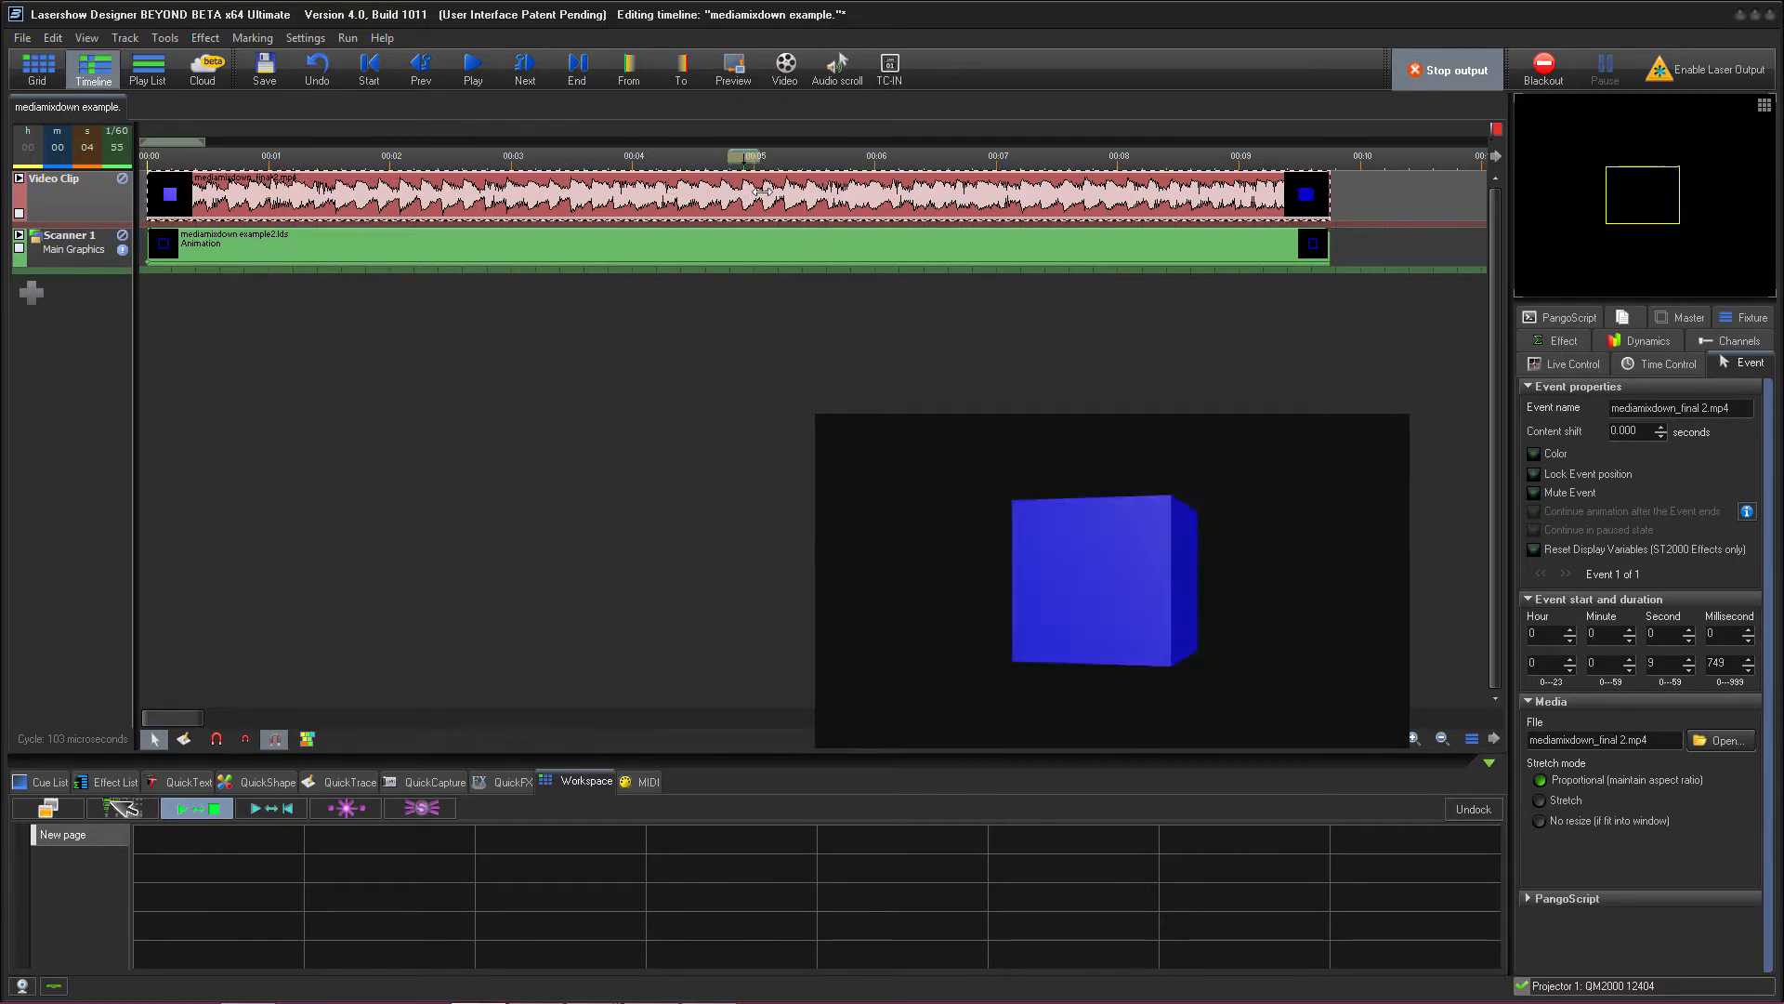
Play the timeline preview and pause it around 0:03.
left_click(417, 156)
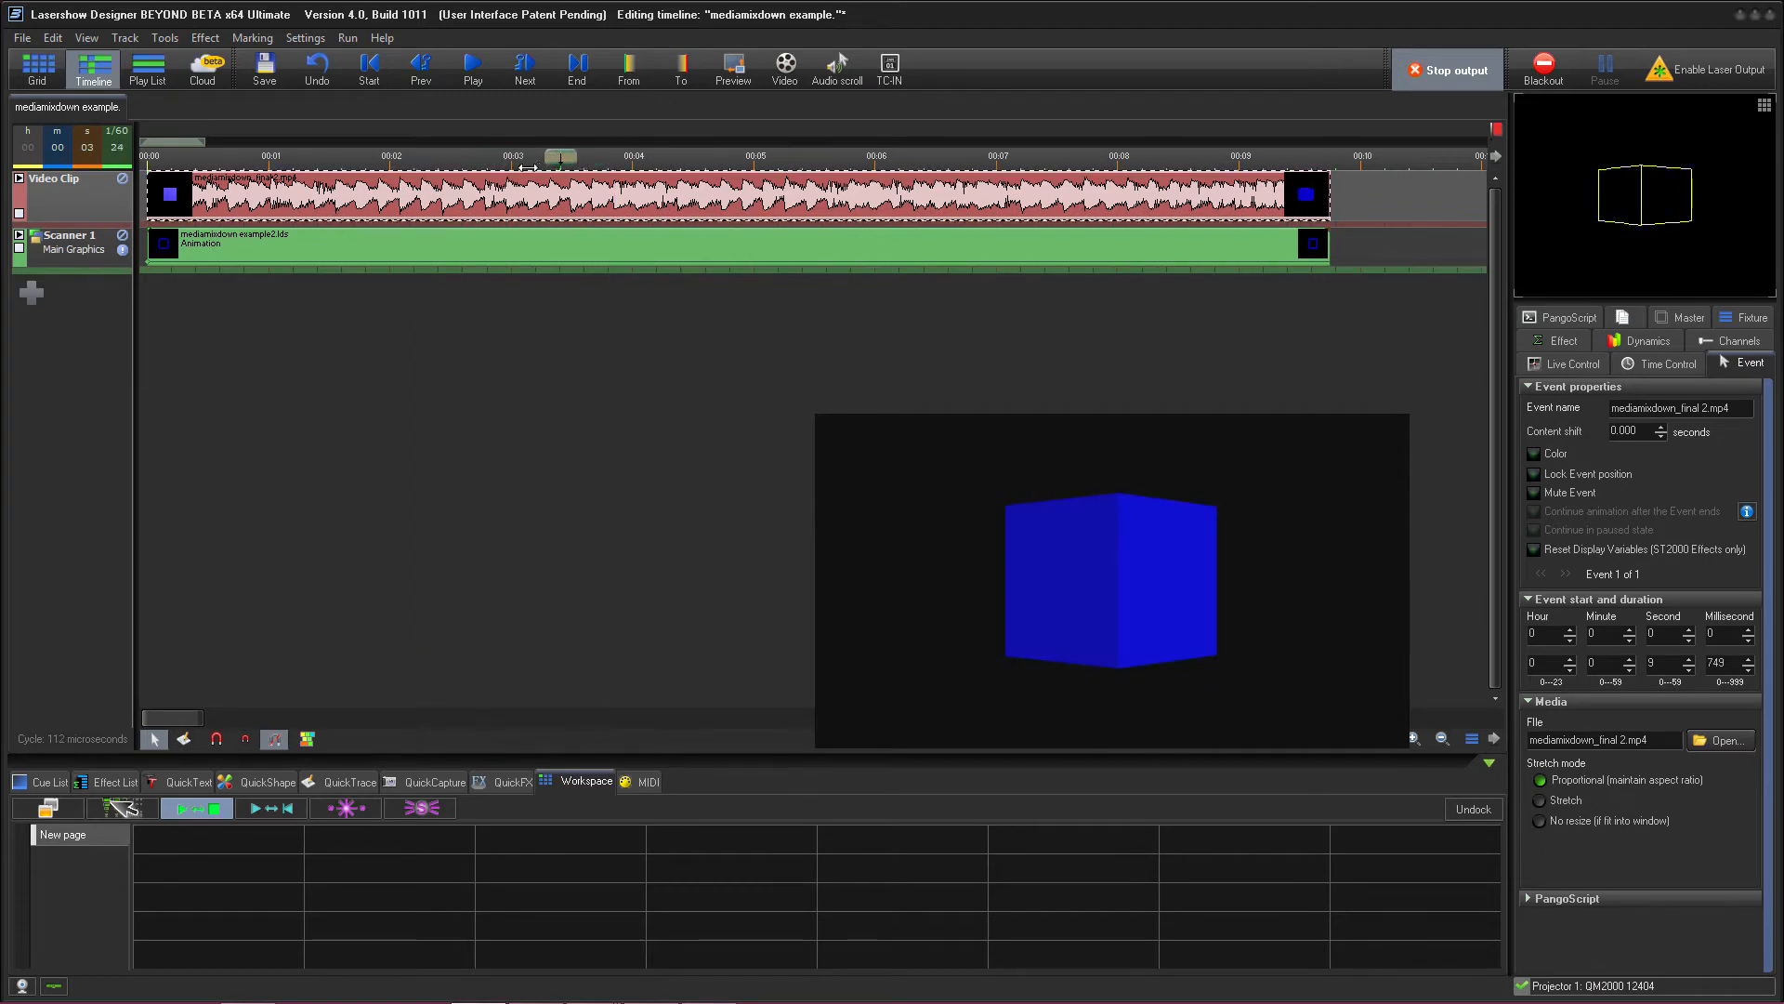
left_click(472, 63)
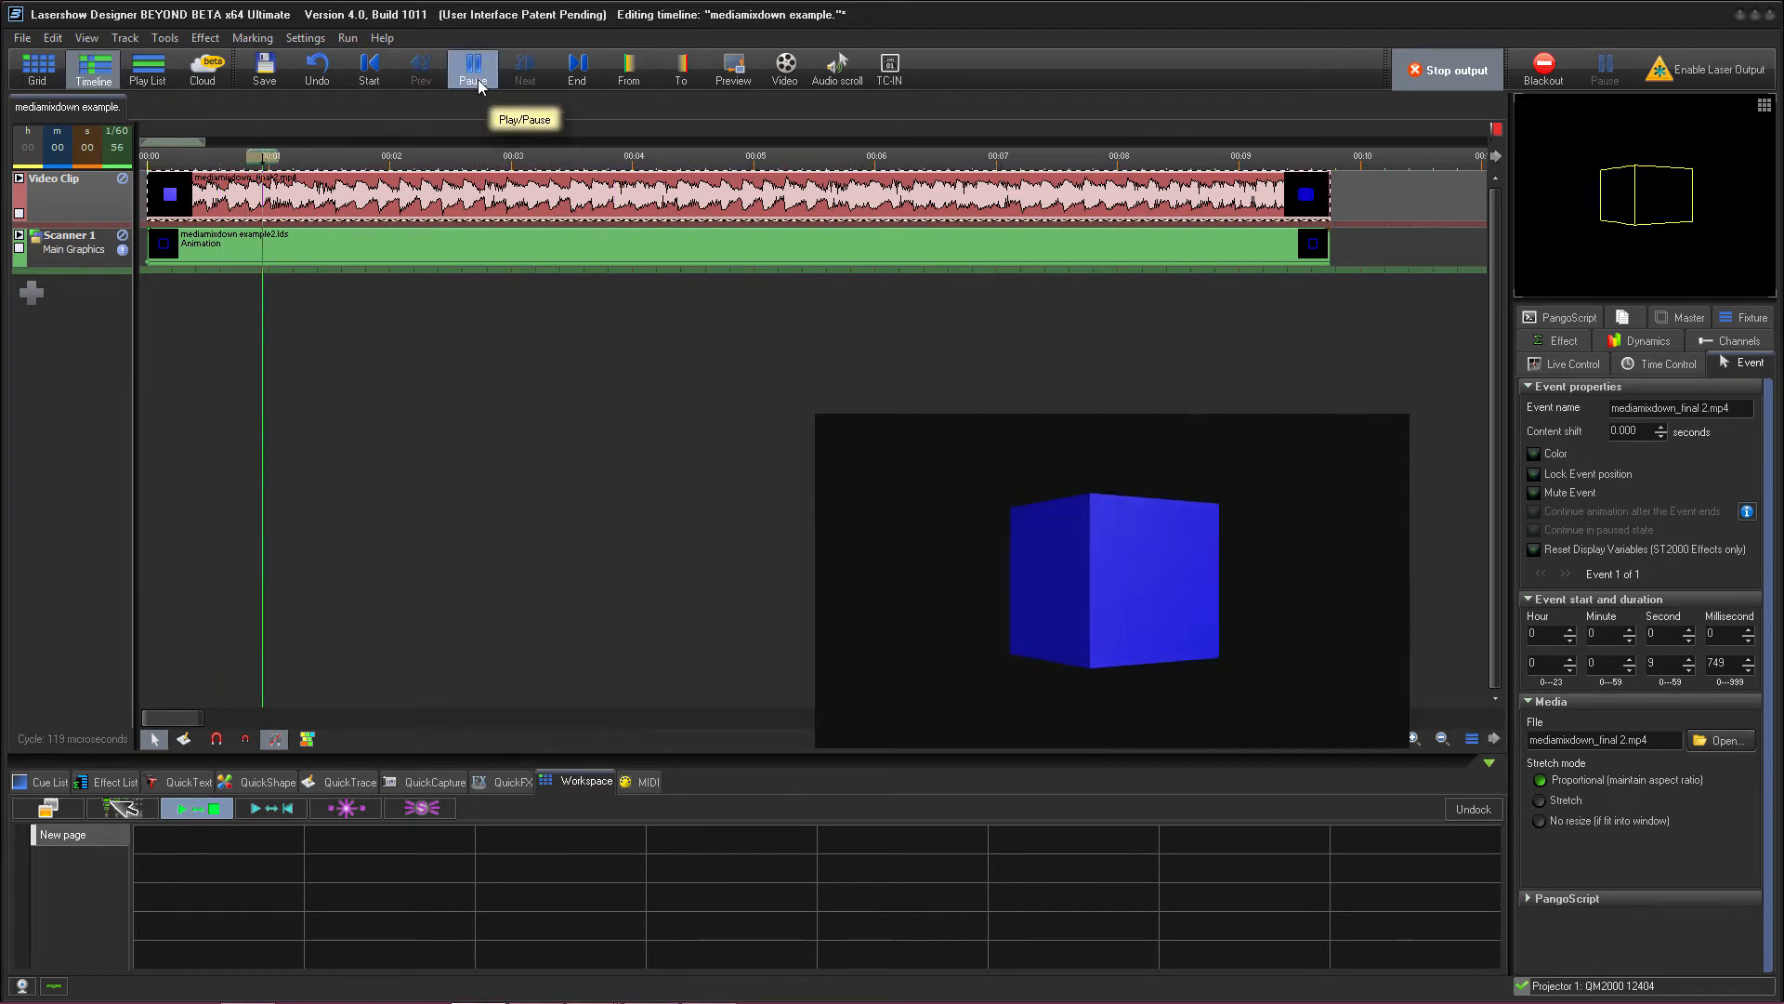
left_click(470, 68)
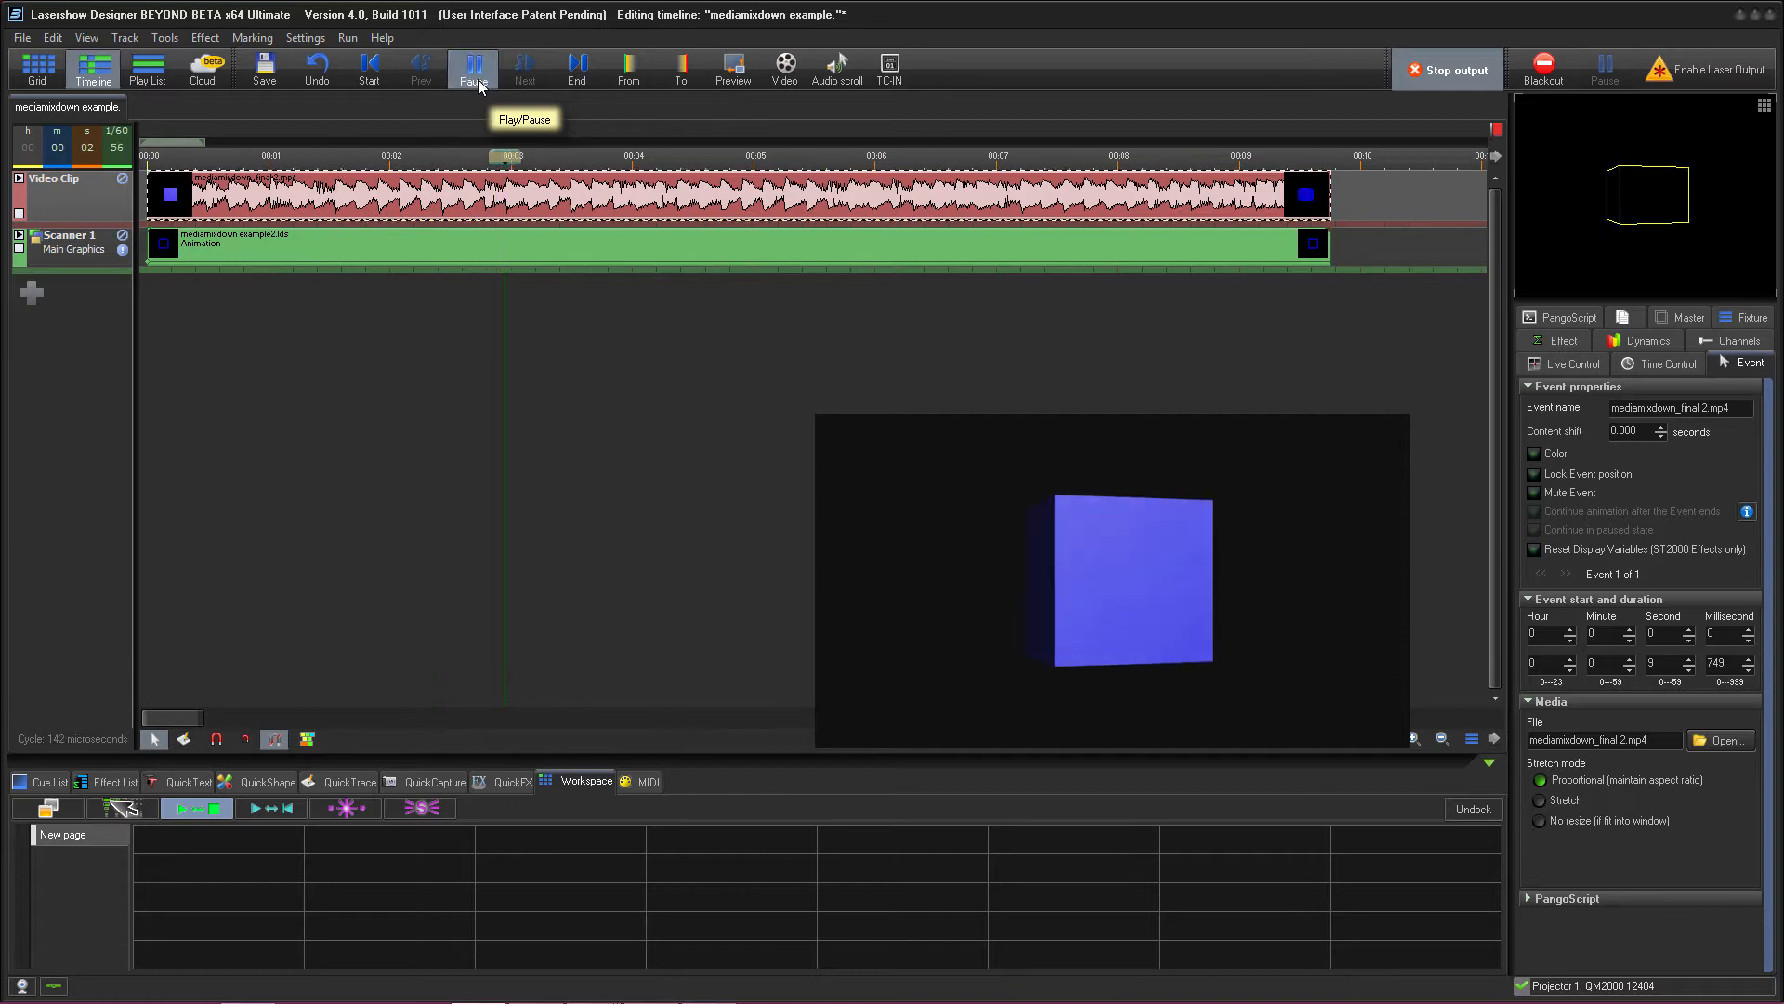
left_click(472, 69)
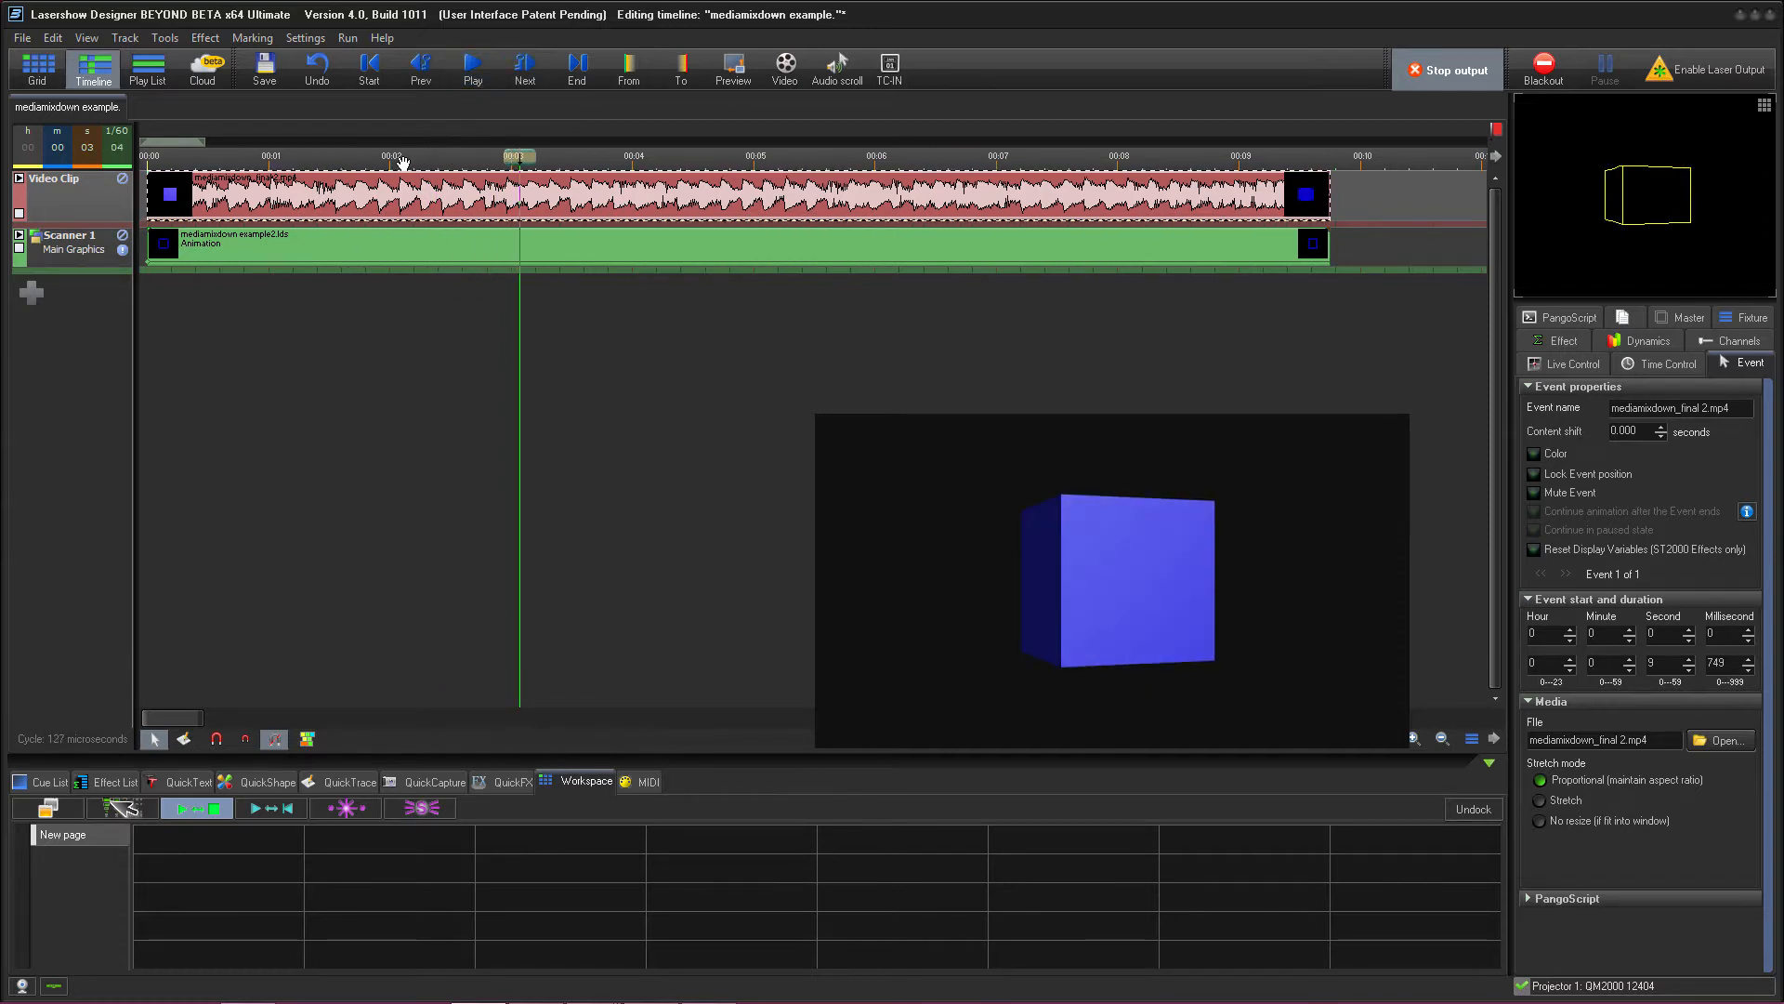
mouse_move(414, 404)
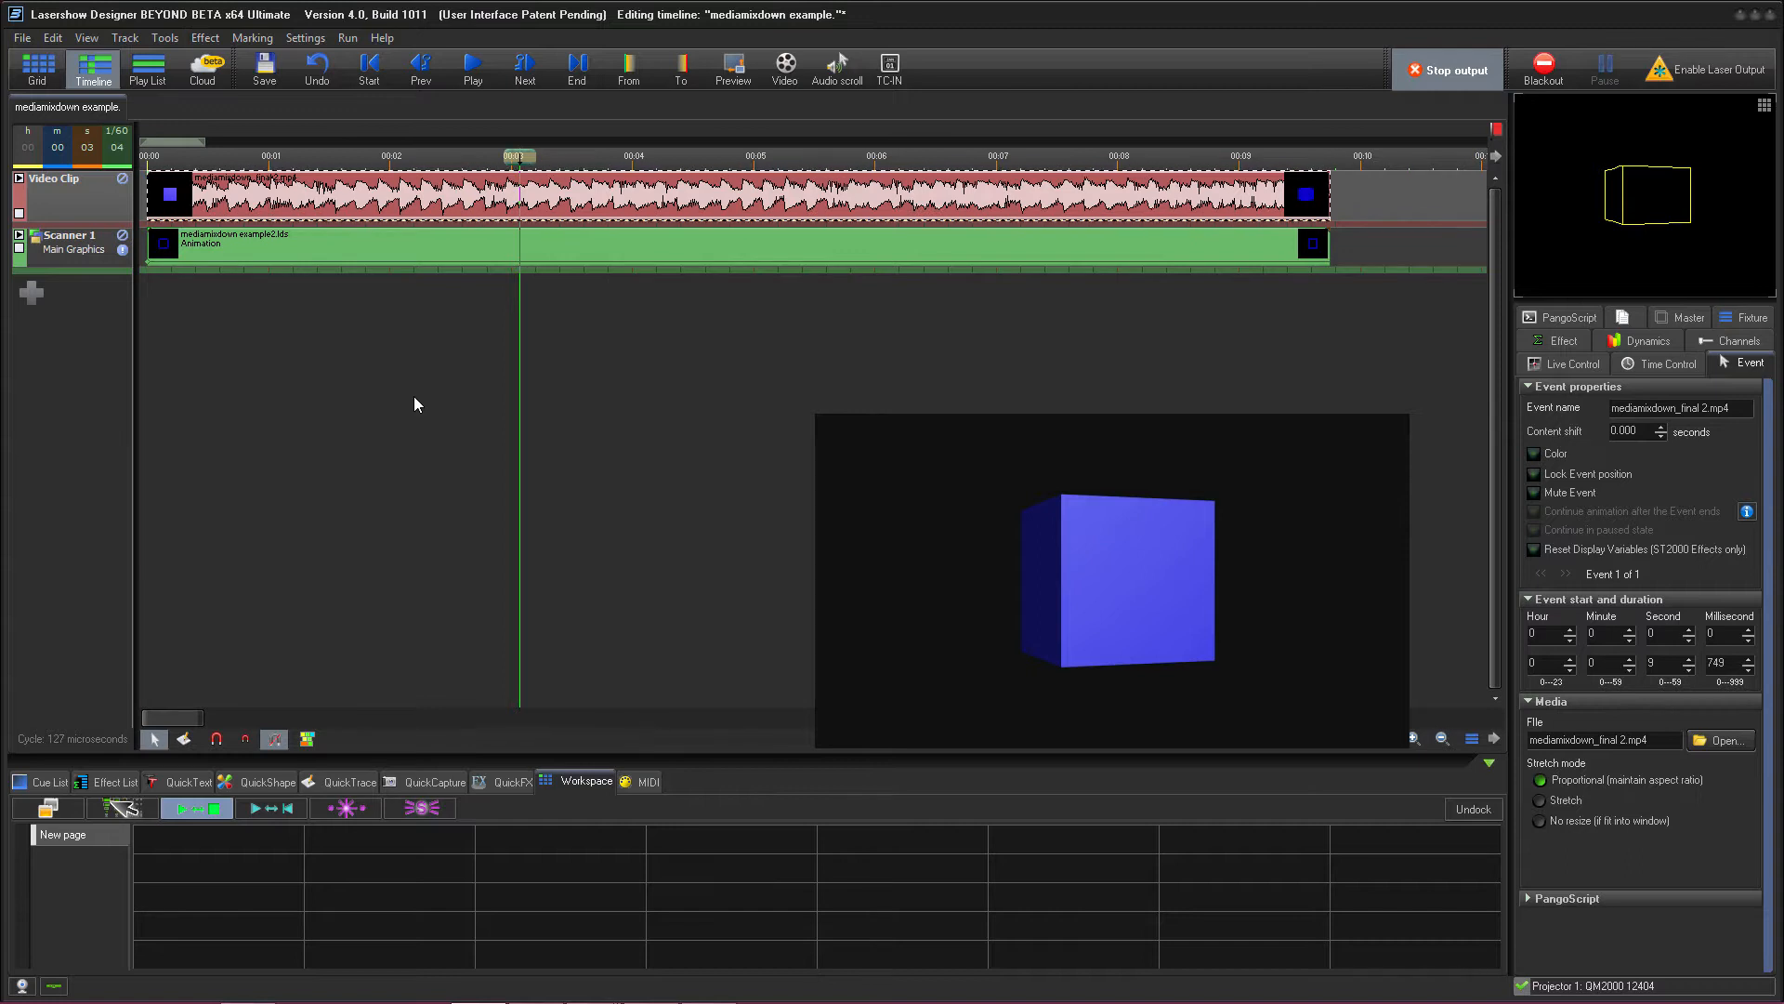
mouse_move(412, 403)
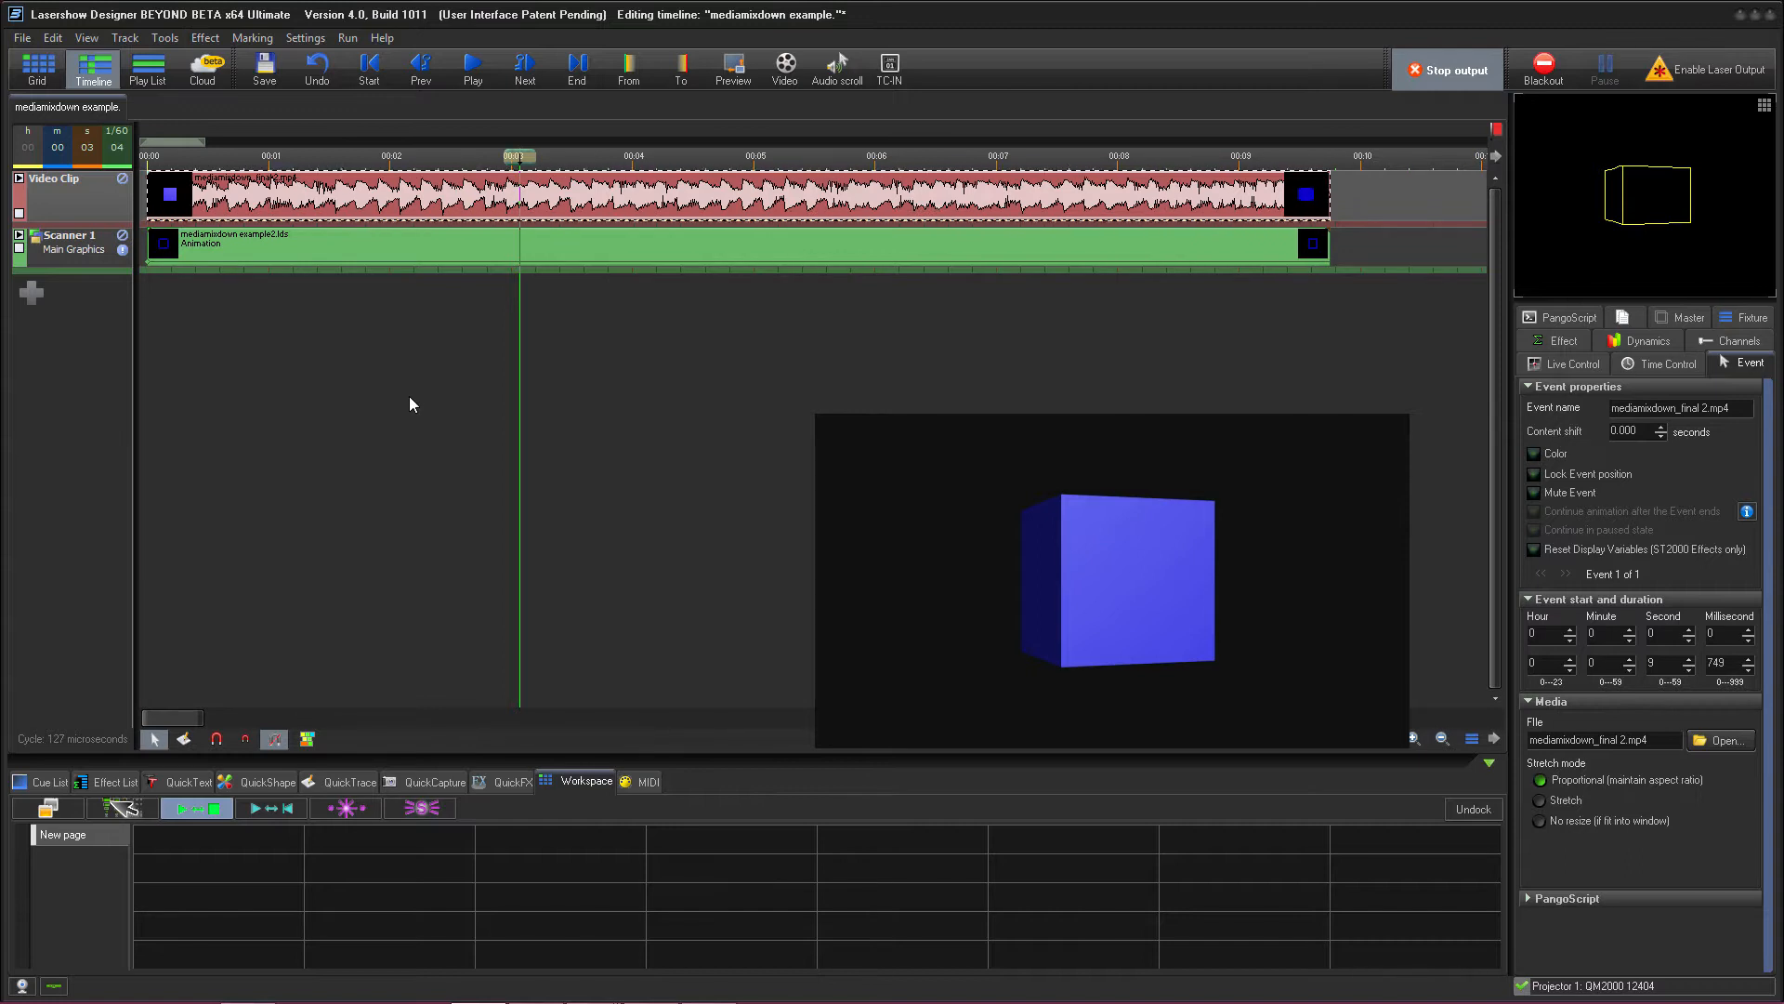
Choose Export Show - Multimedia Mixdown from the File menu.
left_click(21, 37)
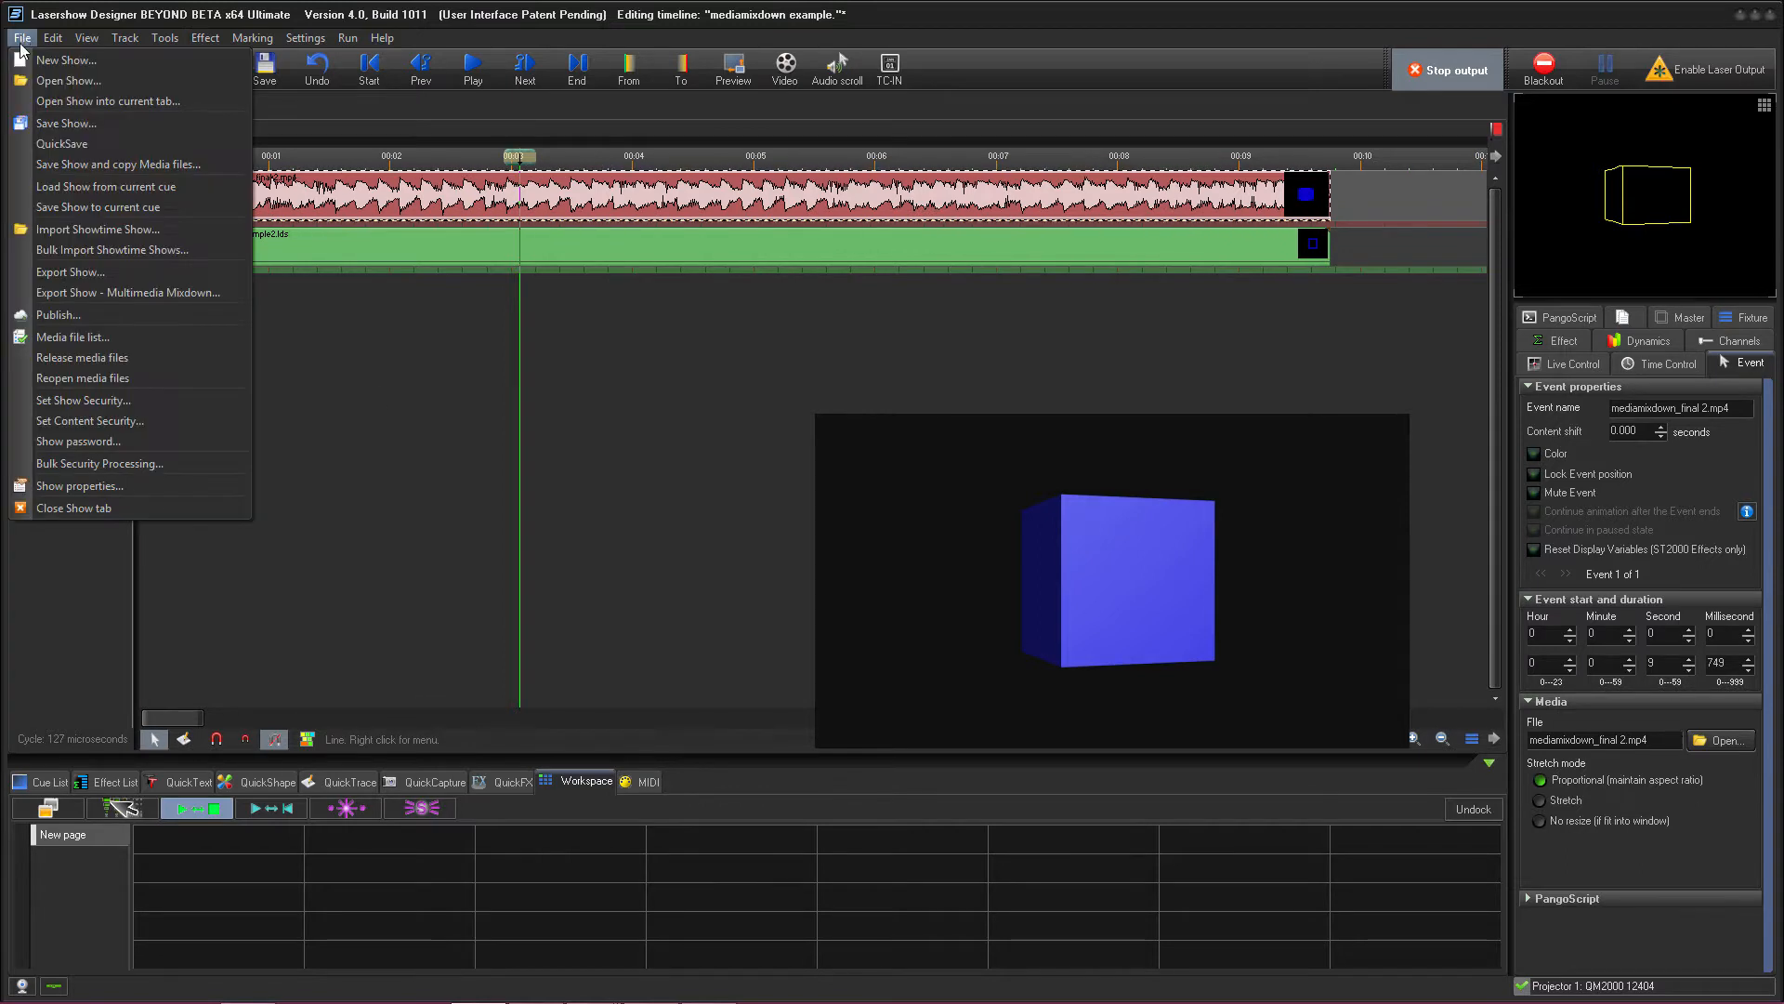
mouse_move(129, 292)
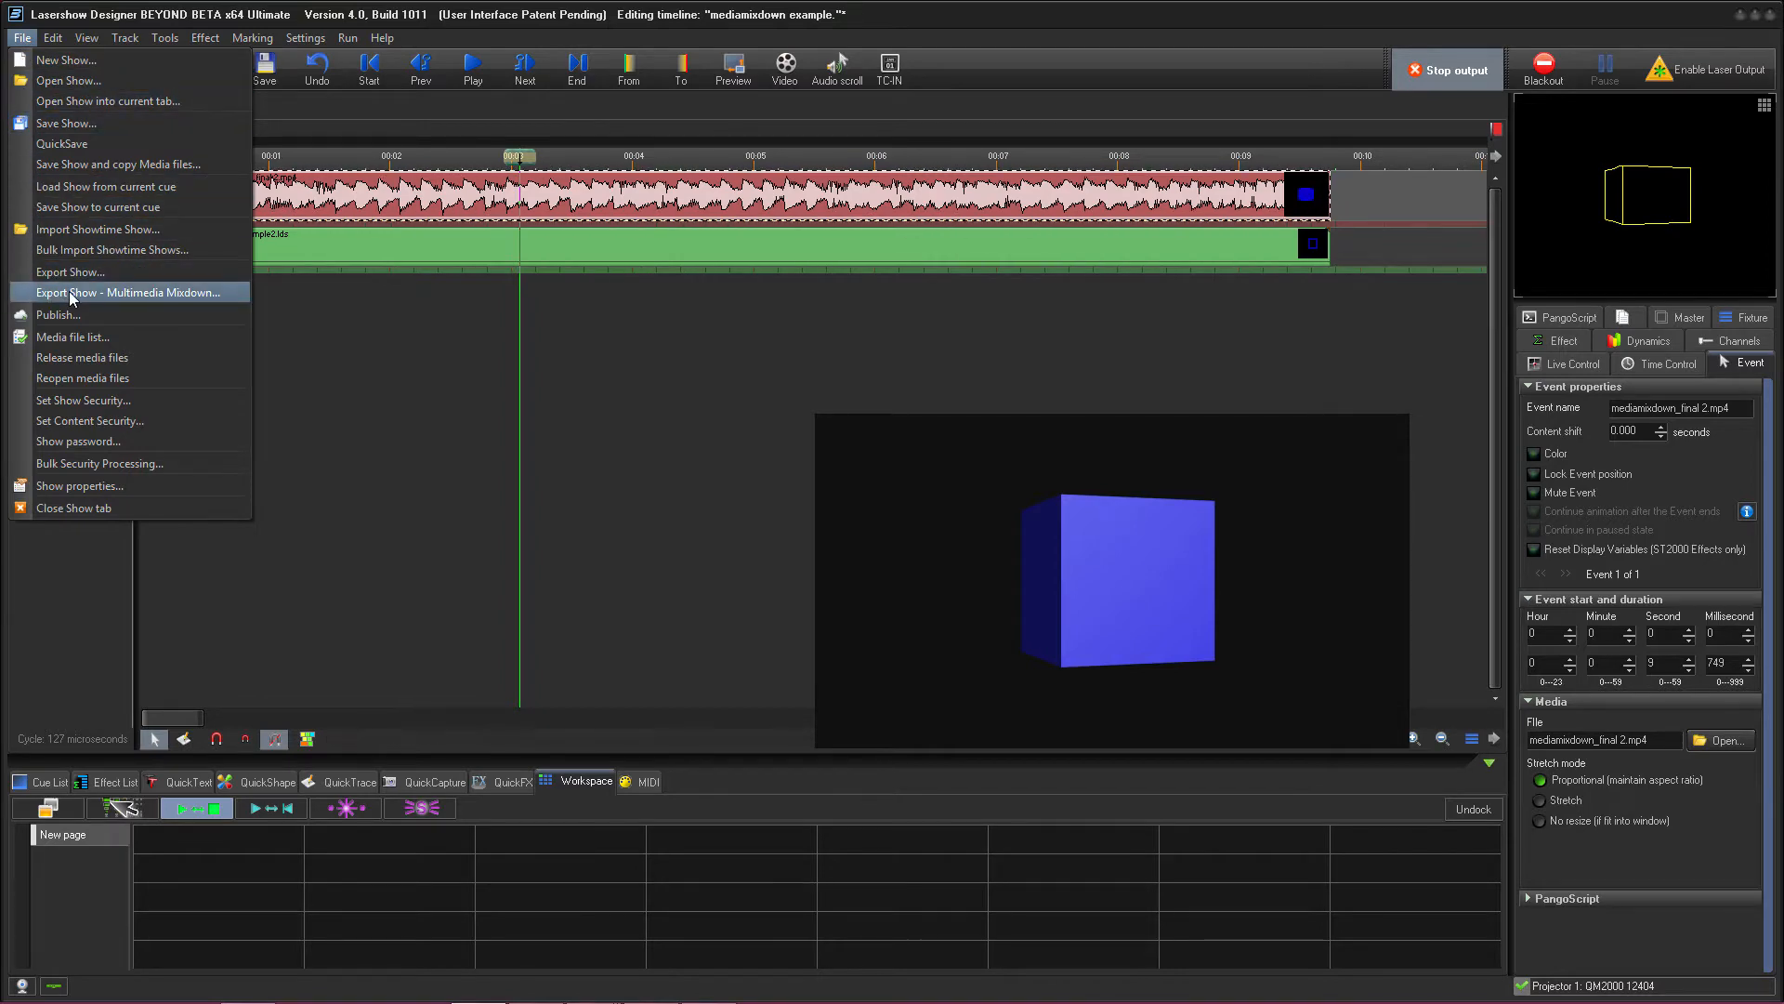
left_click(128, 291)
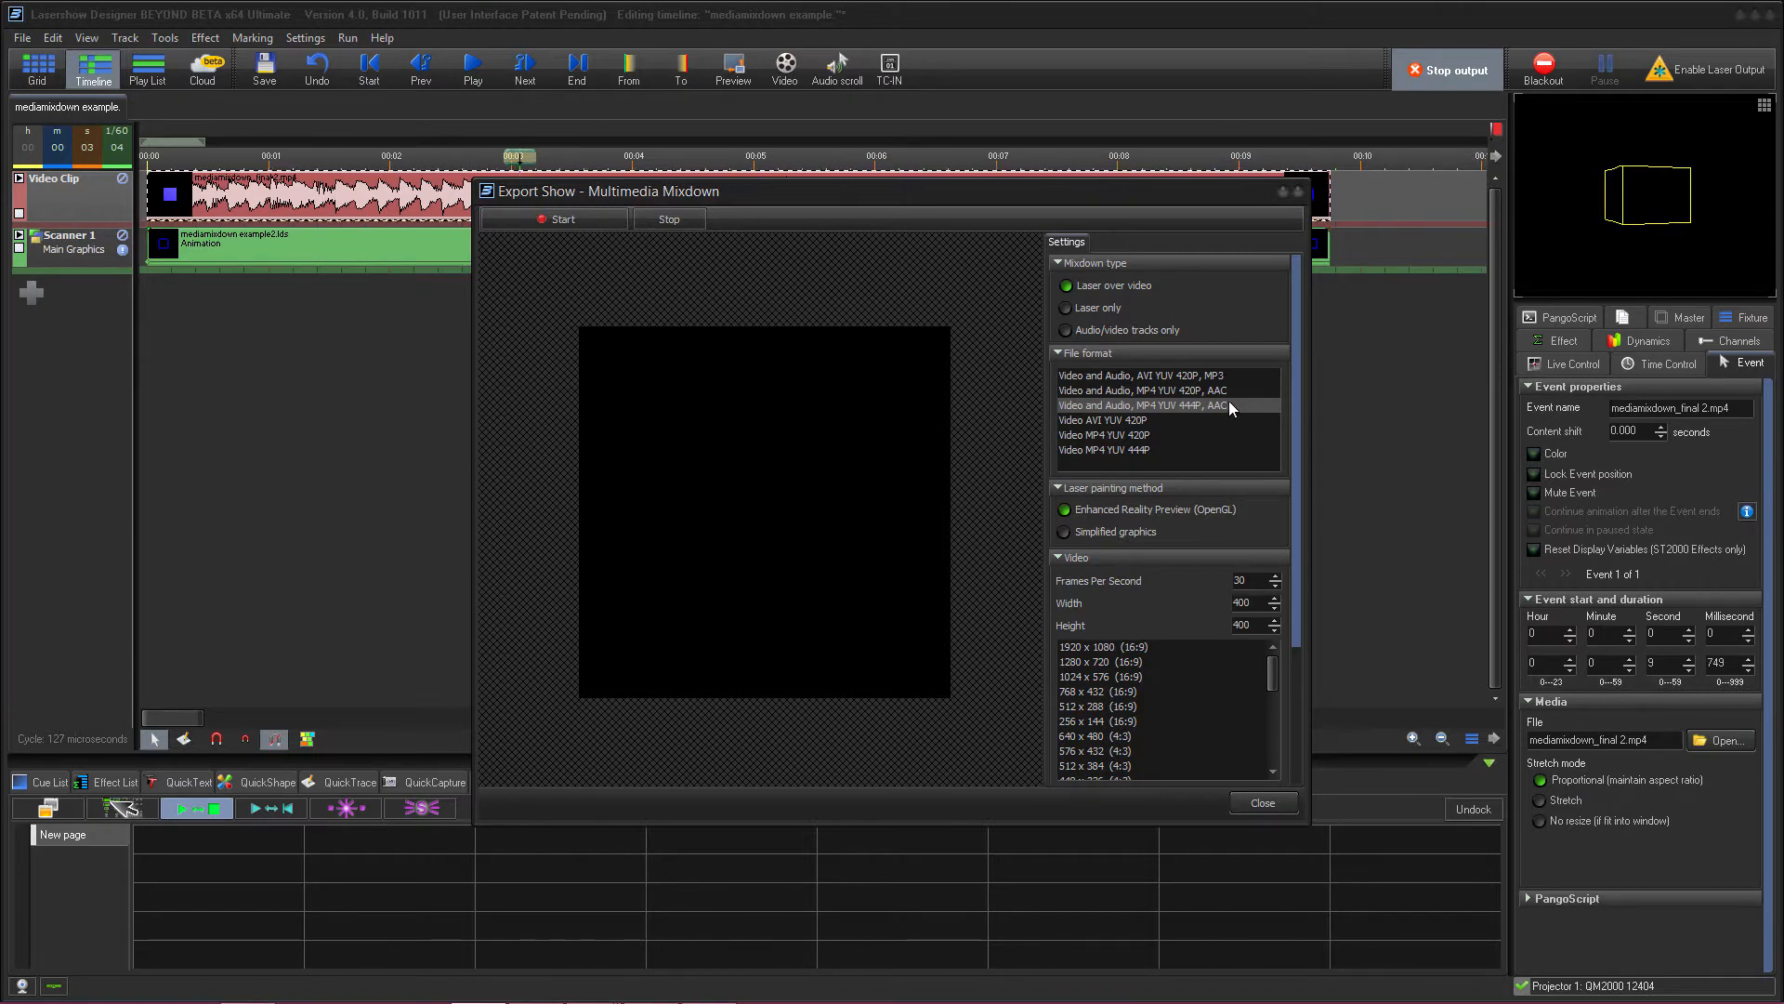
mouse_move(1228, 398)
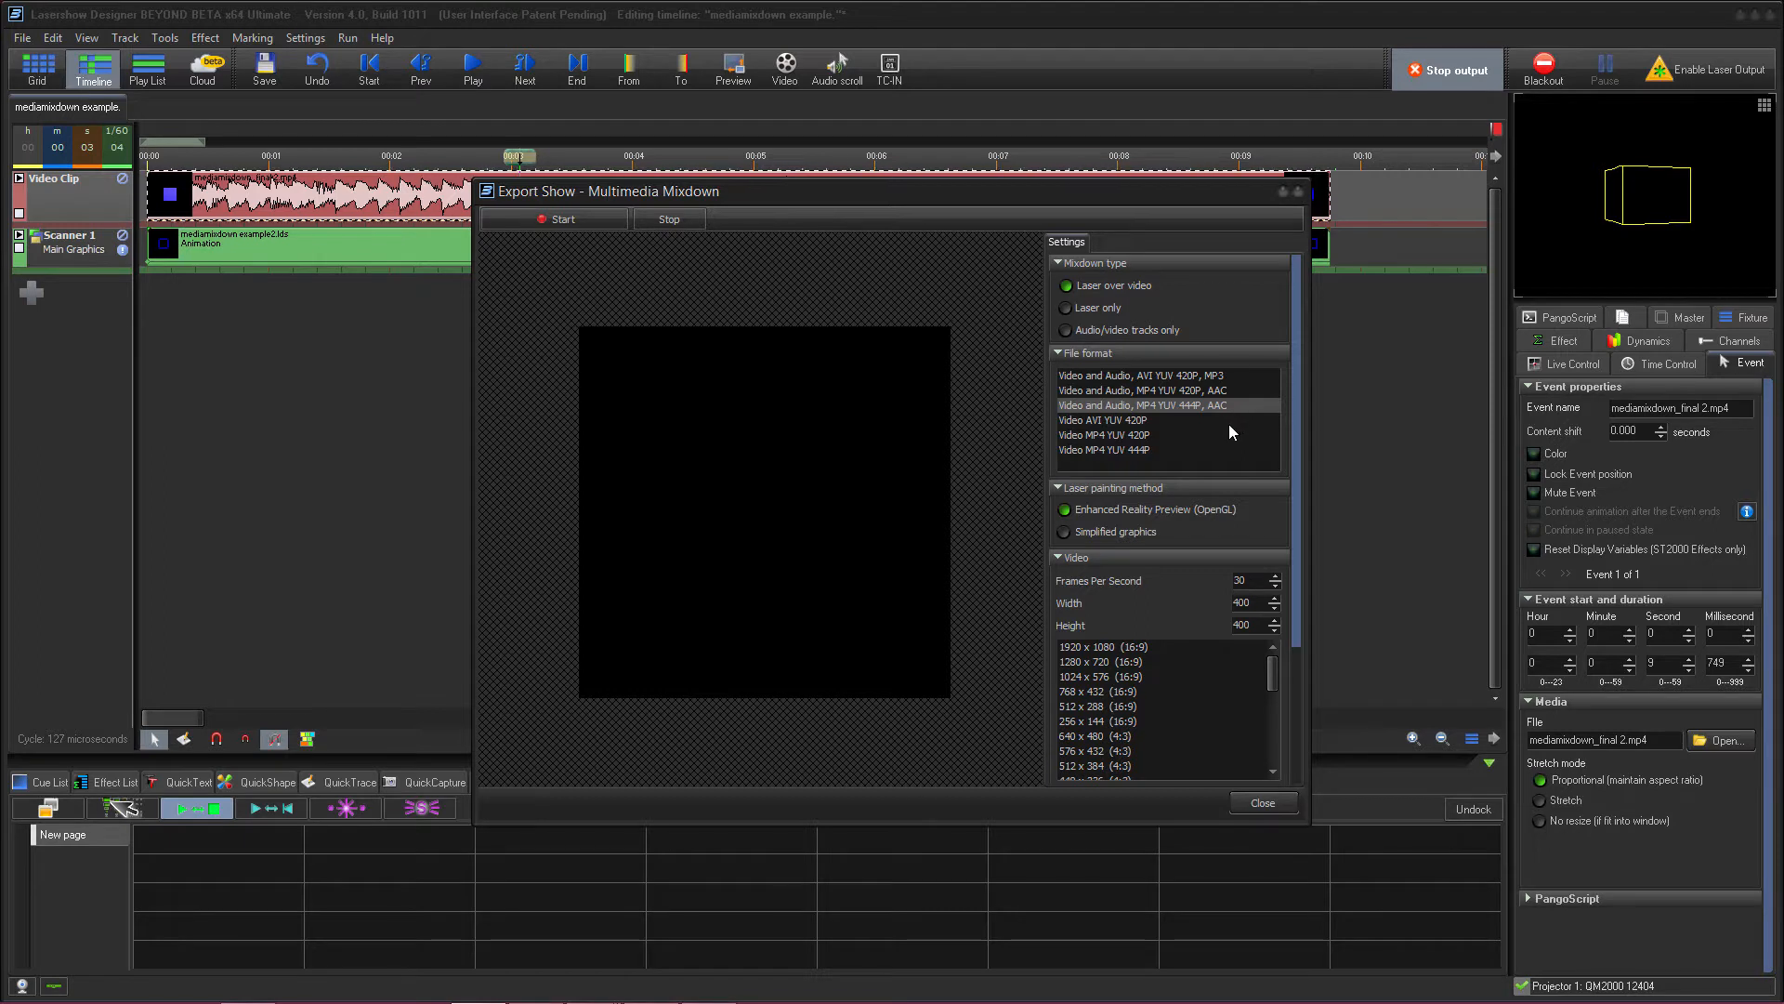
mouse_move(1148, 435)
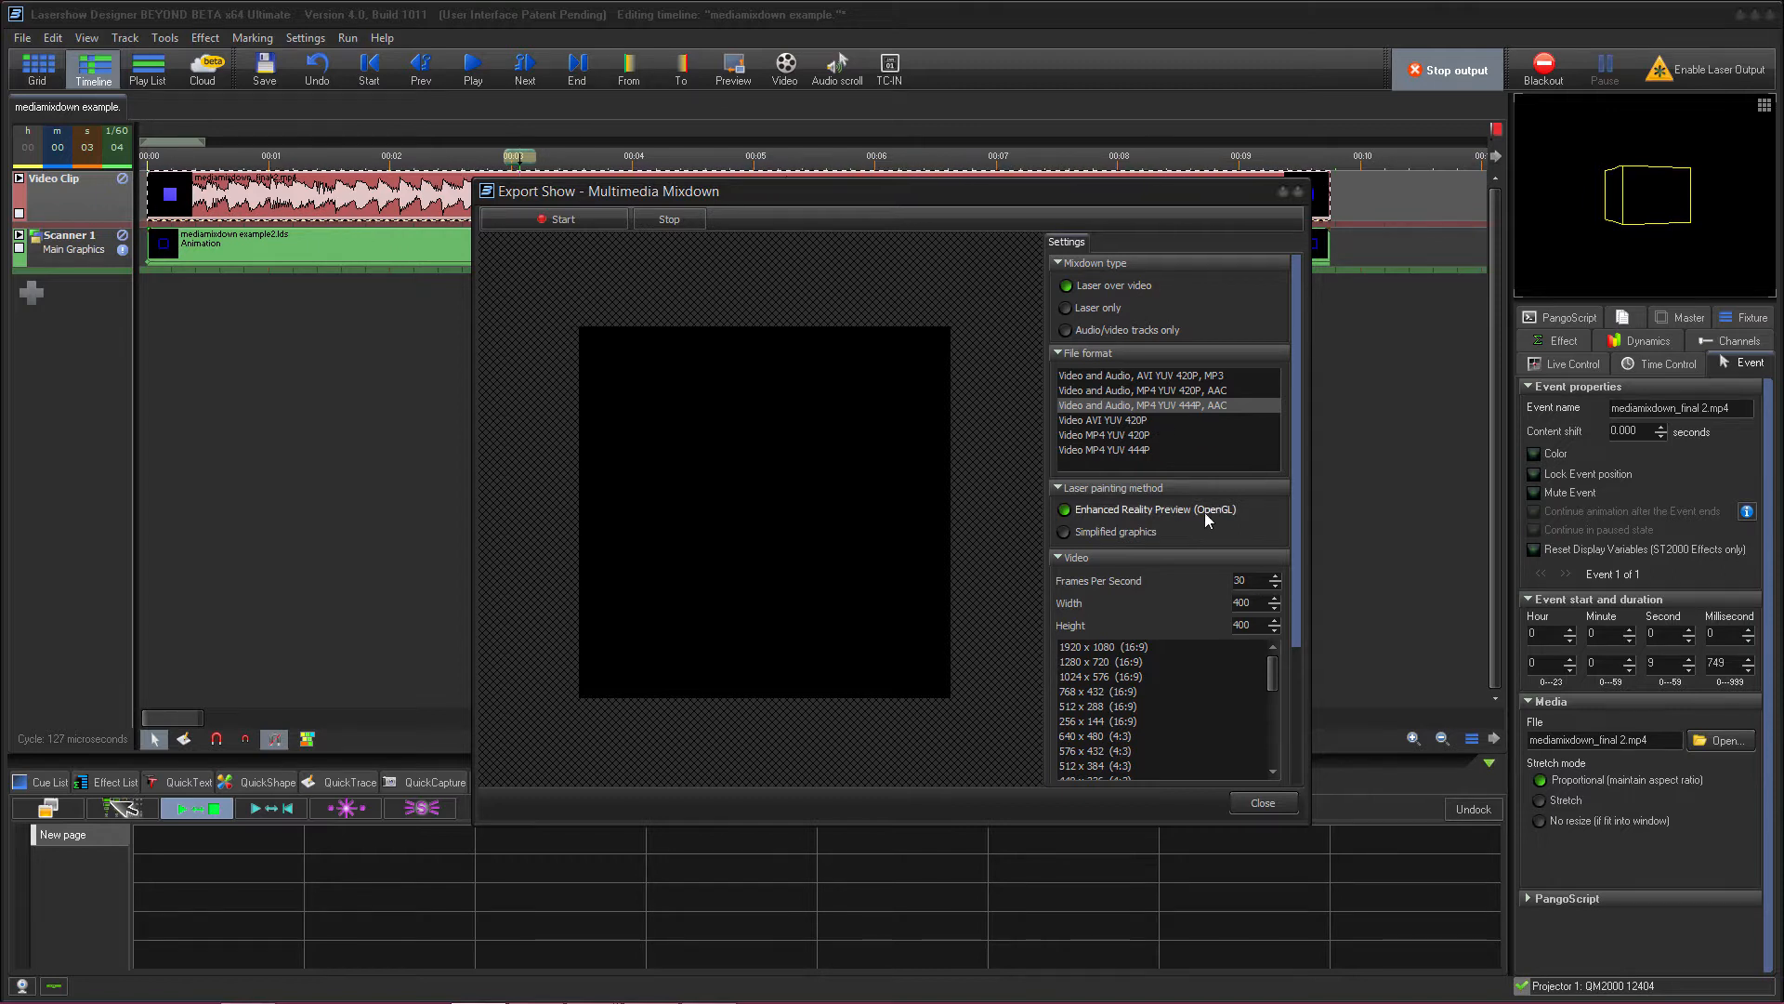
mouse_move(1091, 493)
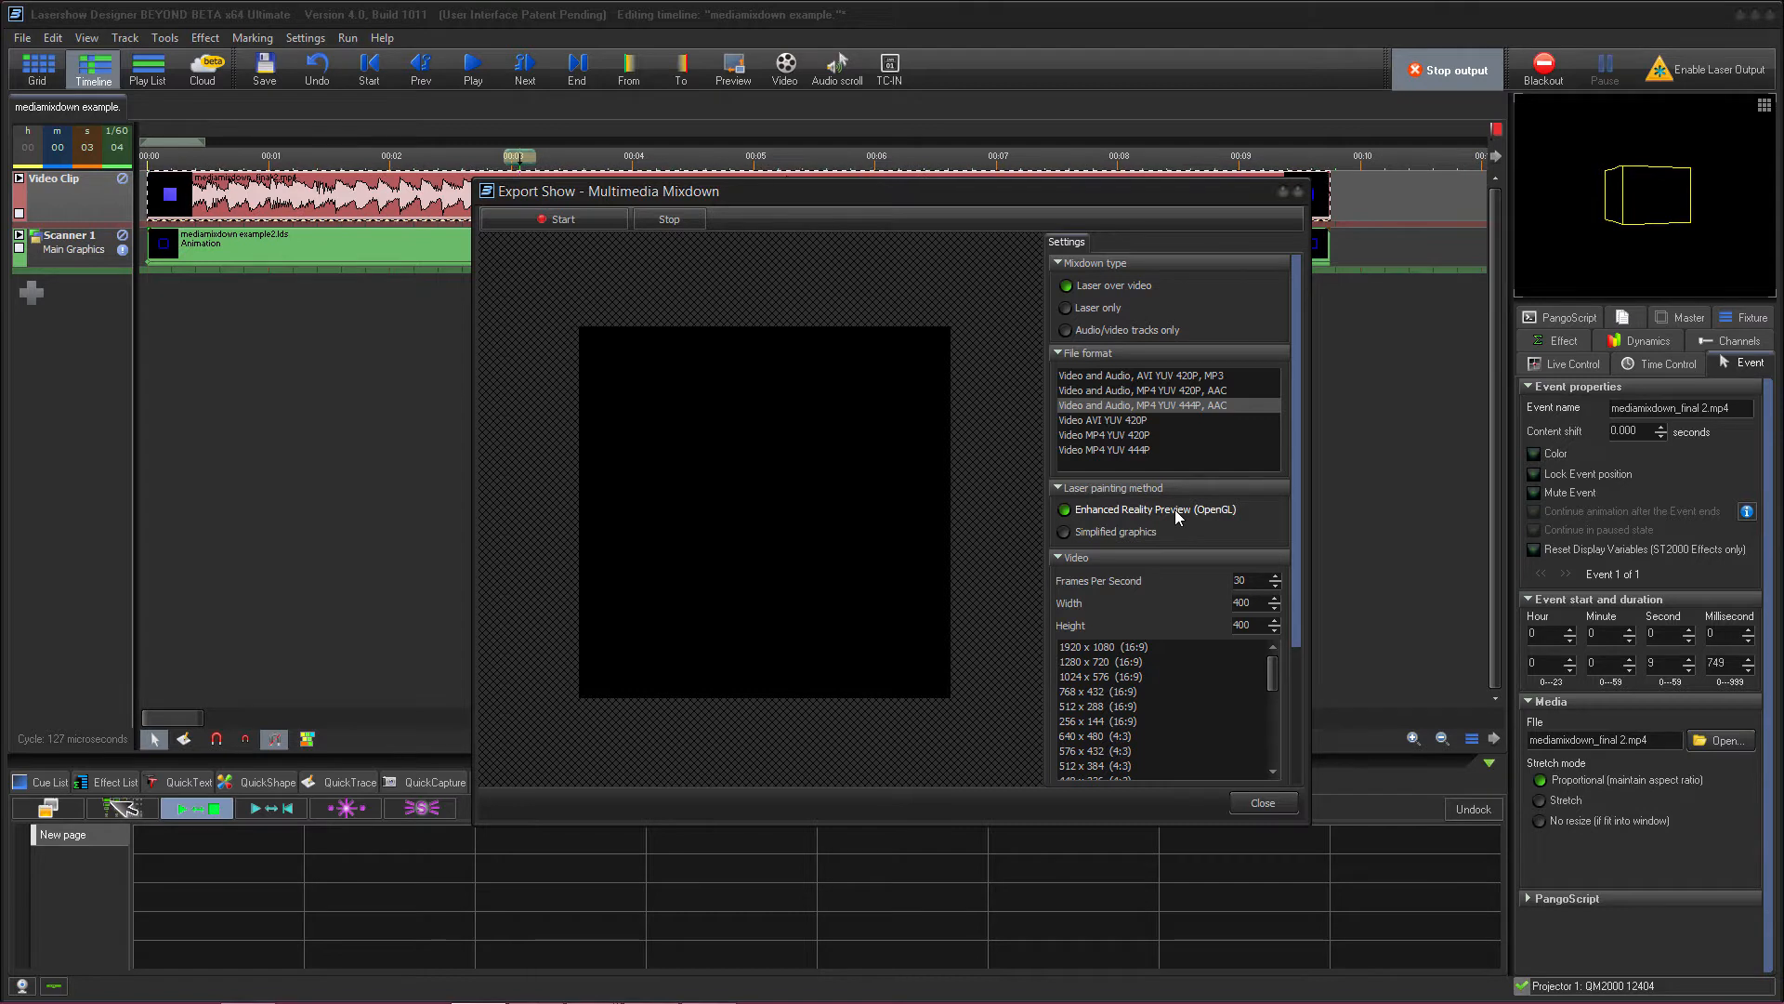
mouse_move(1133, 522)
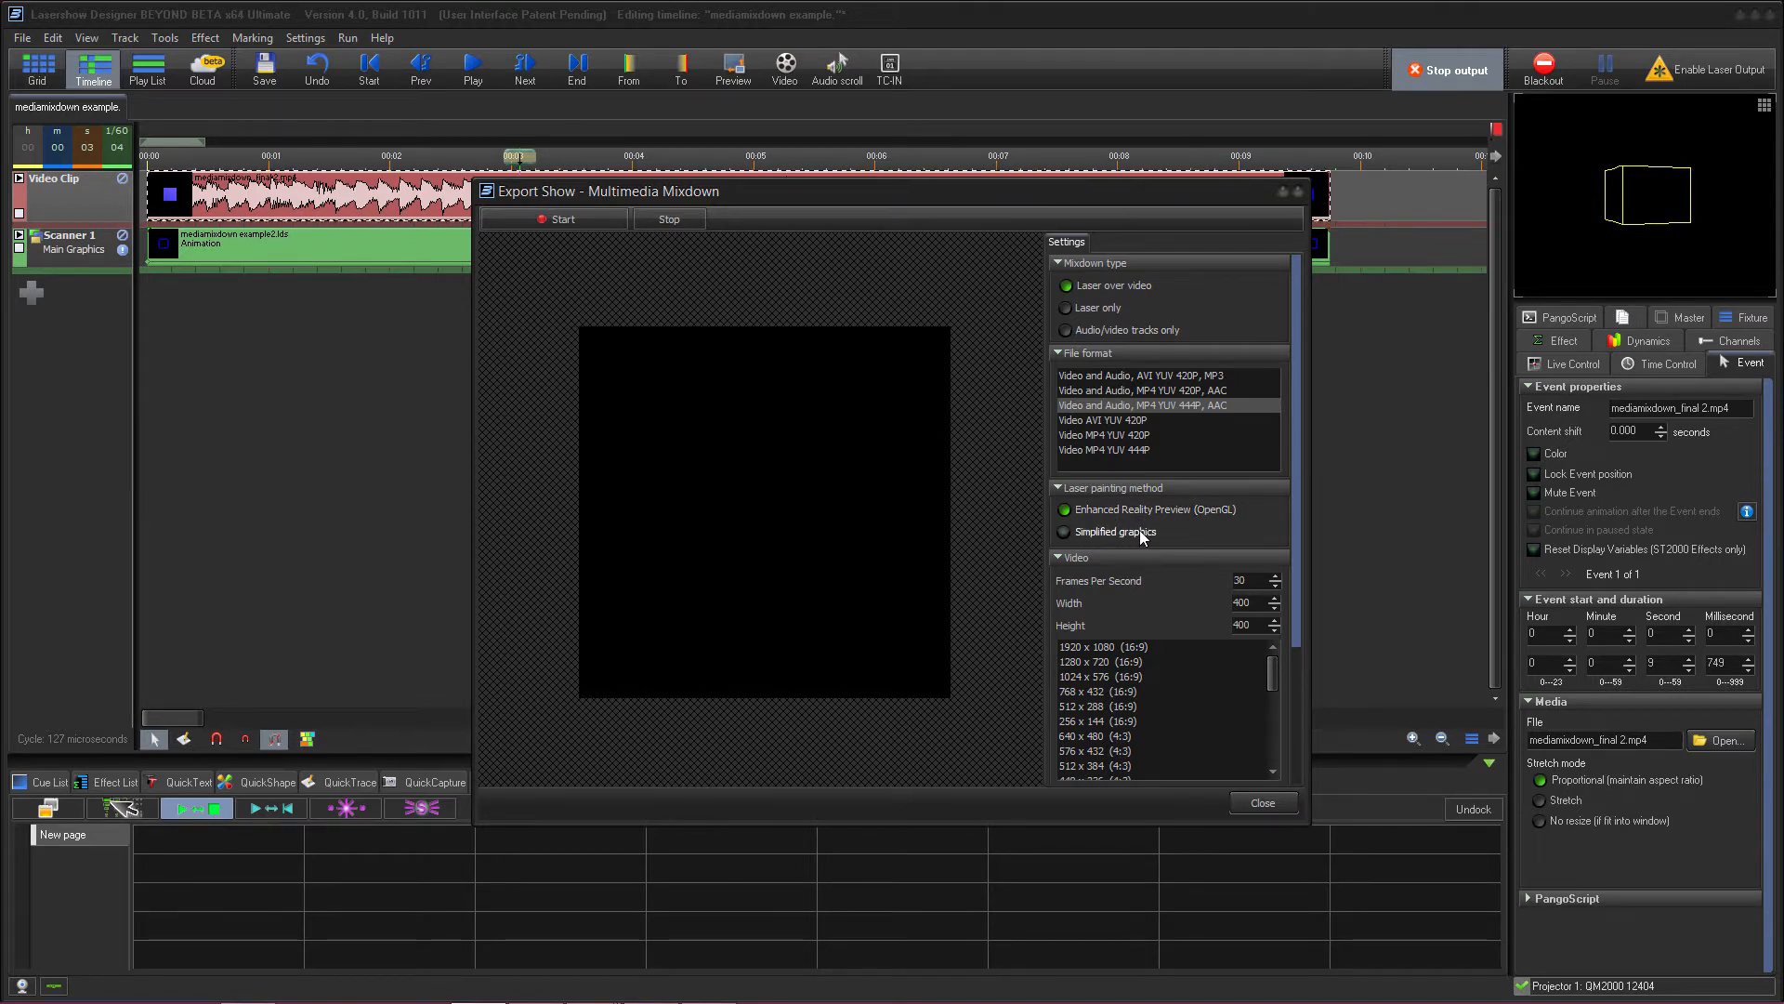
left_click(1067, 534)
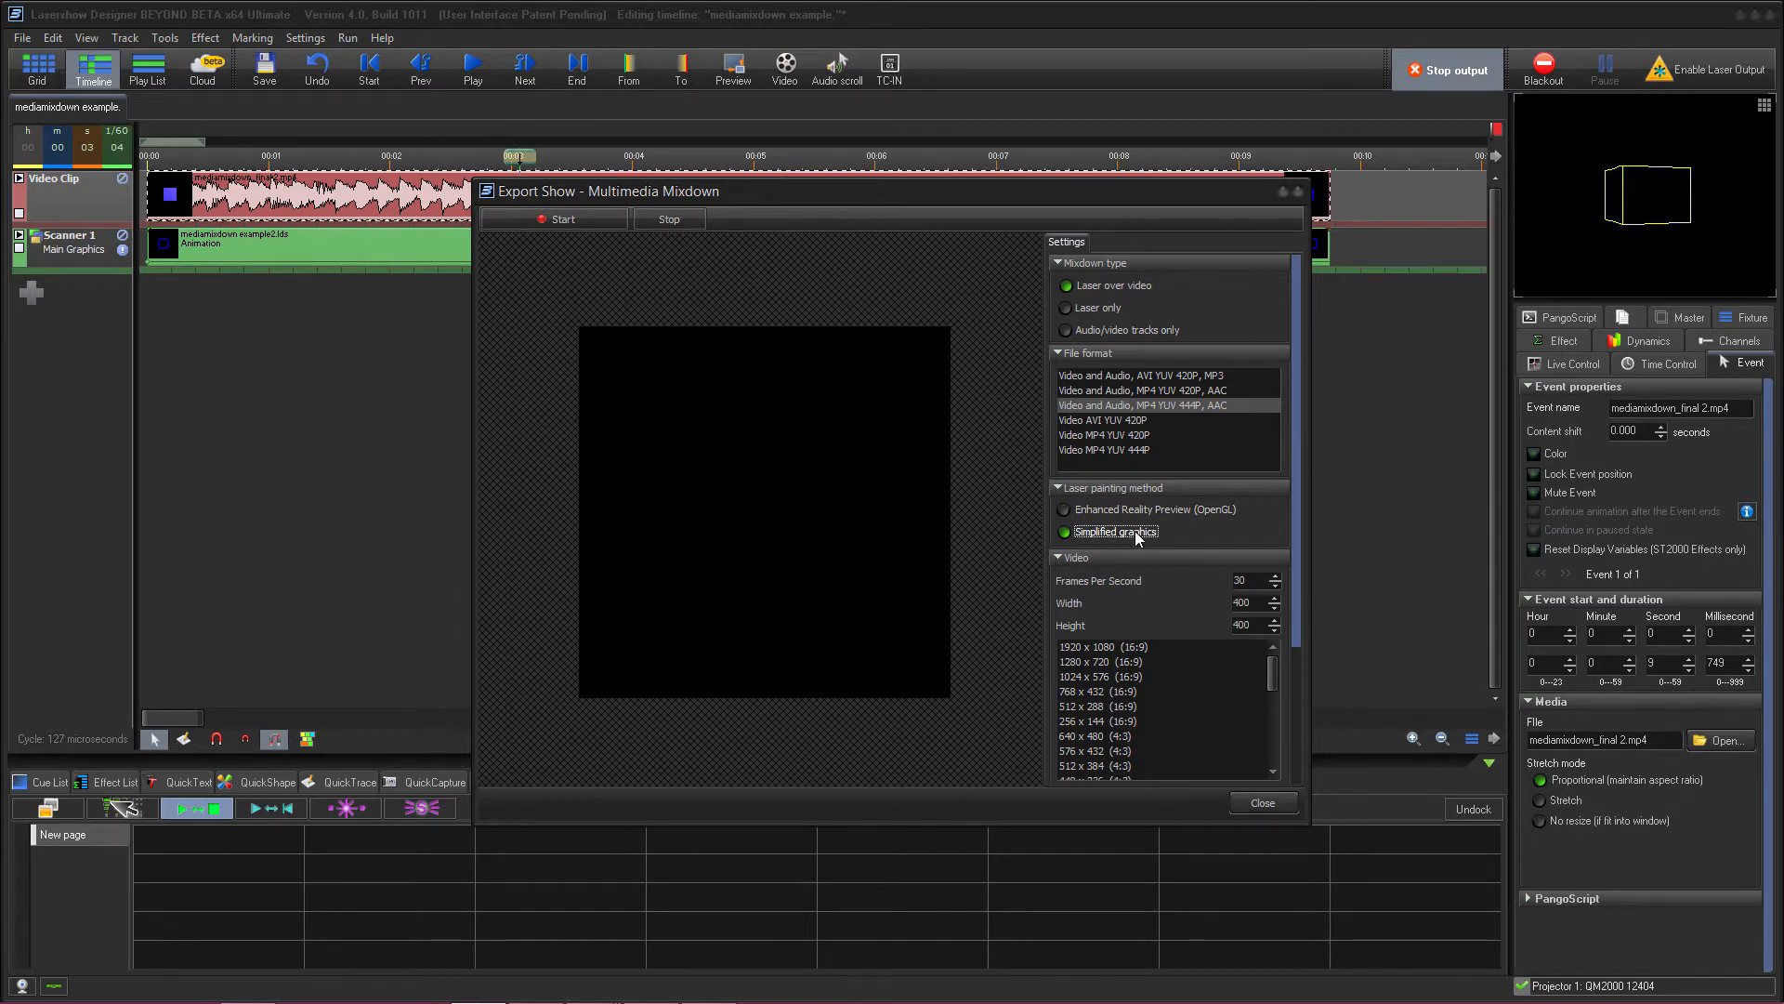
left_click(1065, 509)
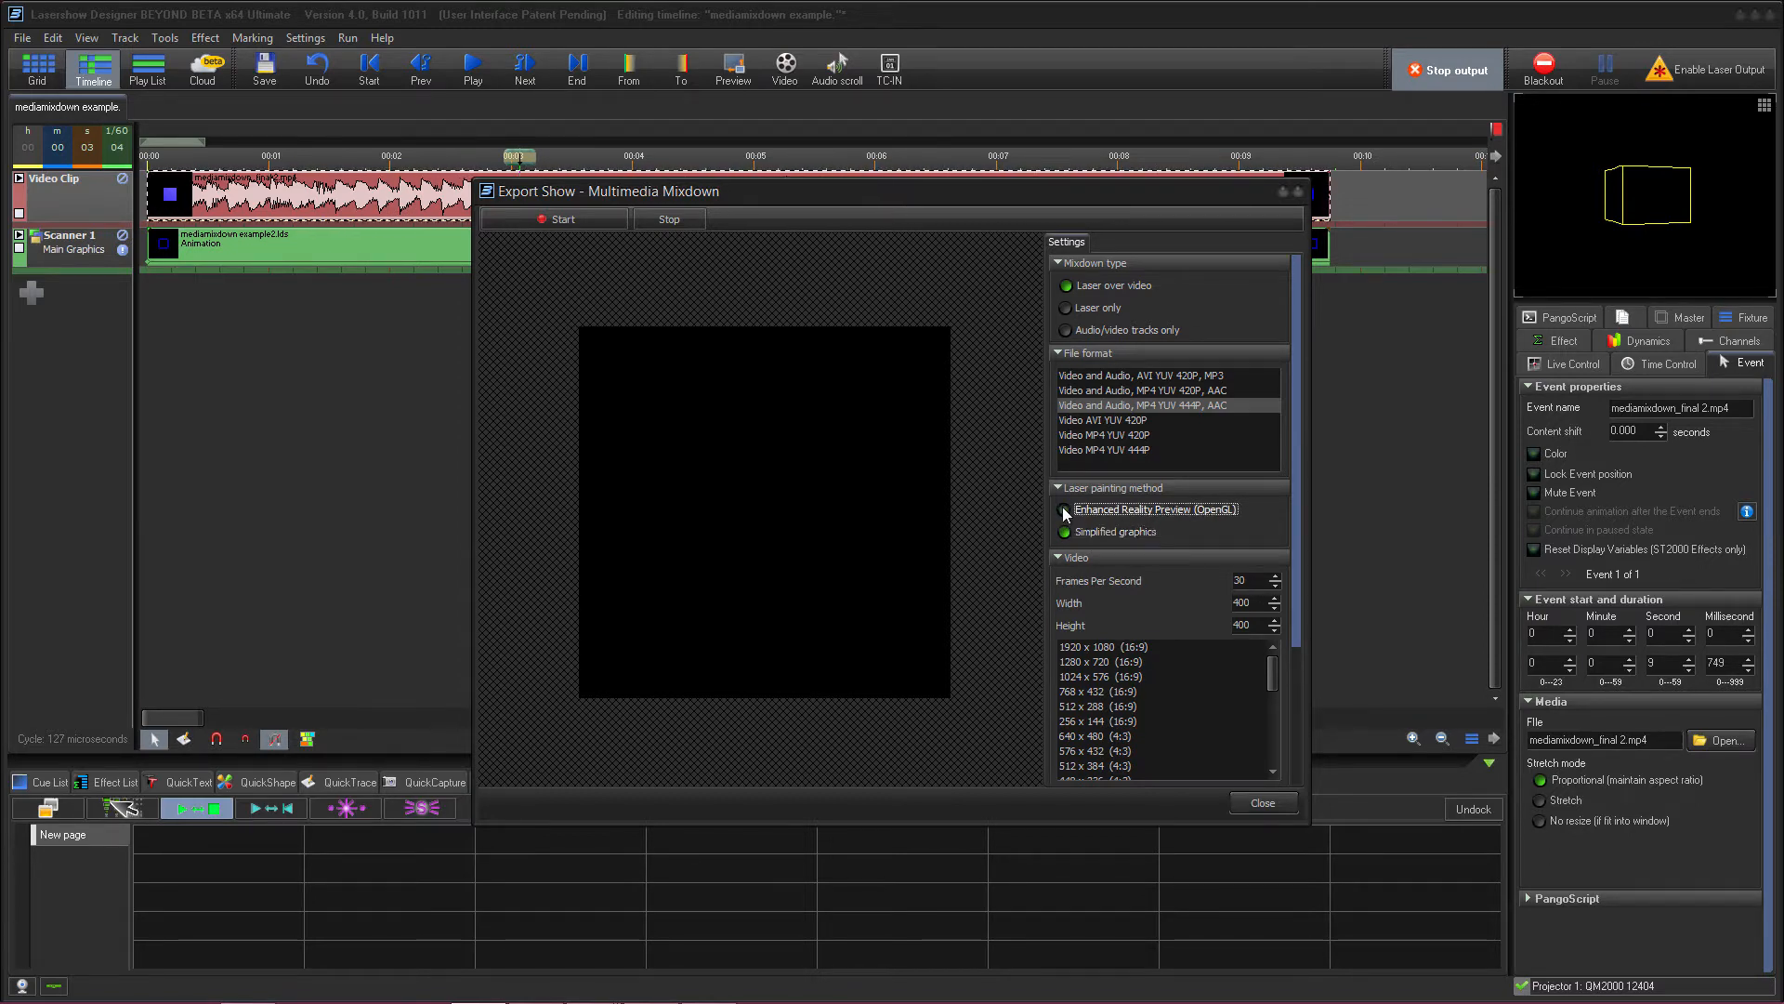
left_click(1063, 509)
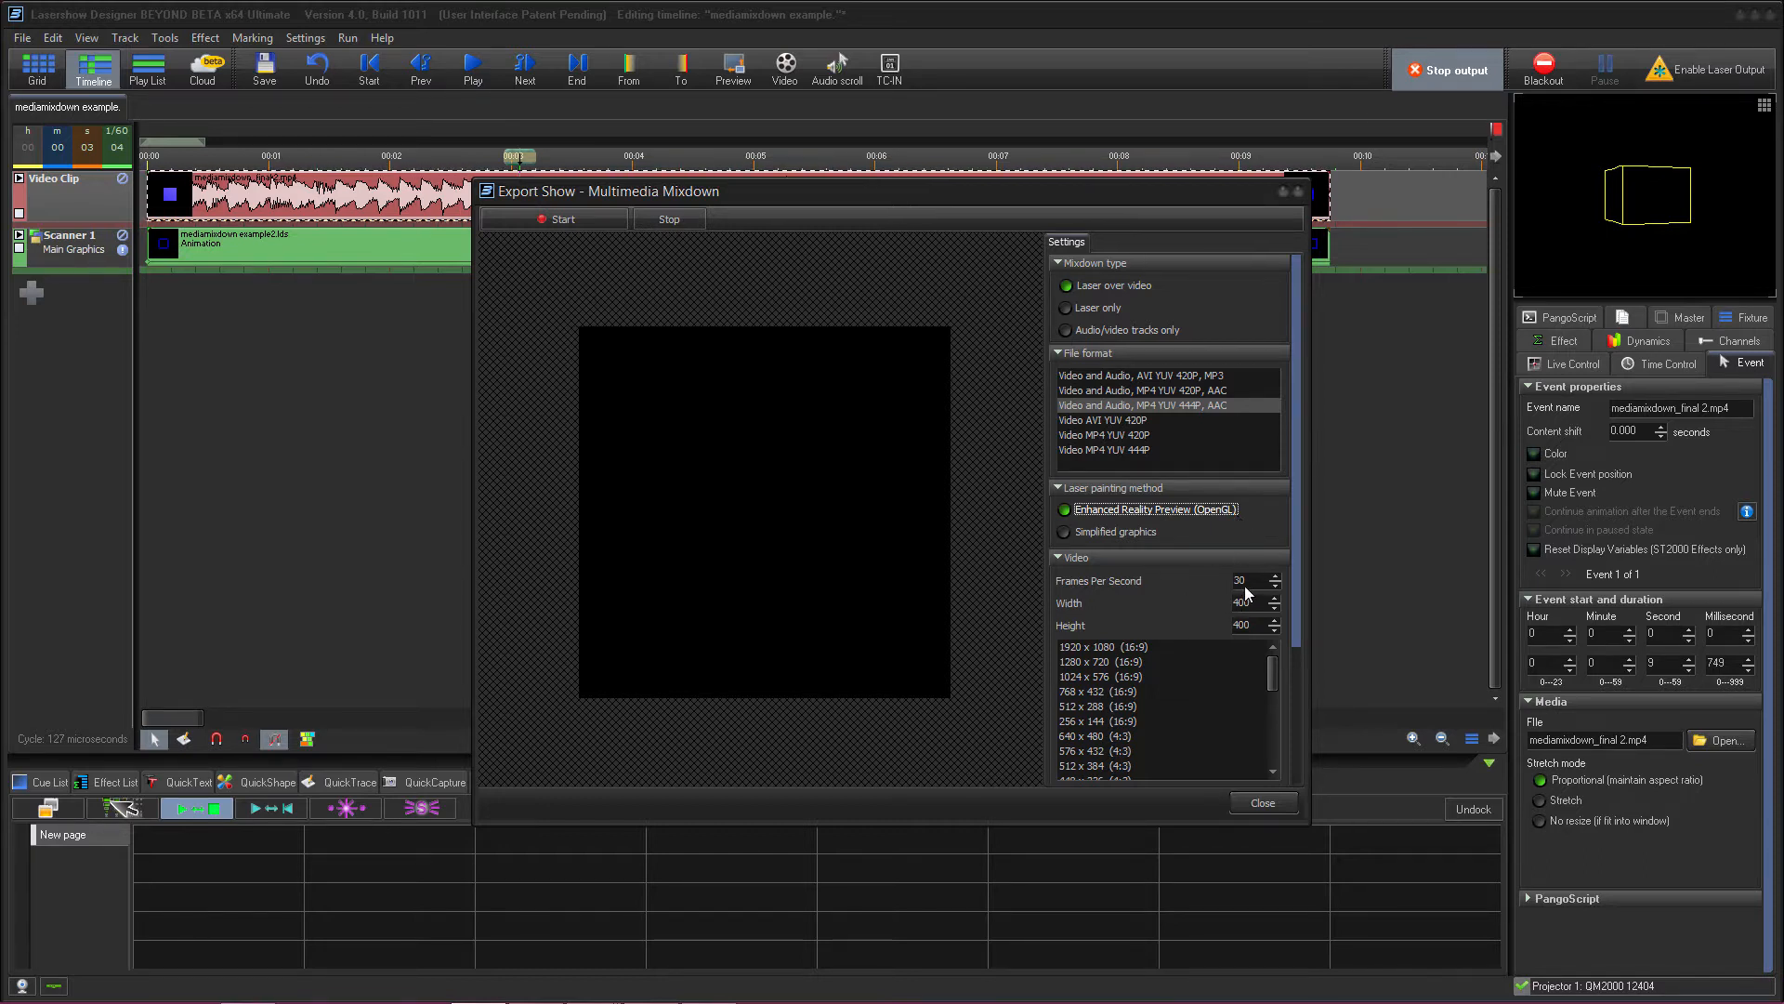
mouse_move(1228, 585)
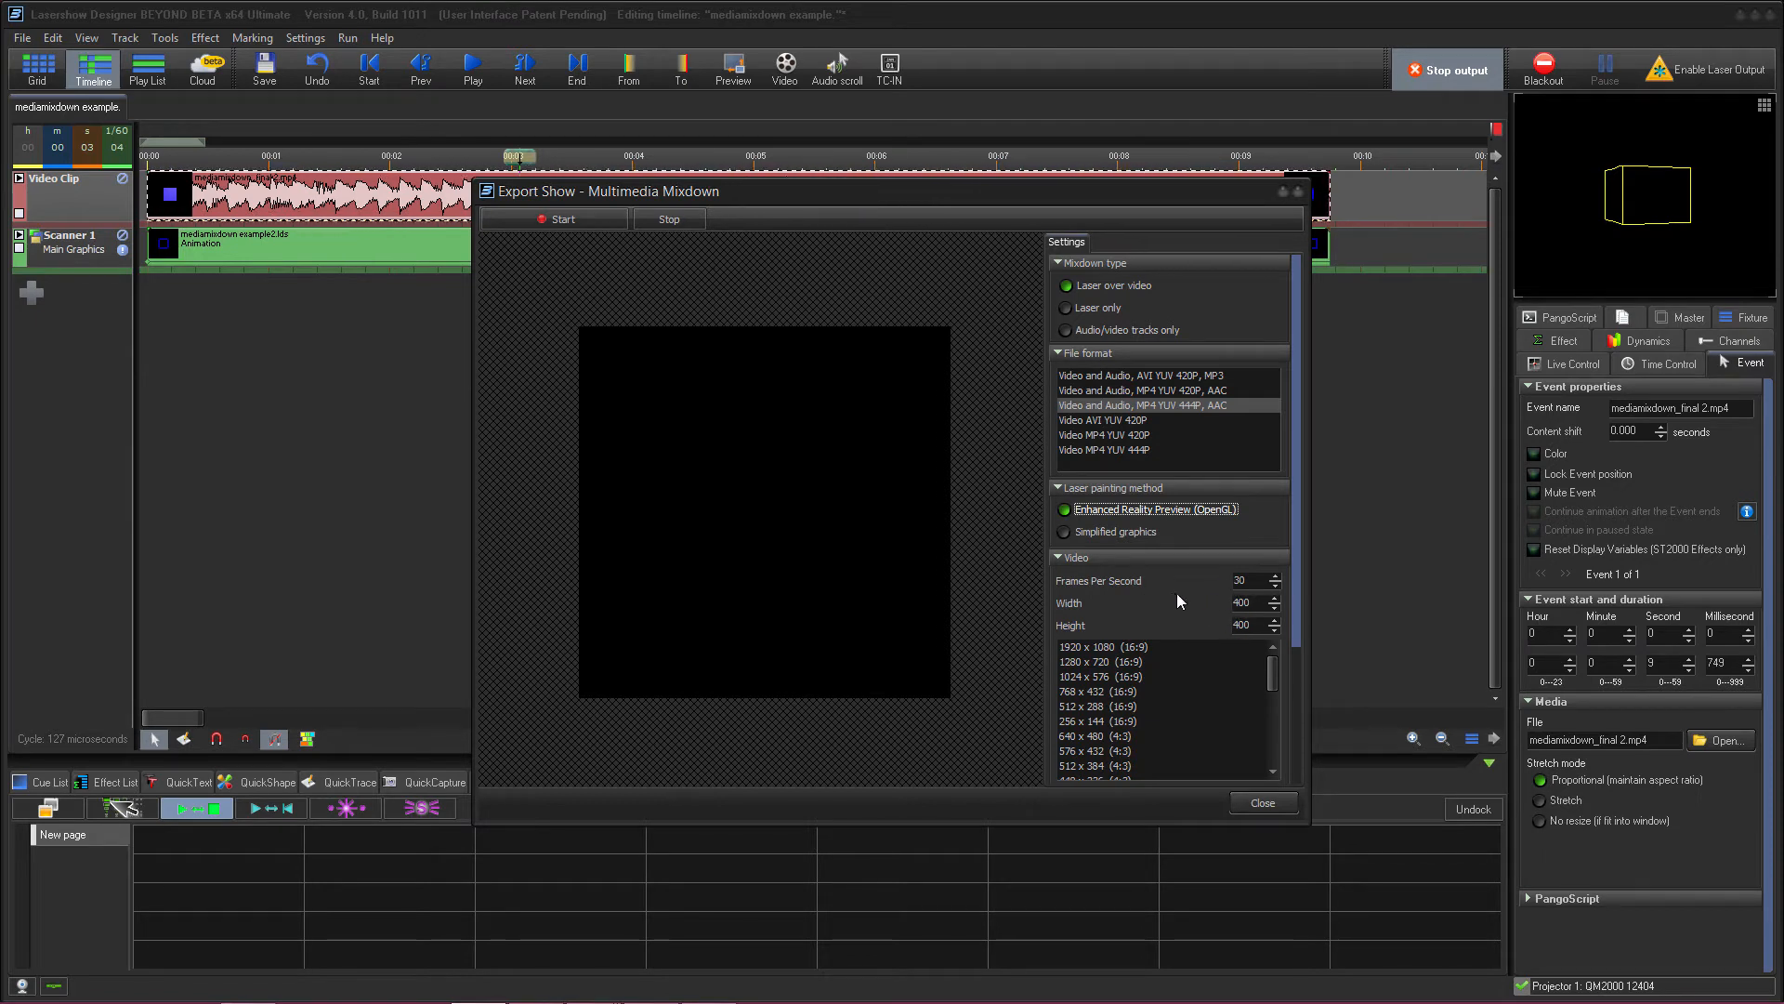
Select the Laser only mixdown type and browse the resolution presets.
left_click(1067, 306)
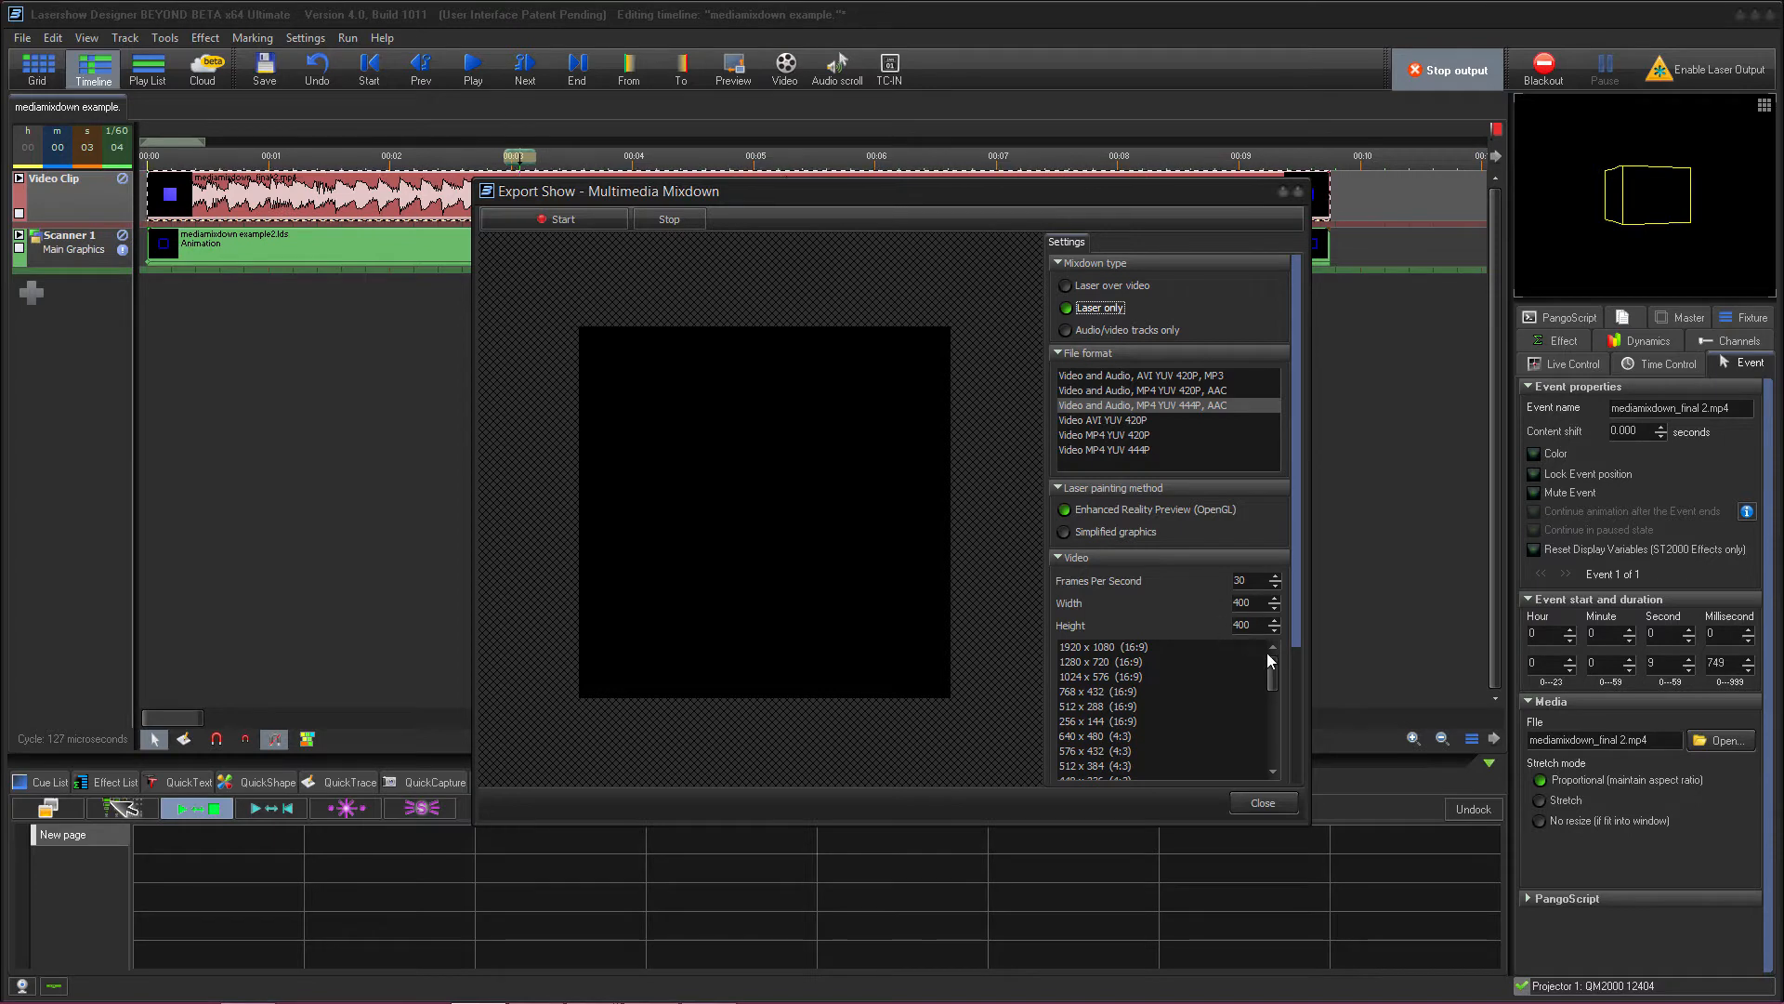
scroll("down", 3)
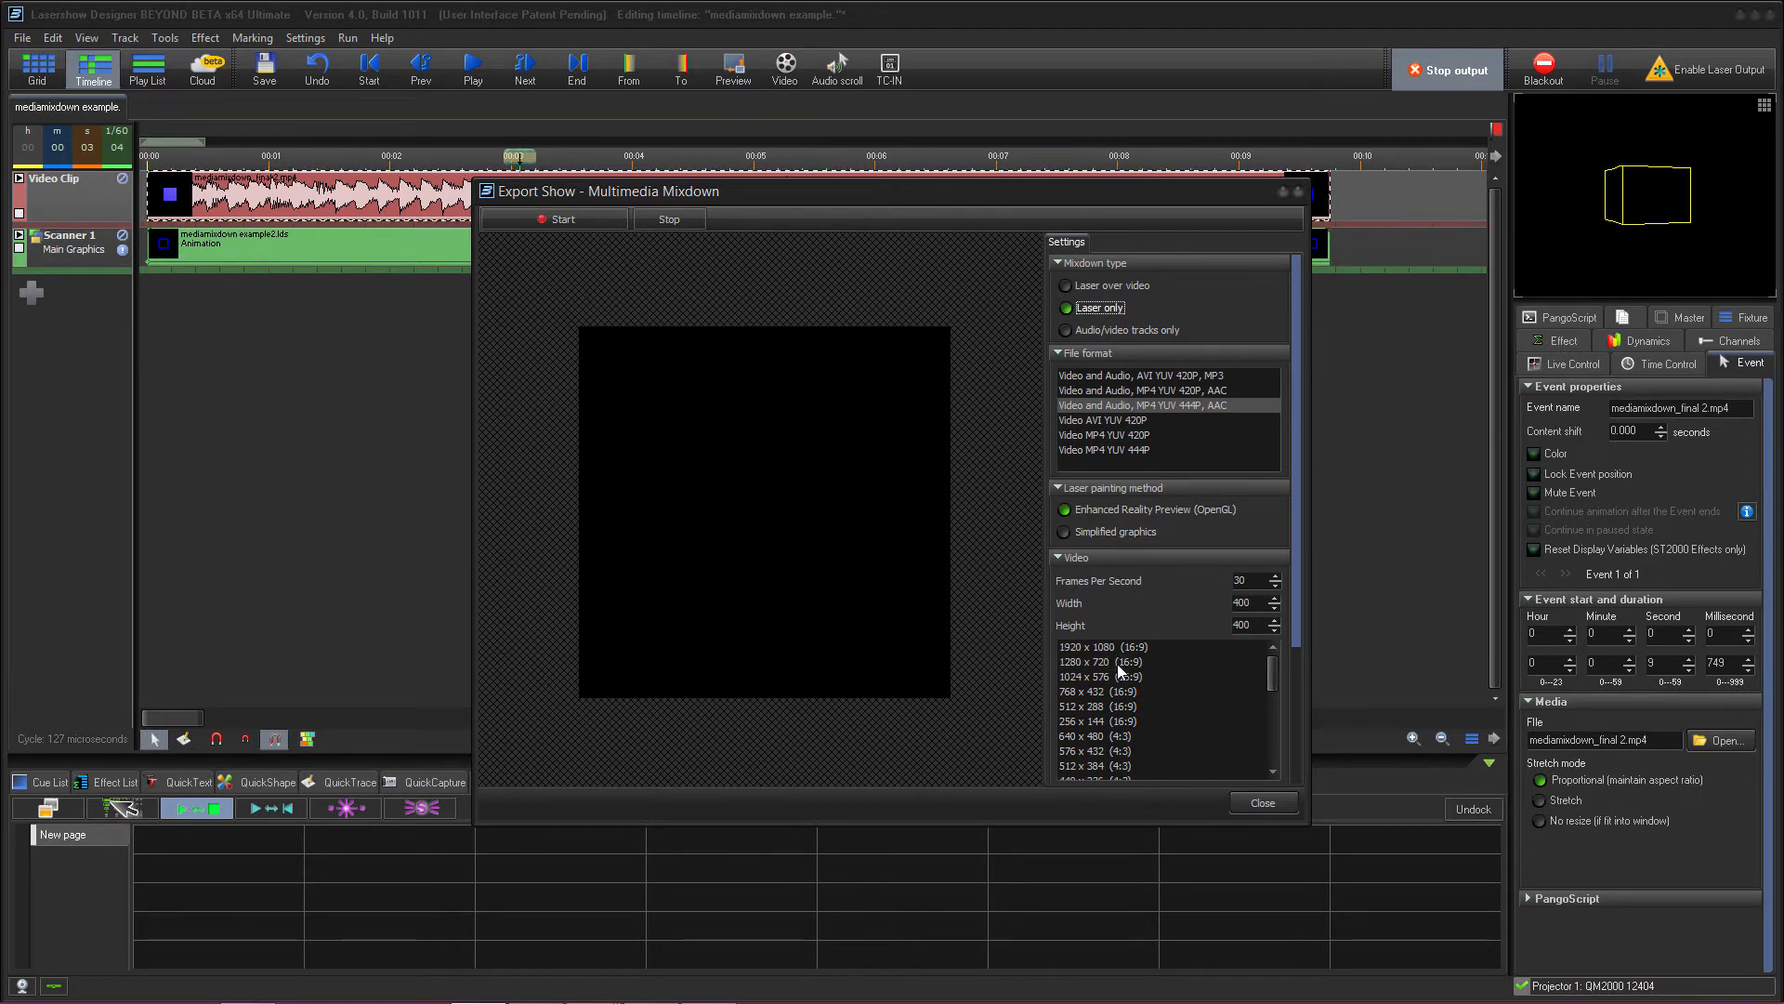
scroll("down", 3)
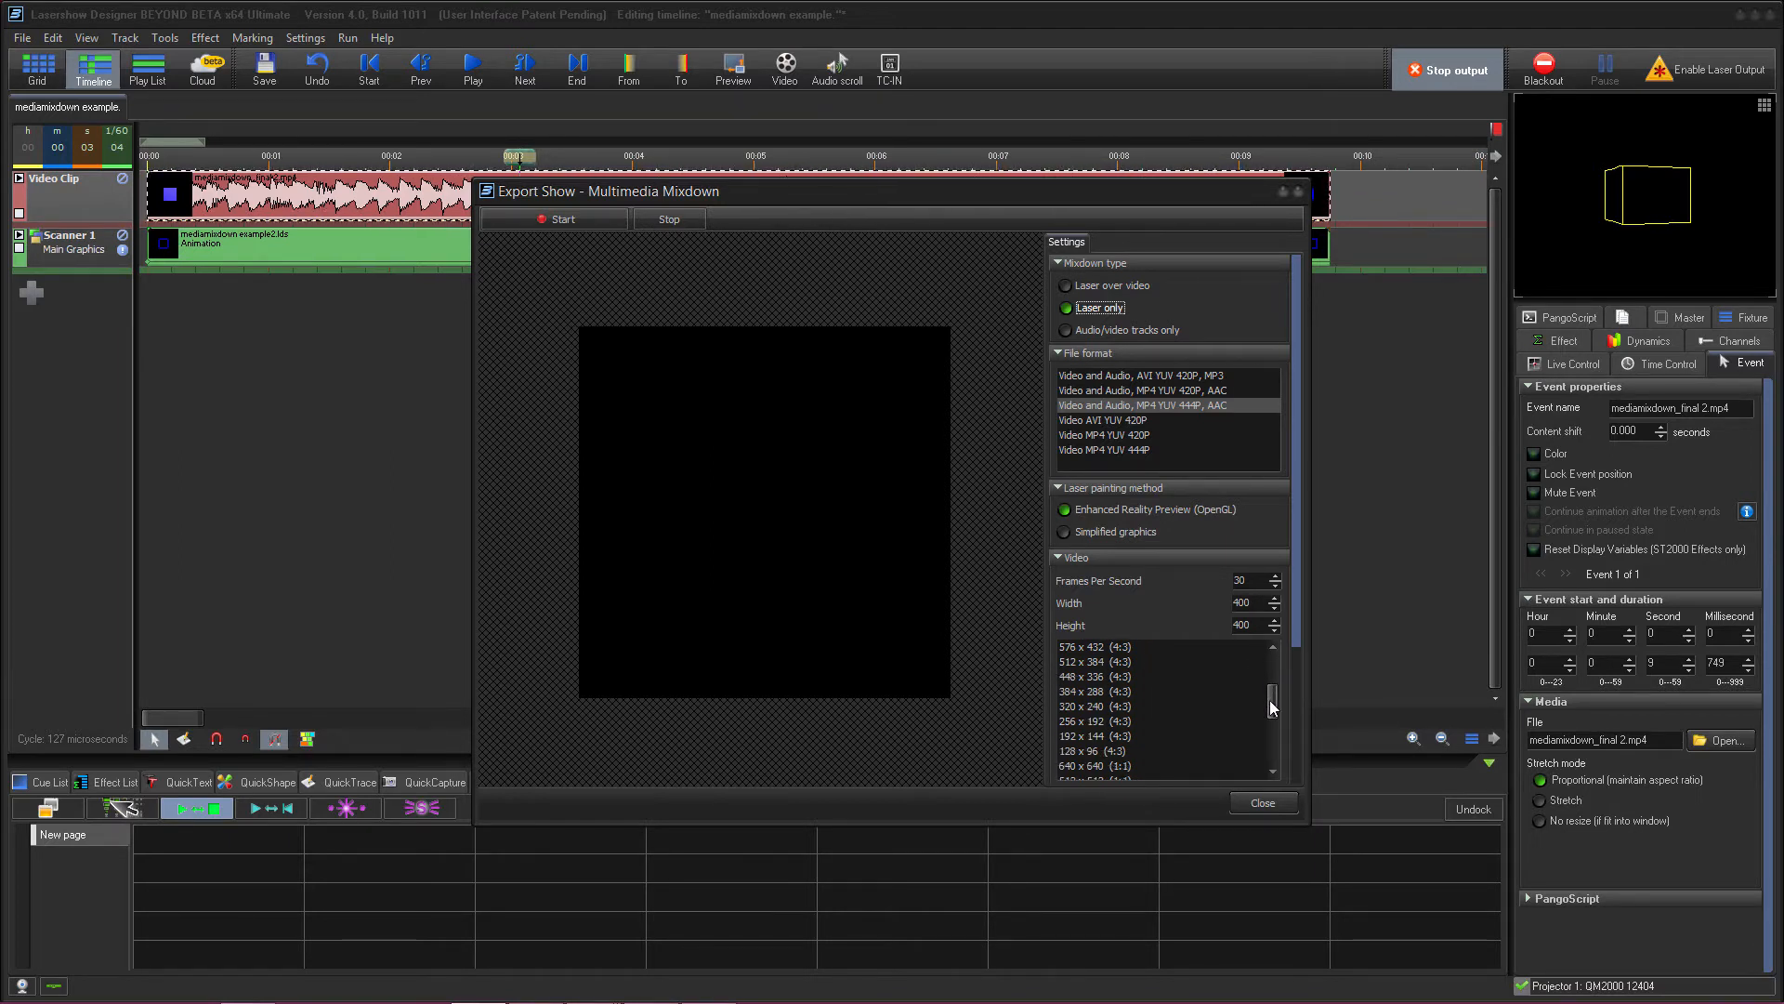
scroll("down", 3)
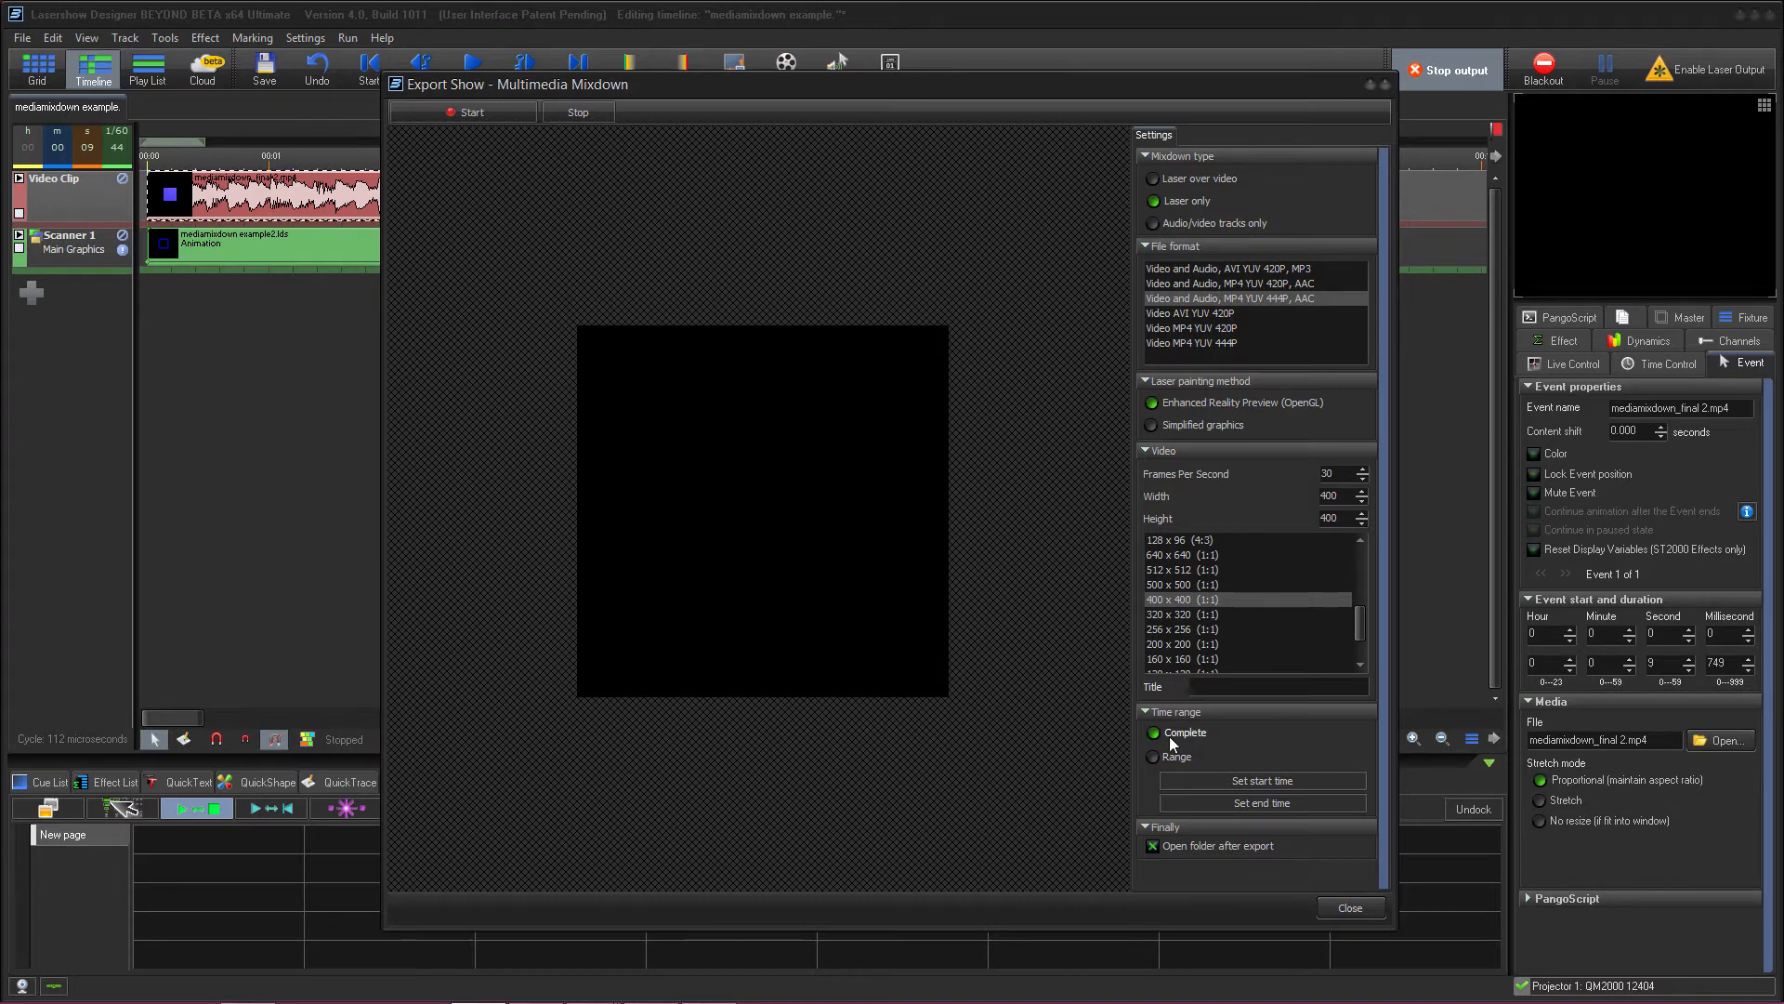
Try a custom time range briefly, then keep the Complete time range.
left_click(1152, 756)
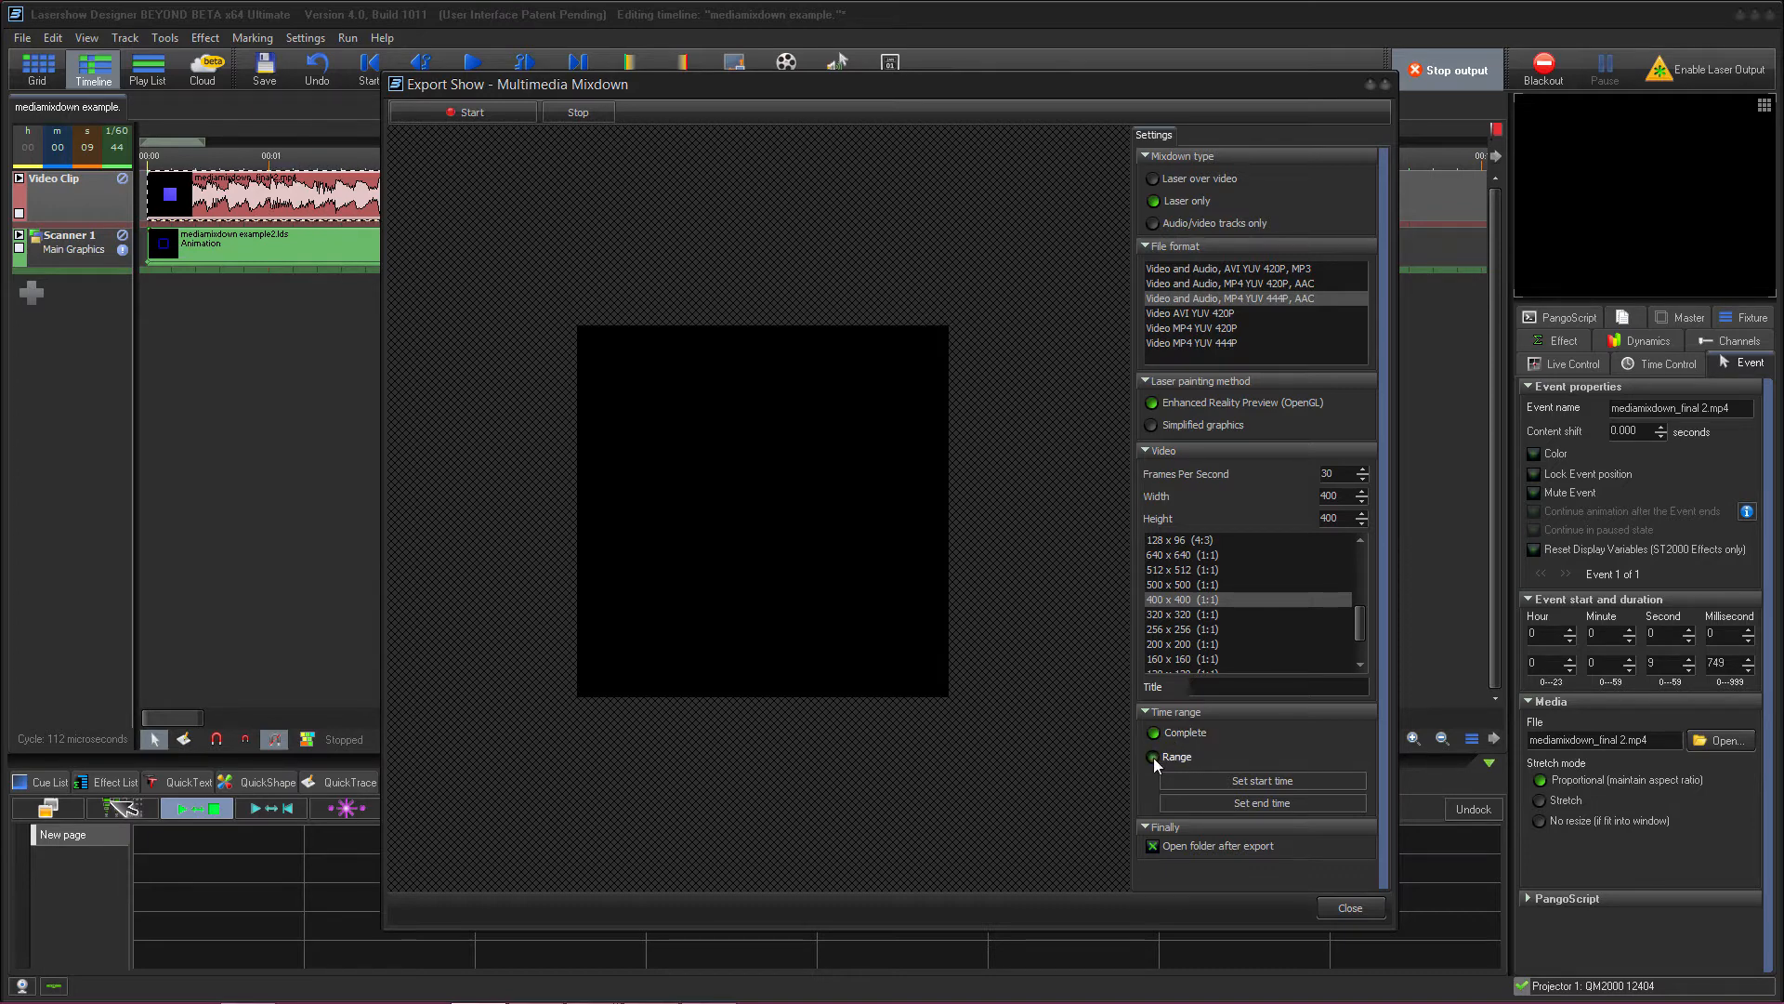
left_click(1154, 756)
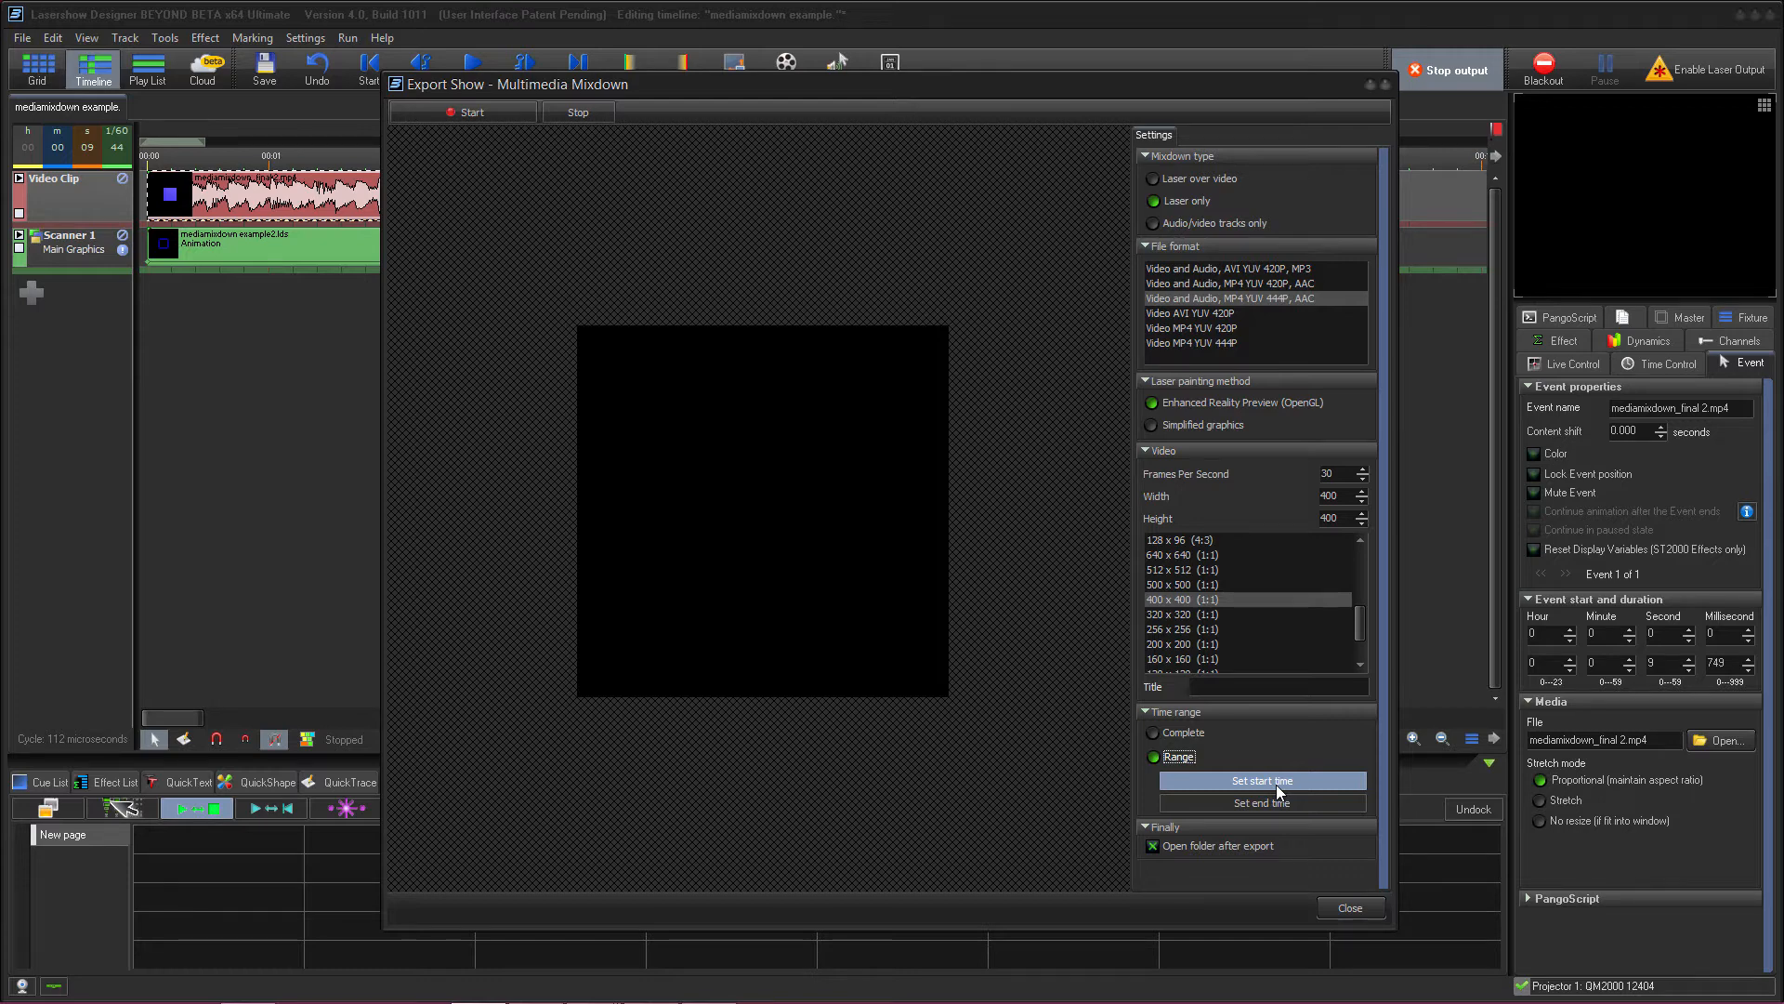
left_click(1154, 732)
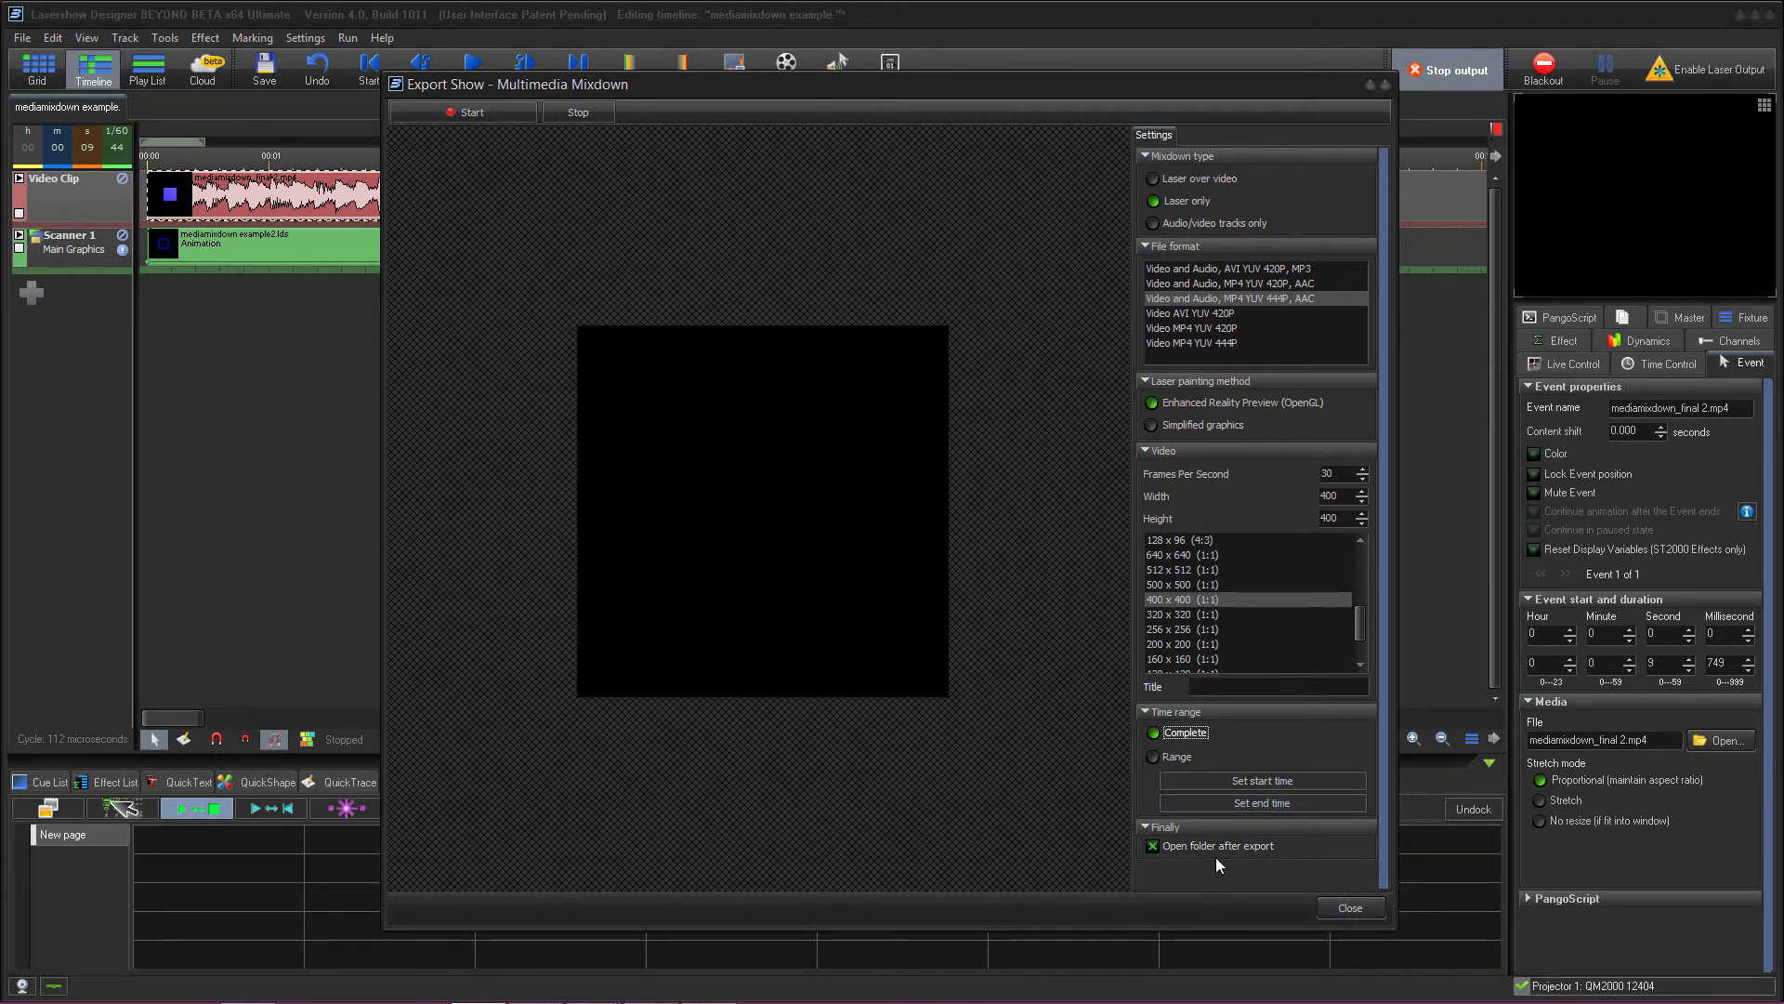
mouse_move(1089, 869)
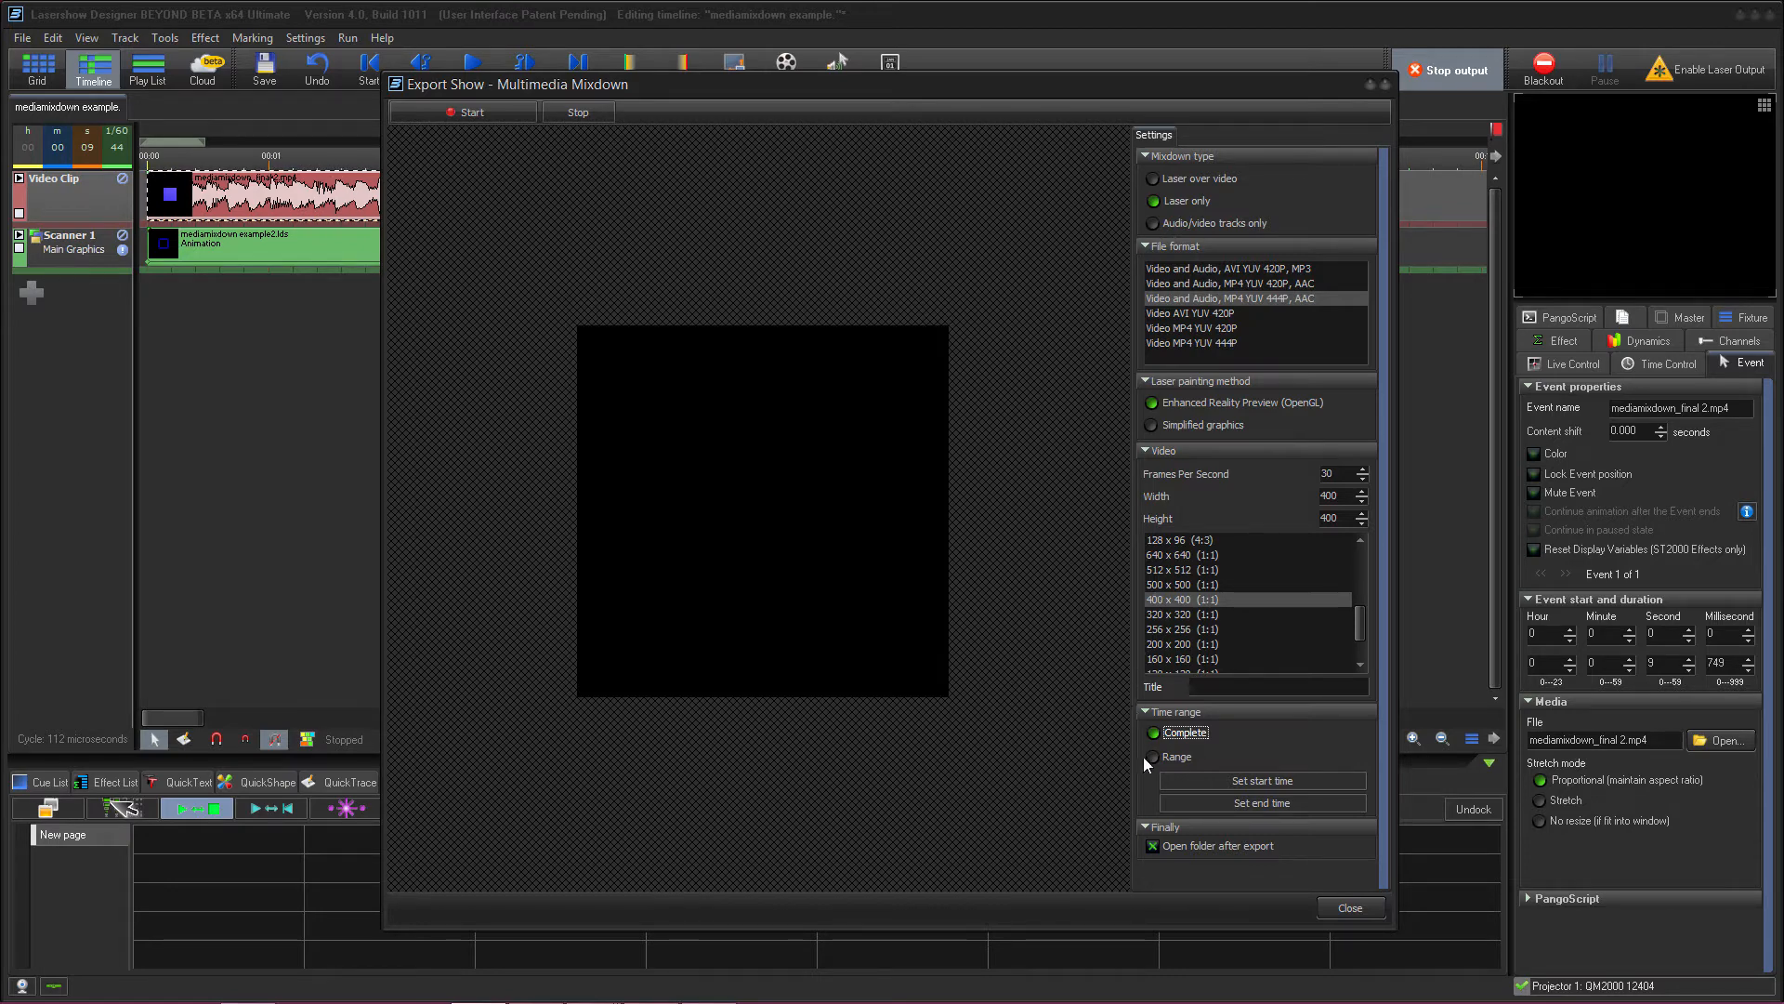
left_click(1156, 756)
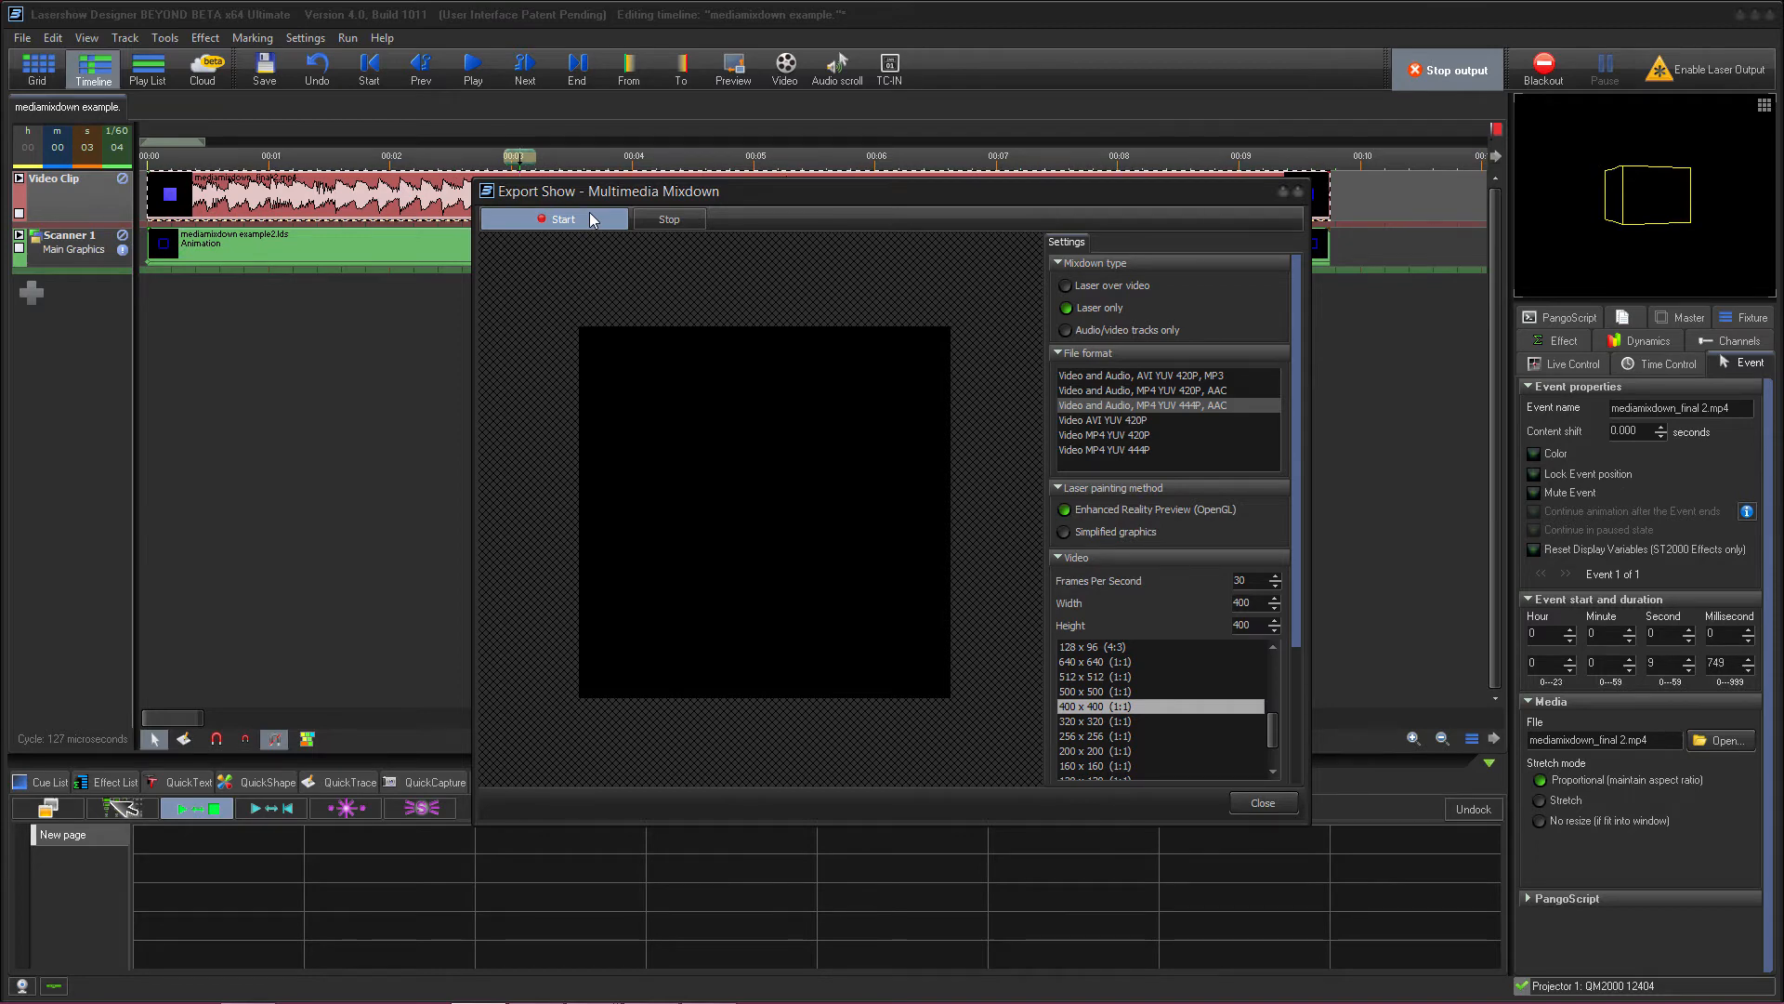
Start the export and save it as an MP4 named 'mediamixdown'.
left_click(561, 219)
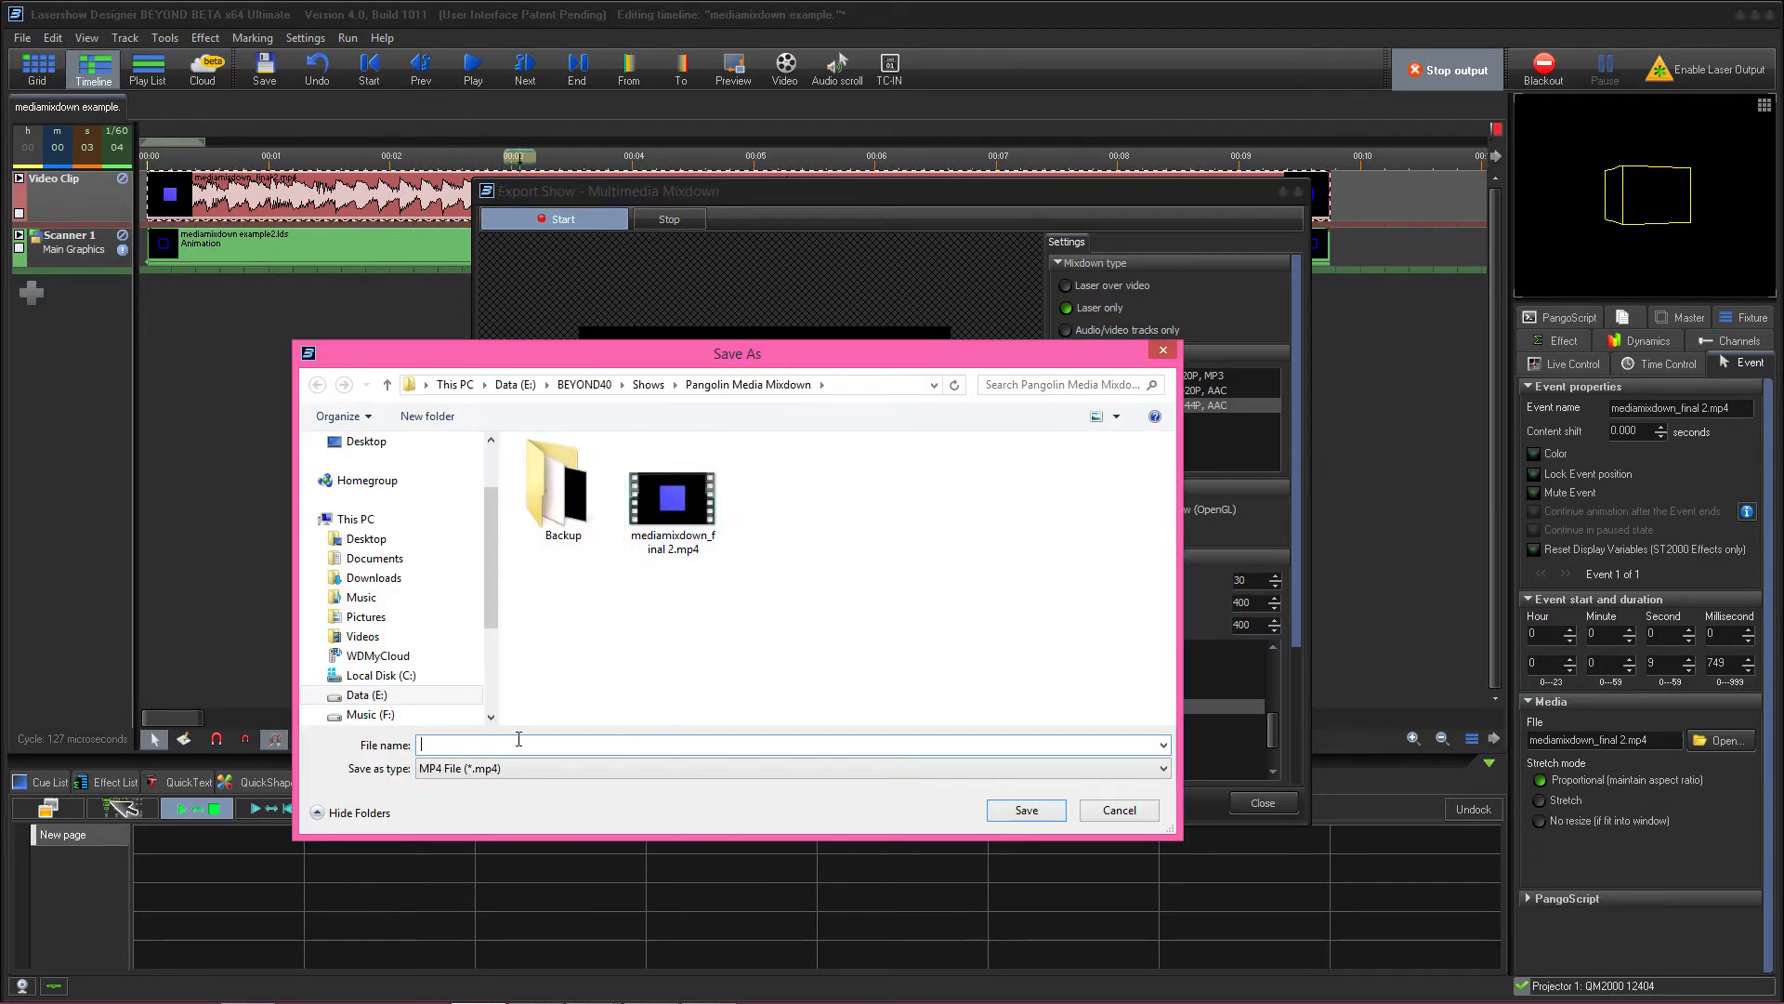
type("media")
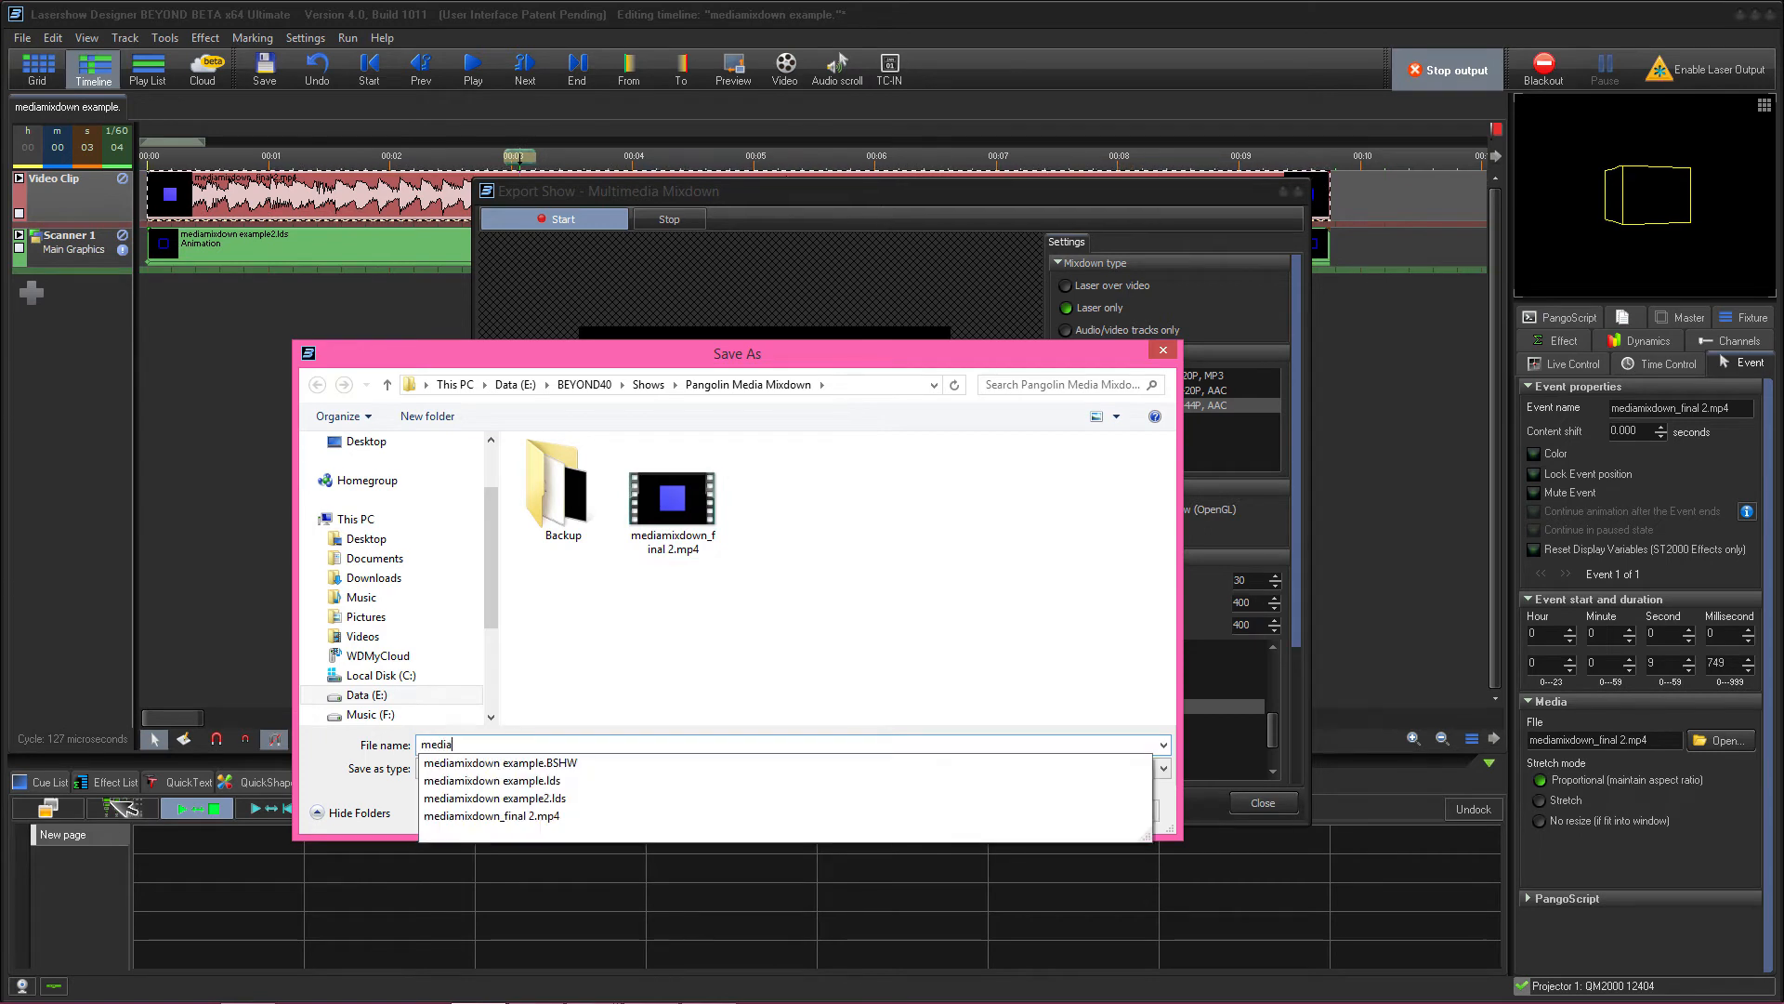
type("mixdown")
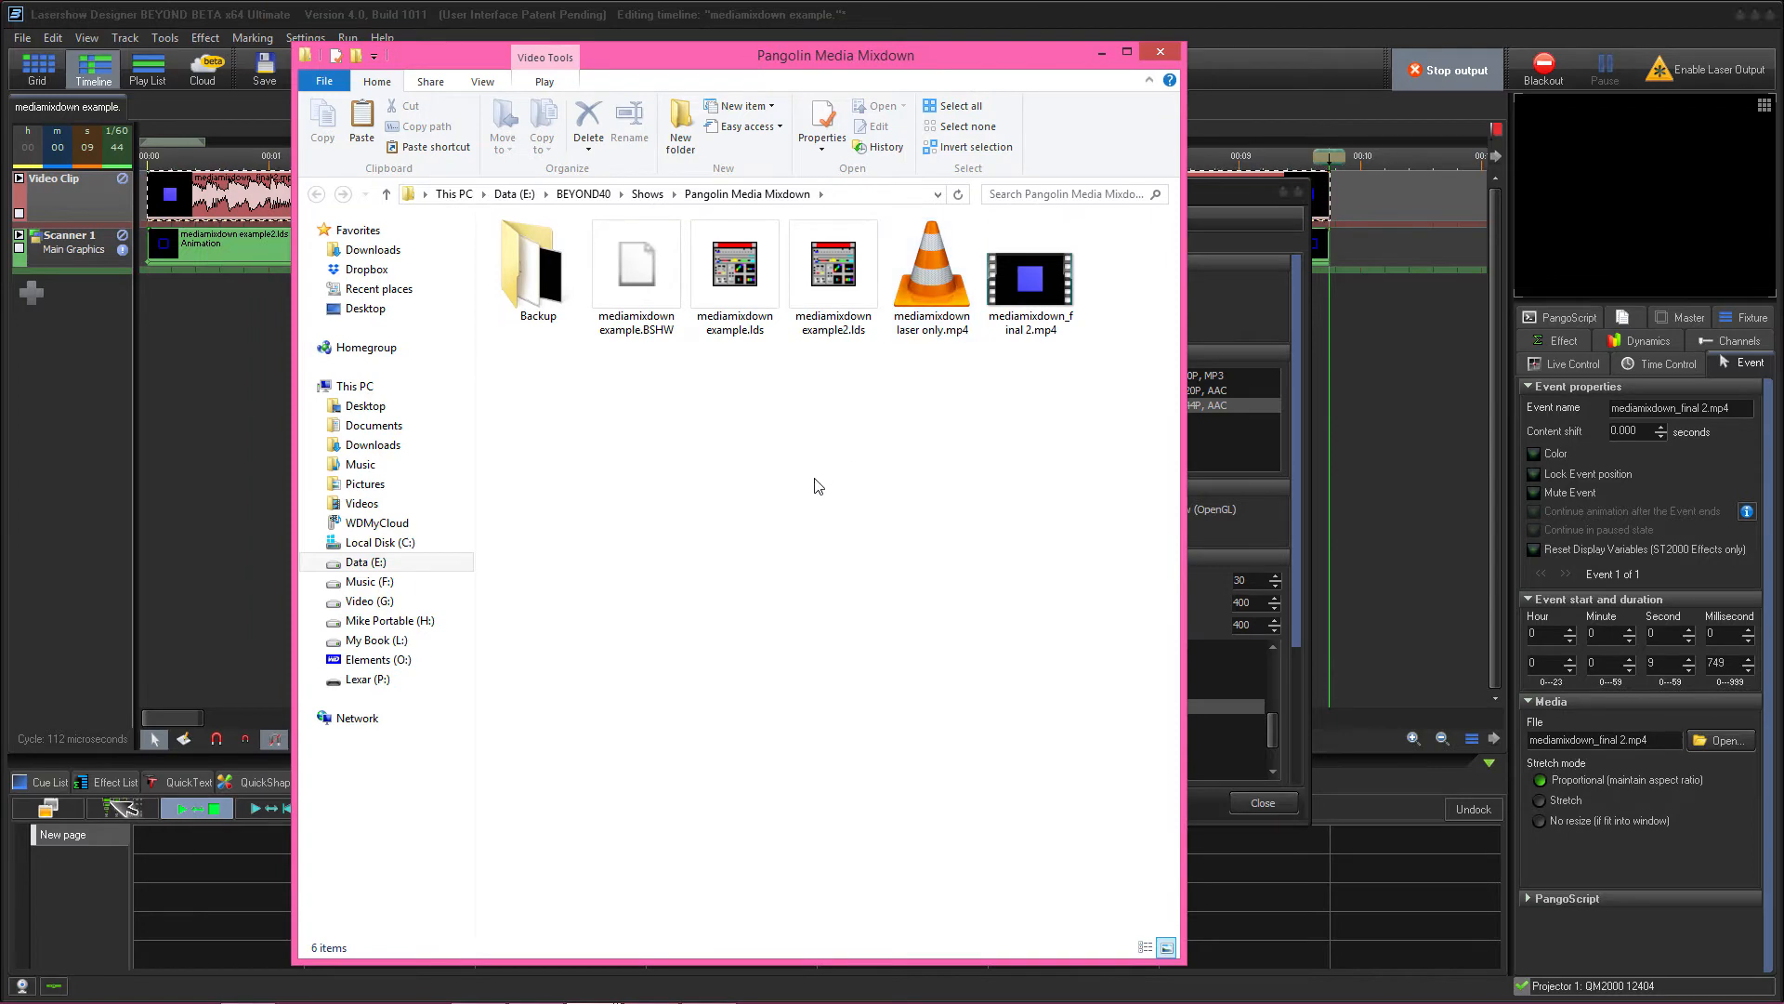
Close the Pangolin Media Mixdown folder after checking the new file.
left_click(931, 262)
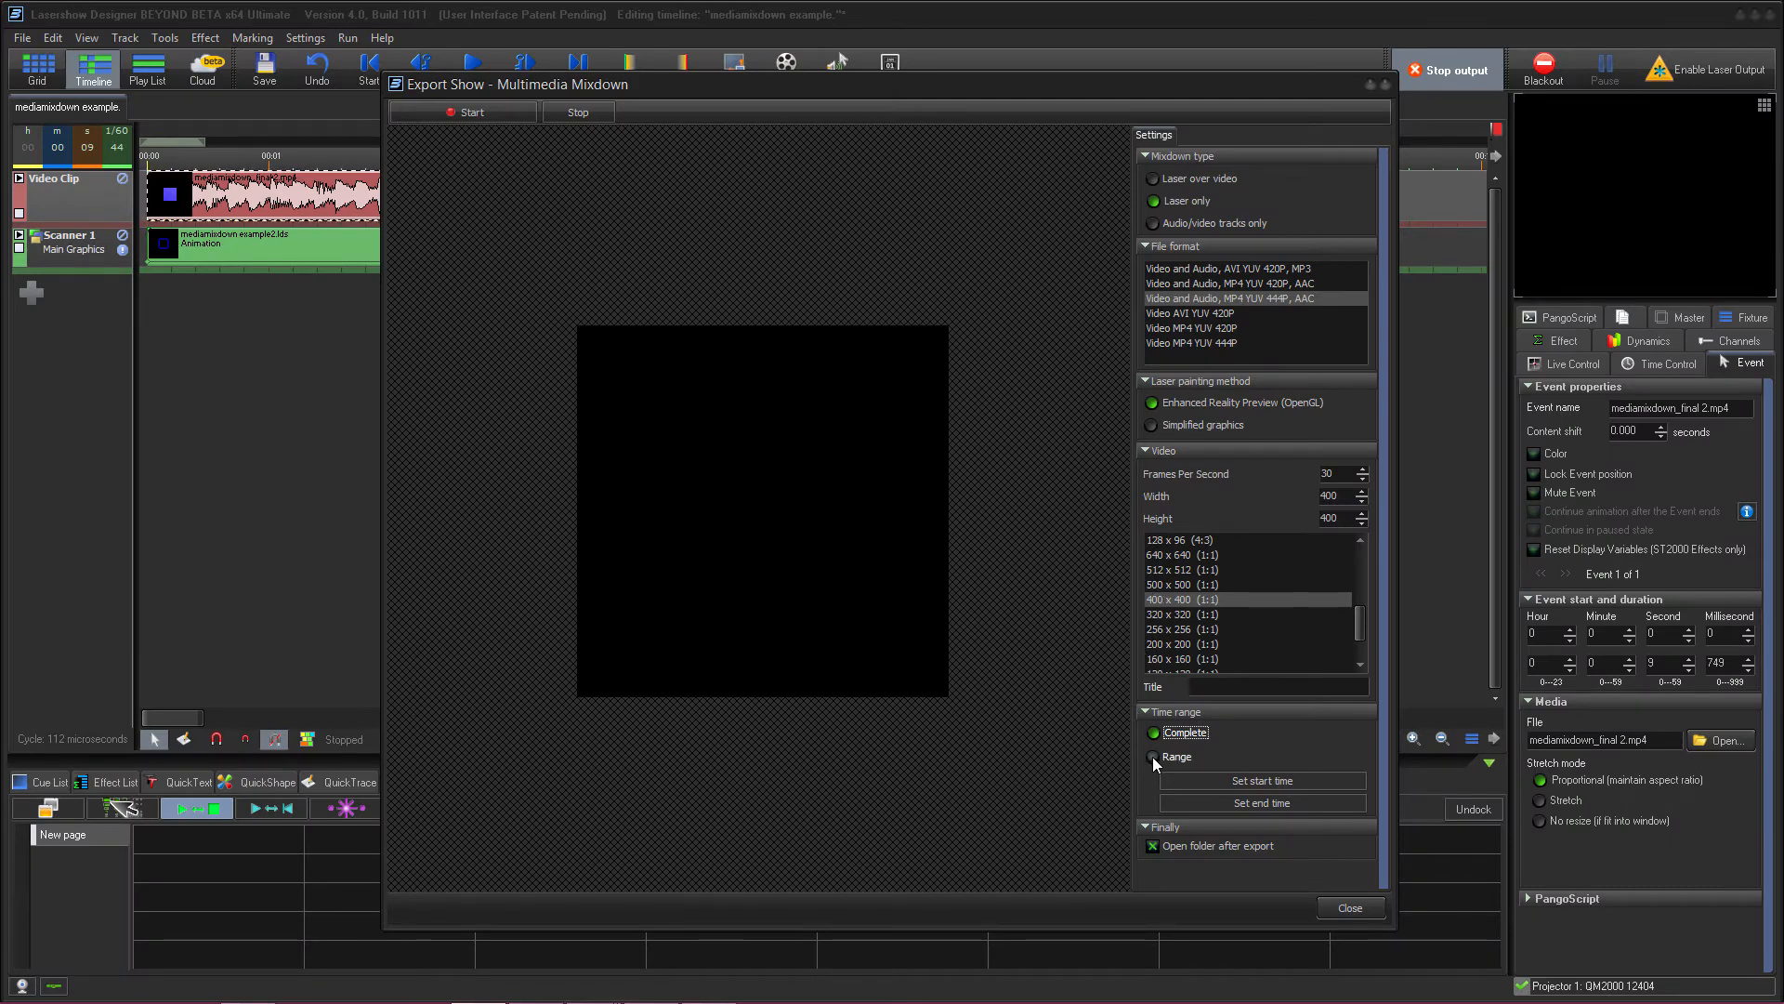
Set a Range time range from 1 second to 8 seconds.
left_click(1154, 756)
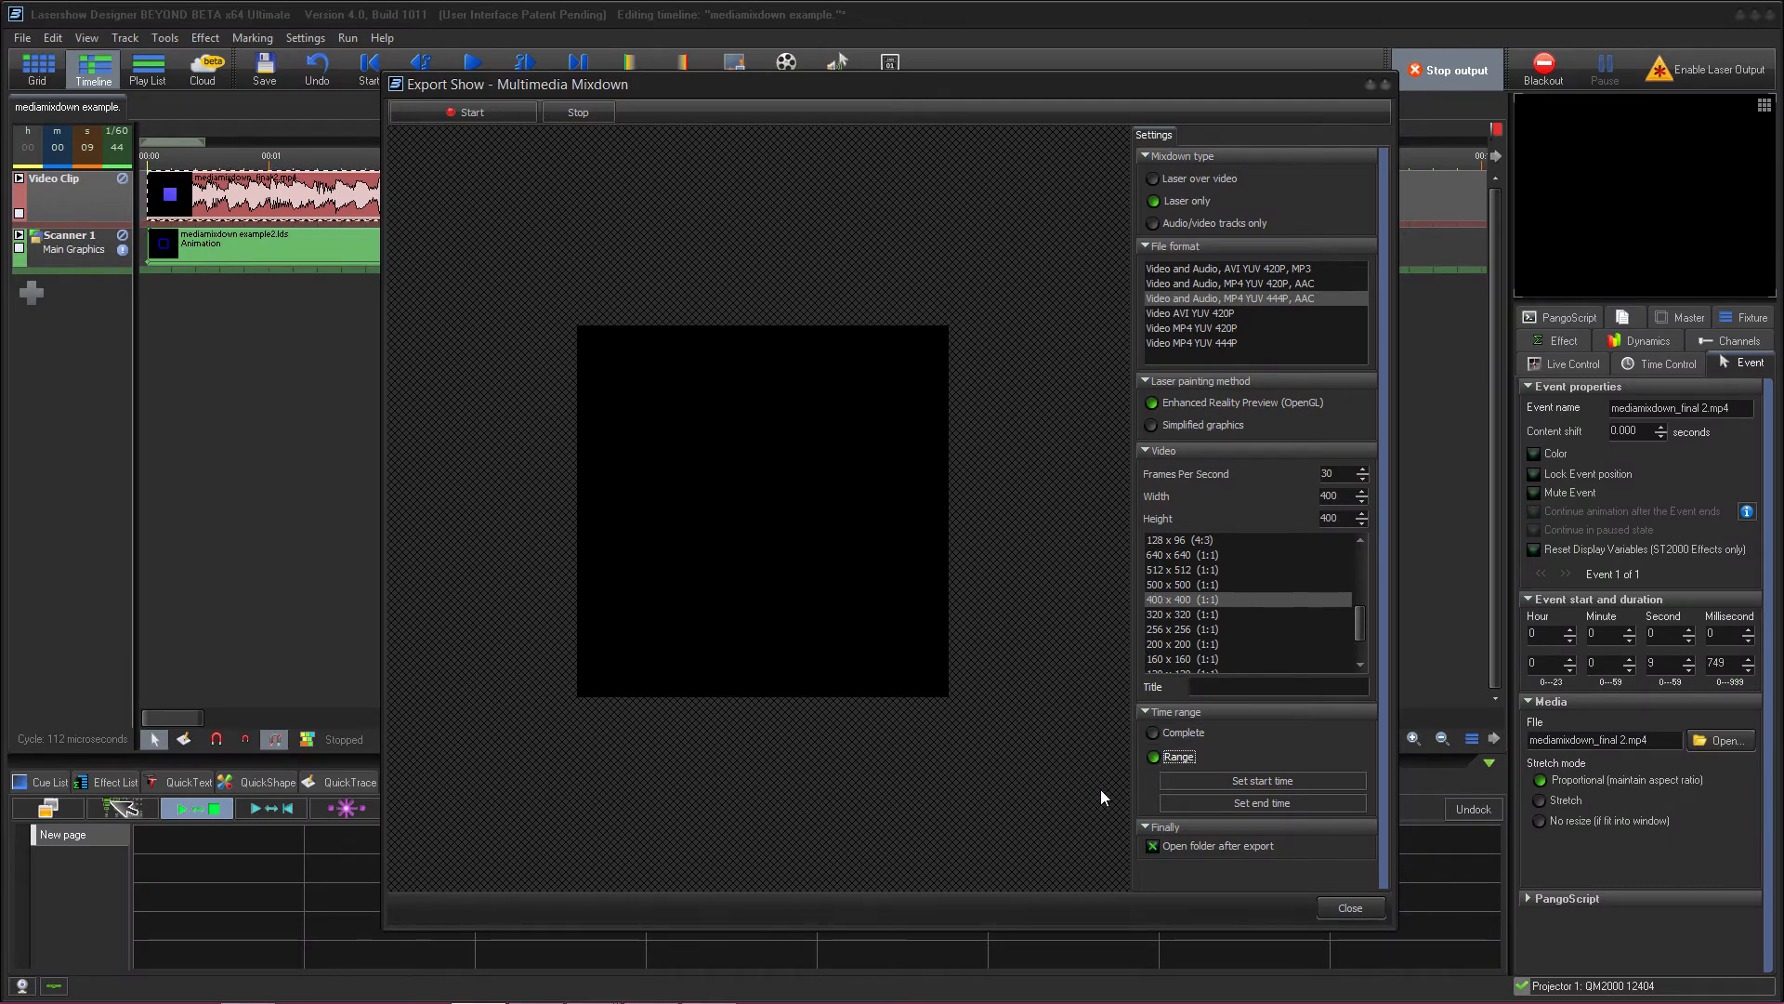
left_click(1260, 780)
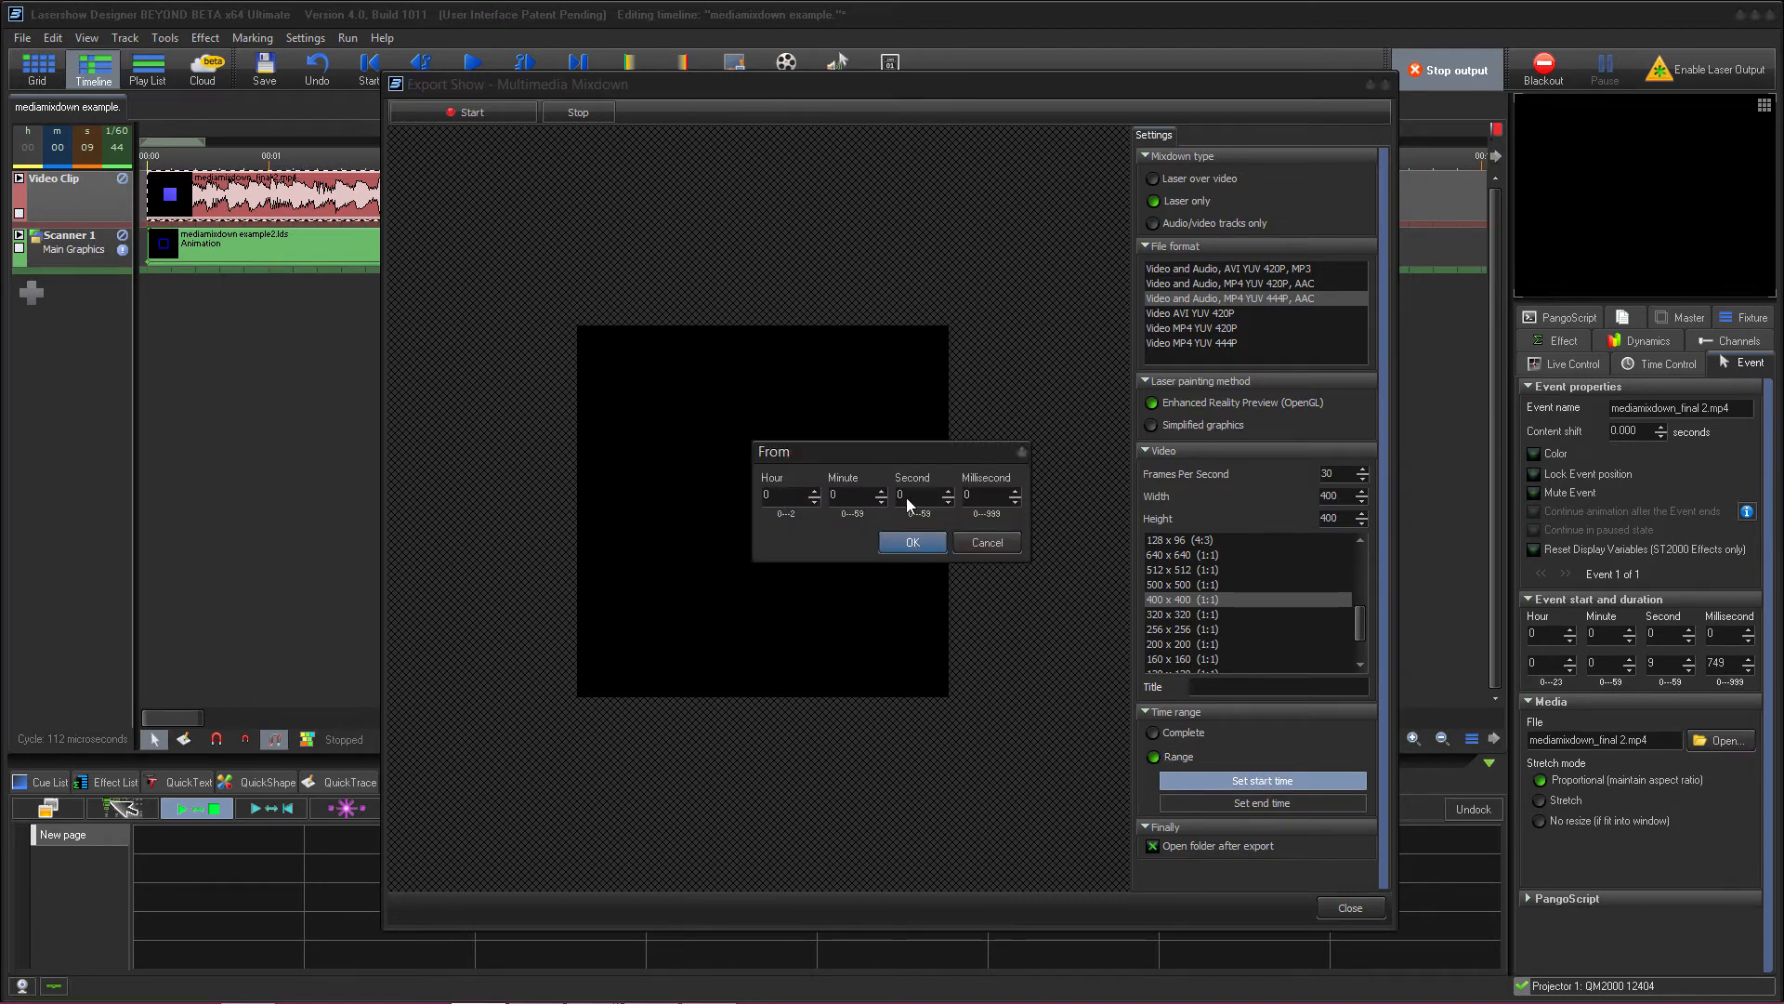
left_click(914, 494)
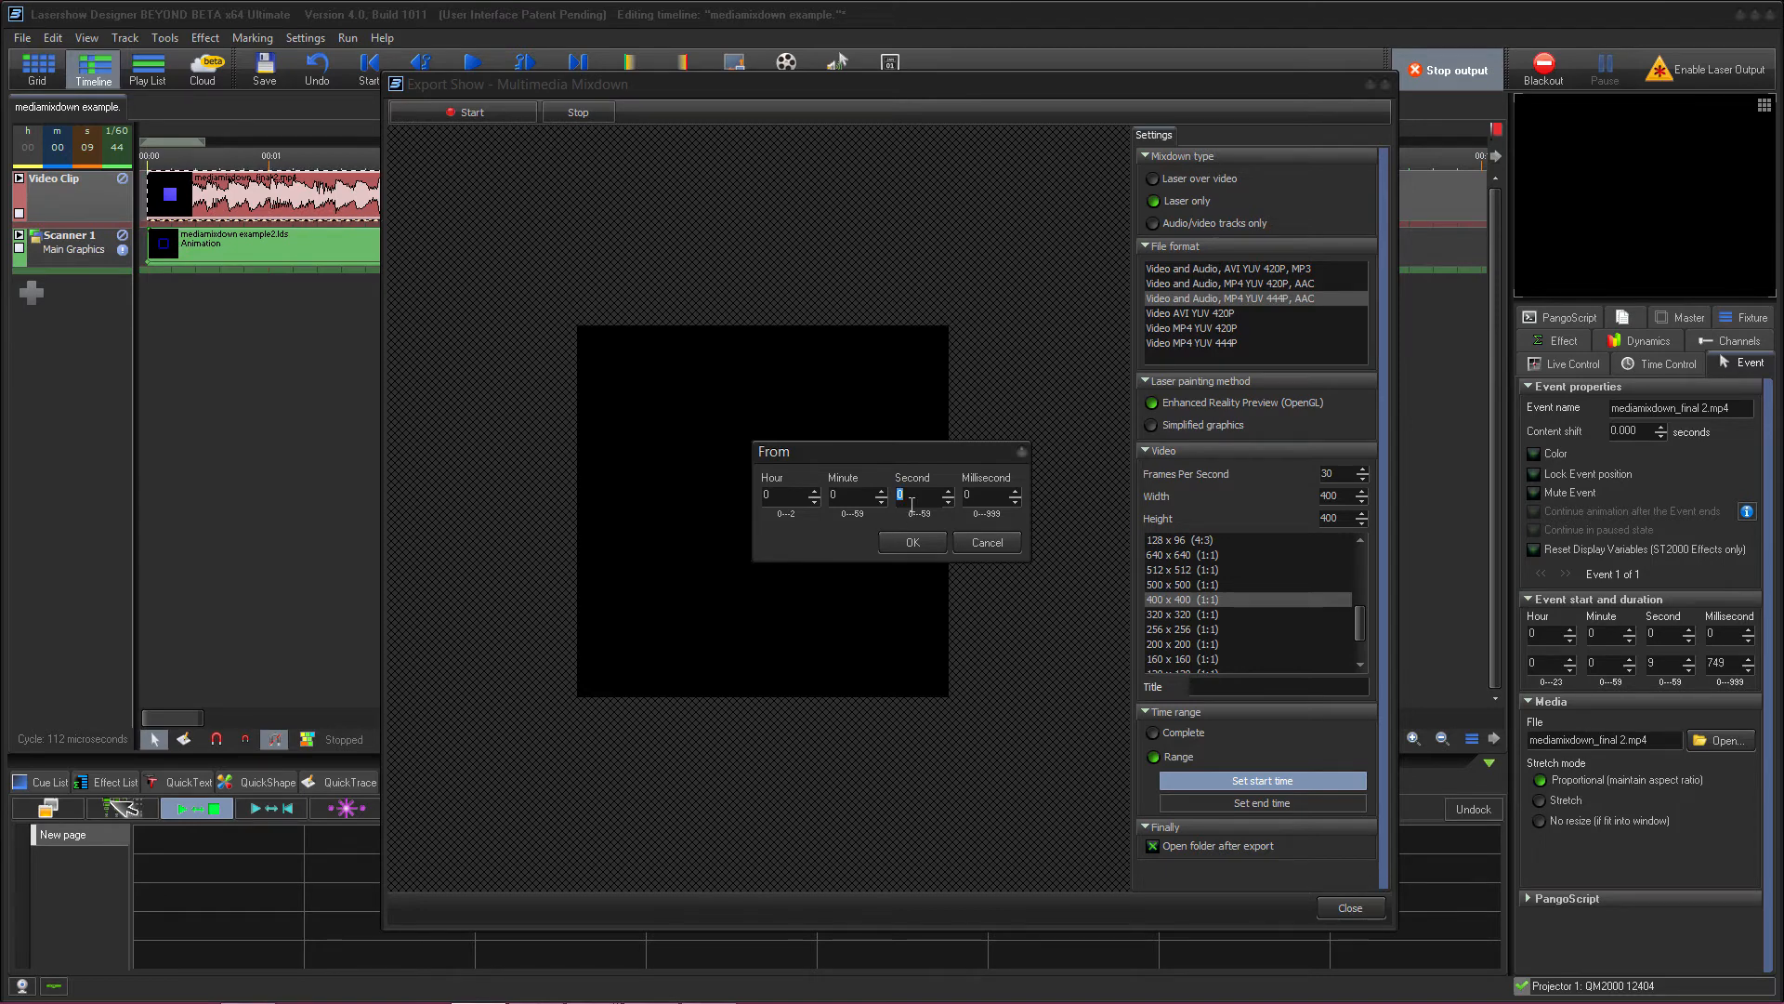
left_click(910, 541)
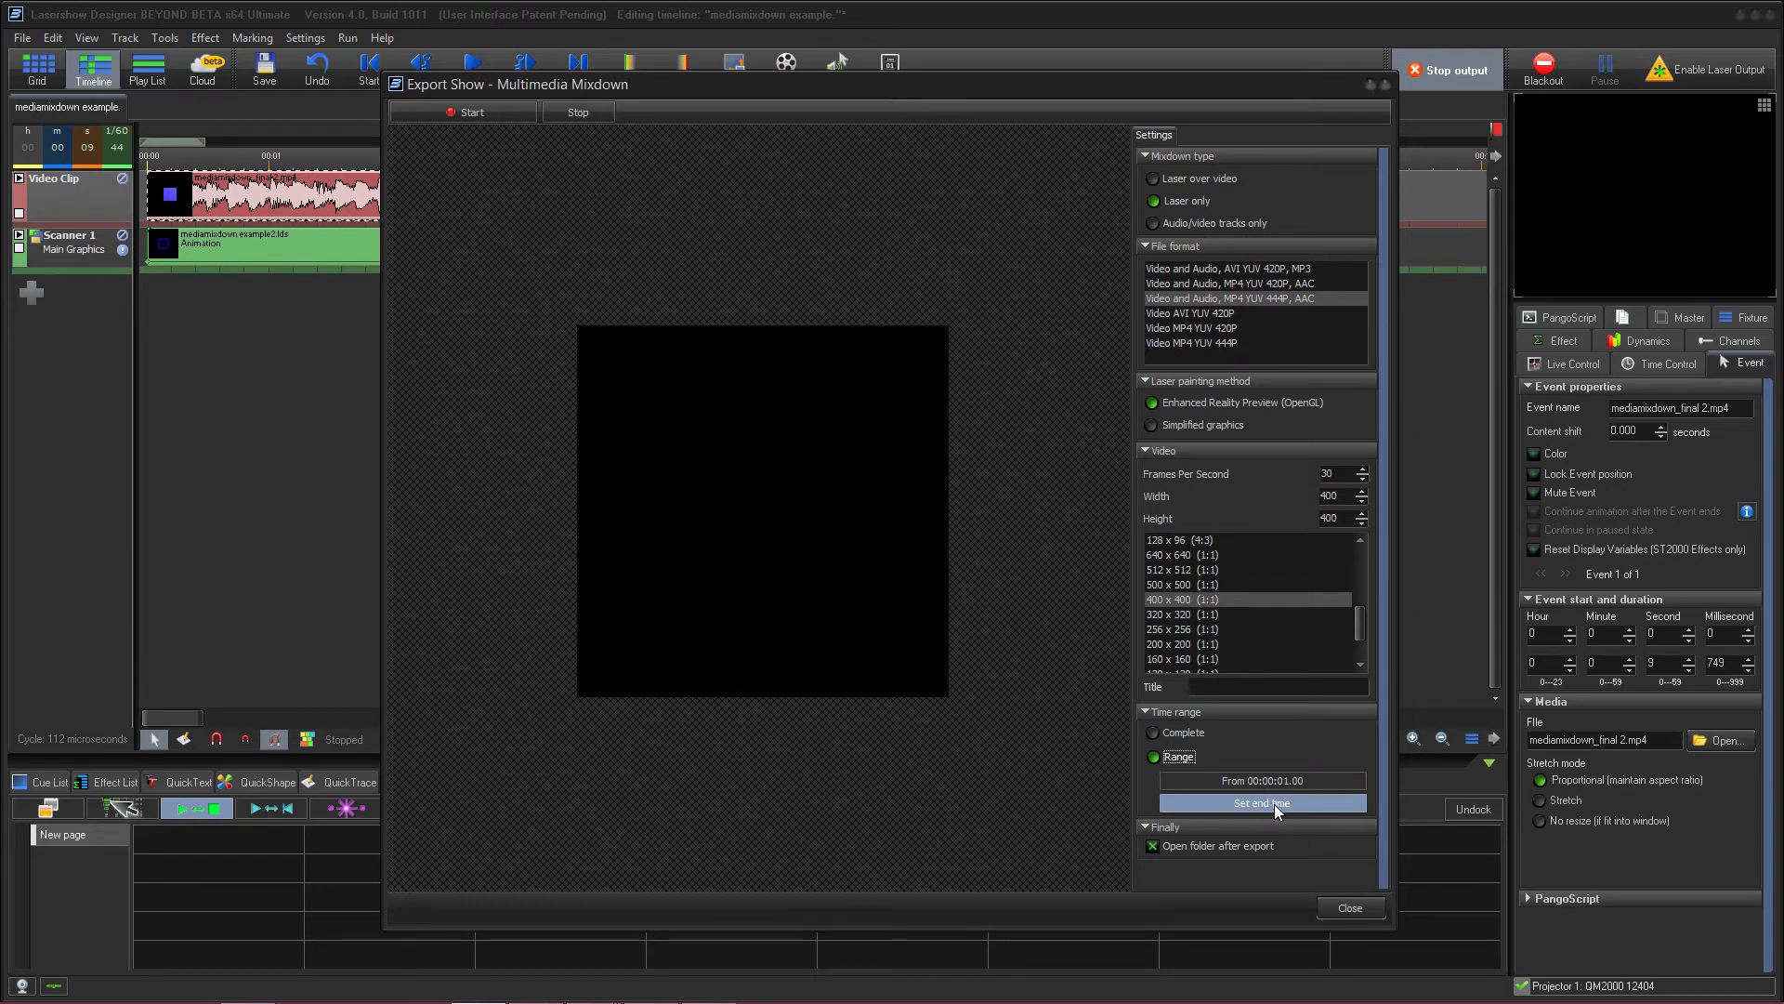
left_click(1260, 803)
type("8")
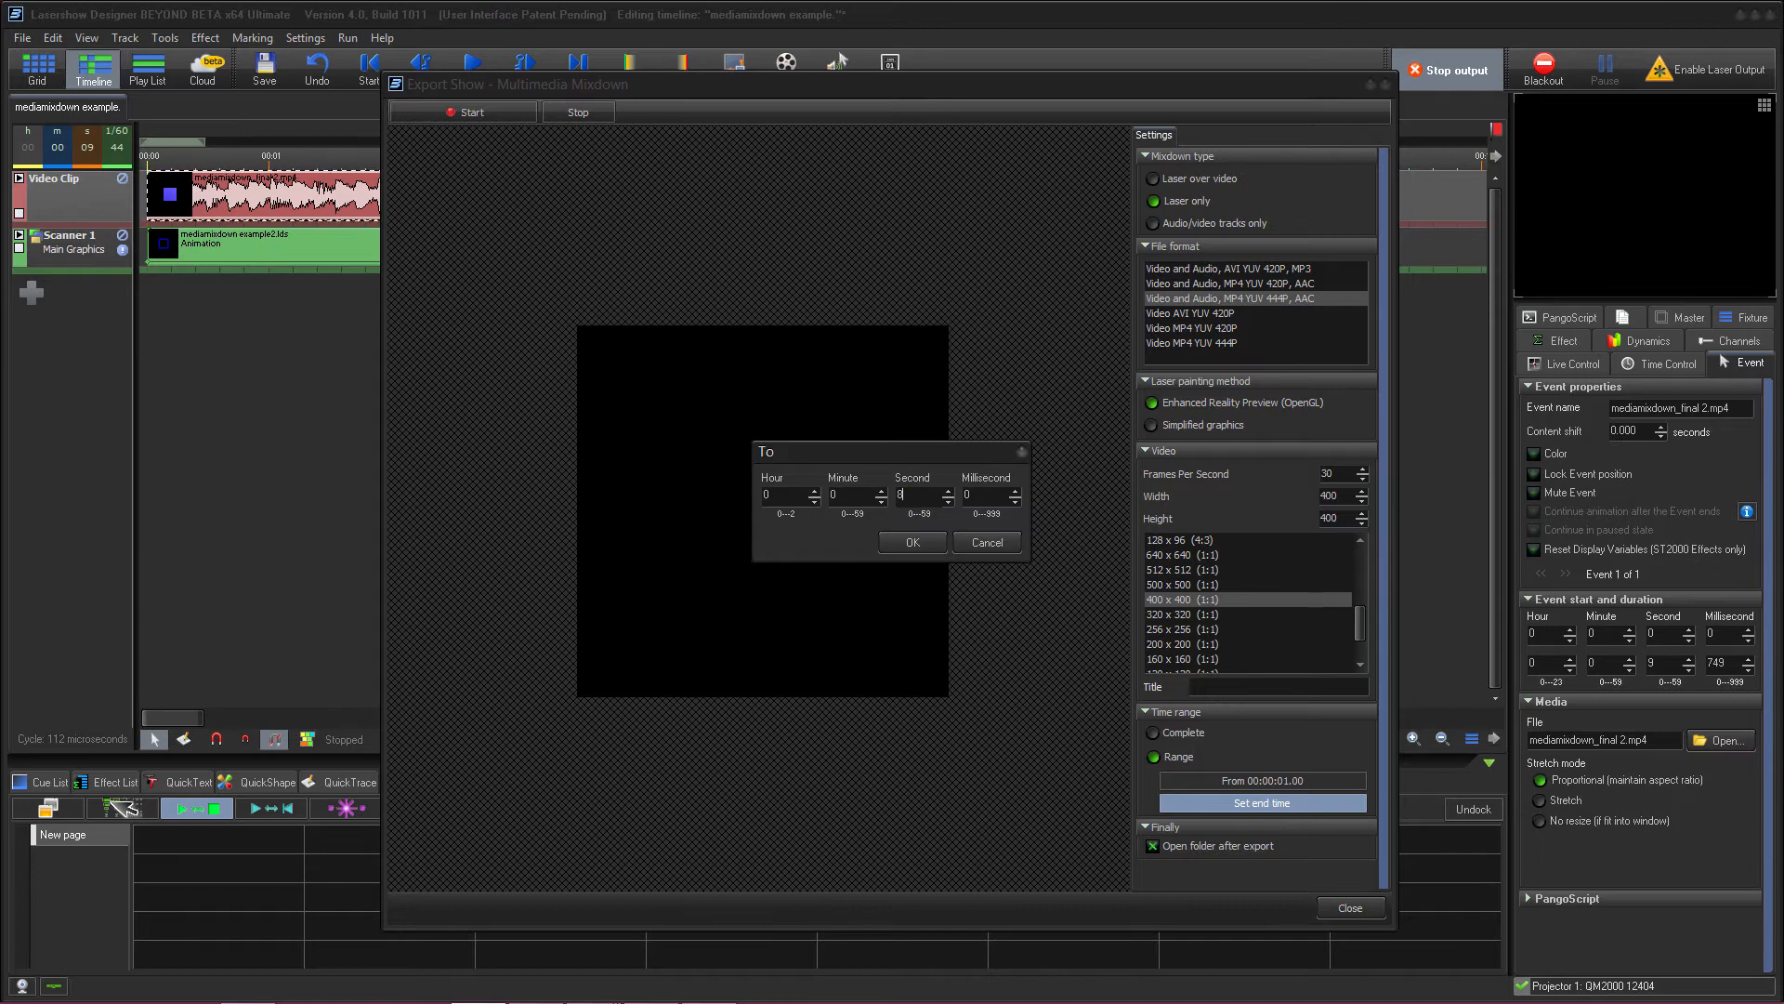
left_click(911, 540)
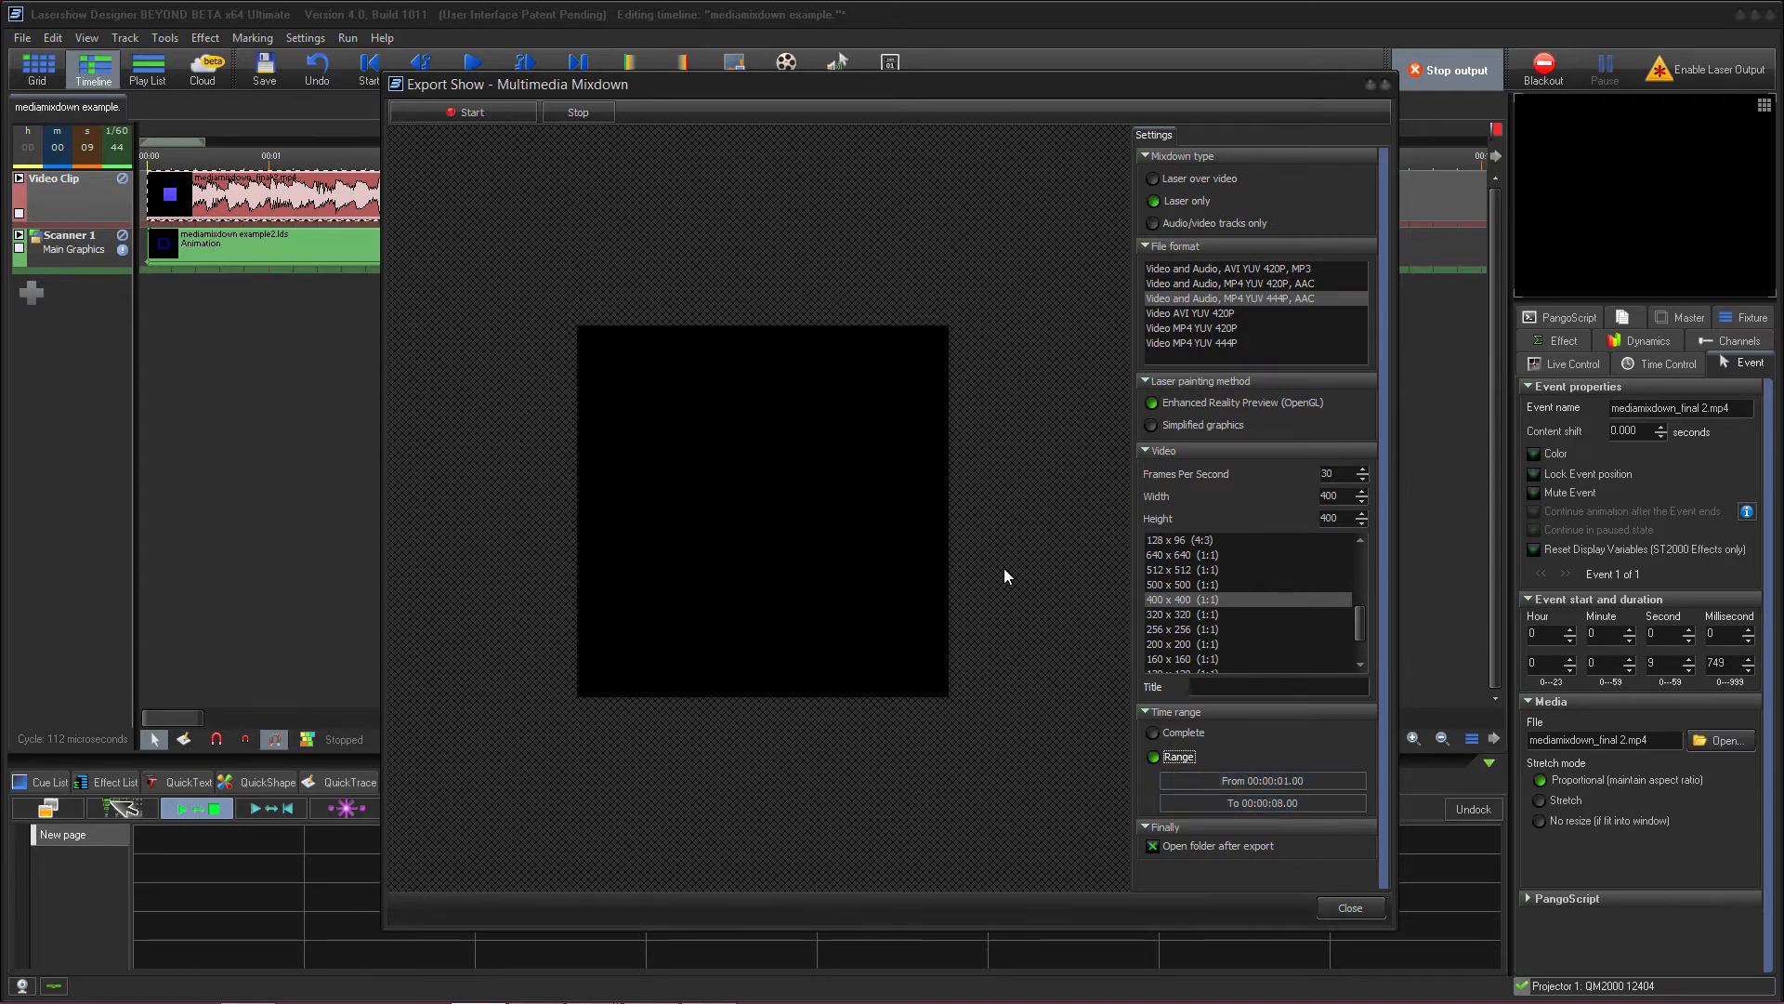
Export as 'mediamixdown laser only range.mp4' and play the resulting video.
left_click(470, 111)
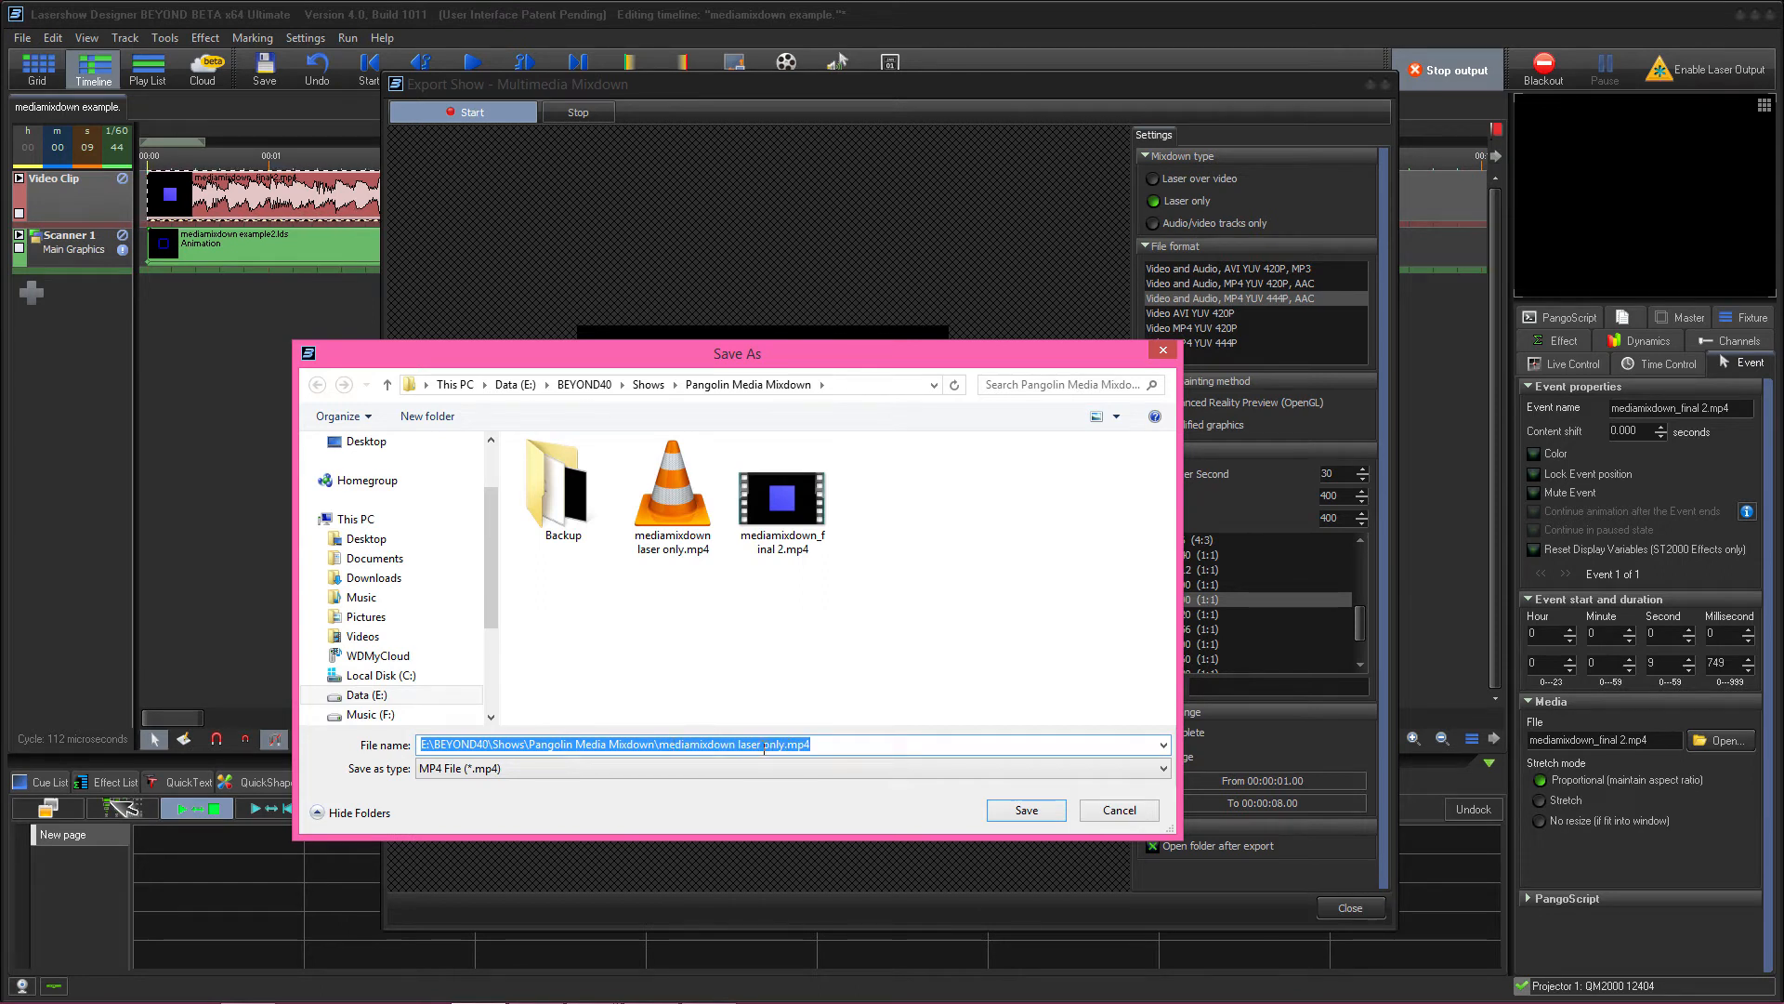
type("mediamixdown laser only range.mp4")
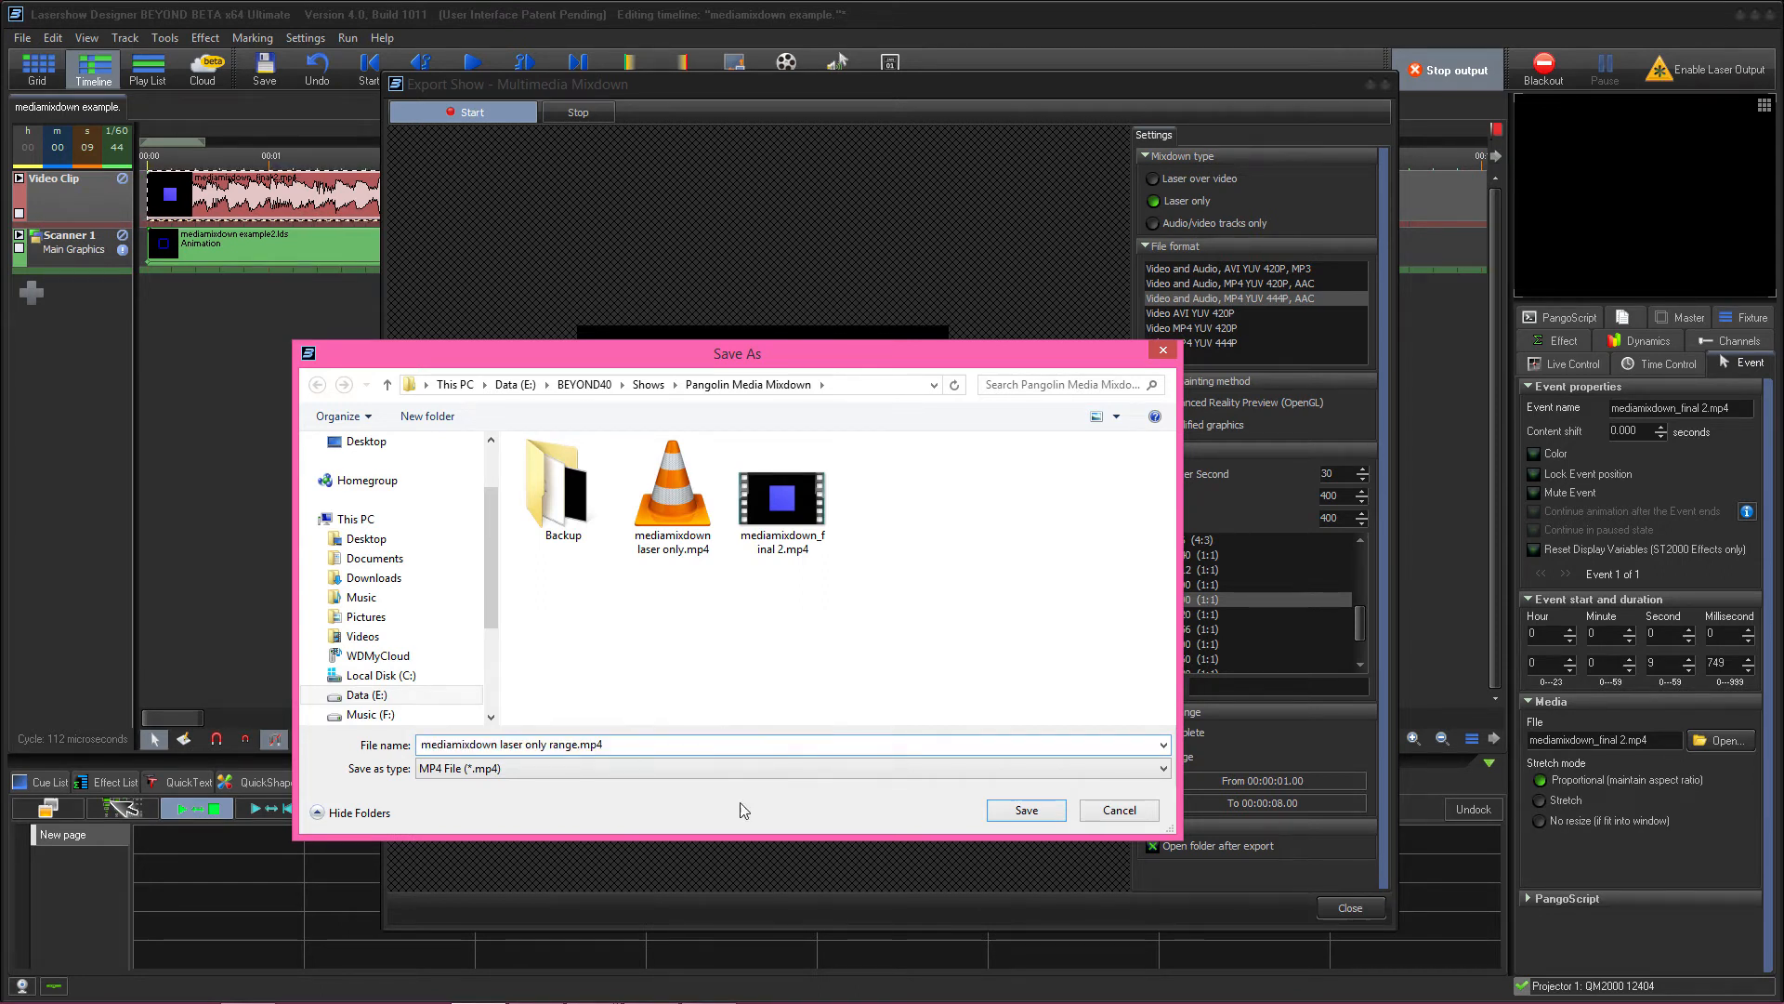
left_click(1022, 810)
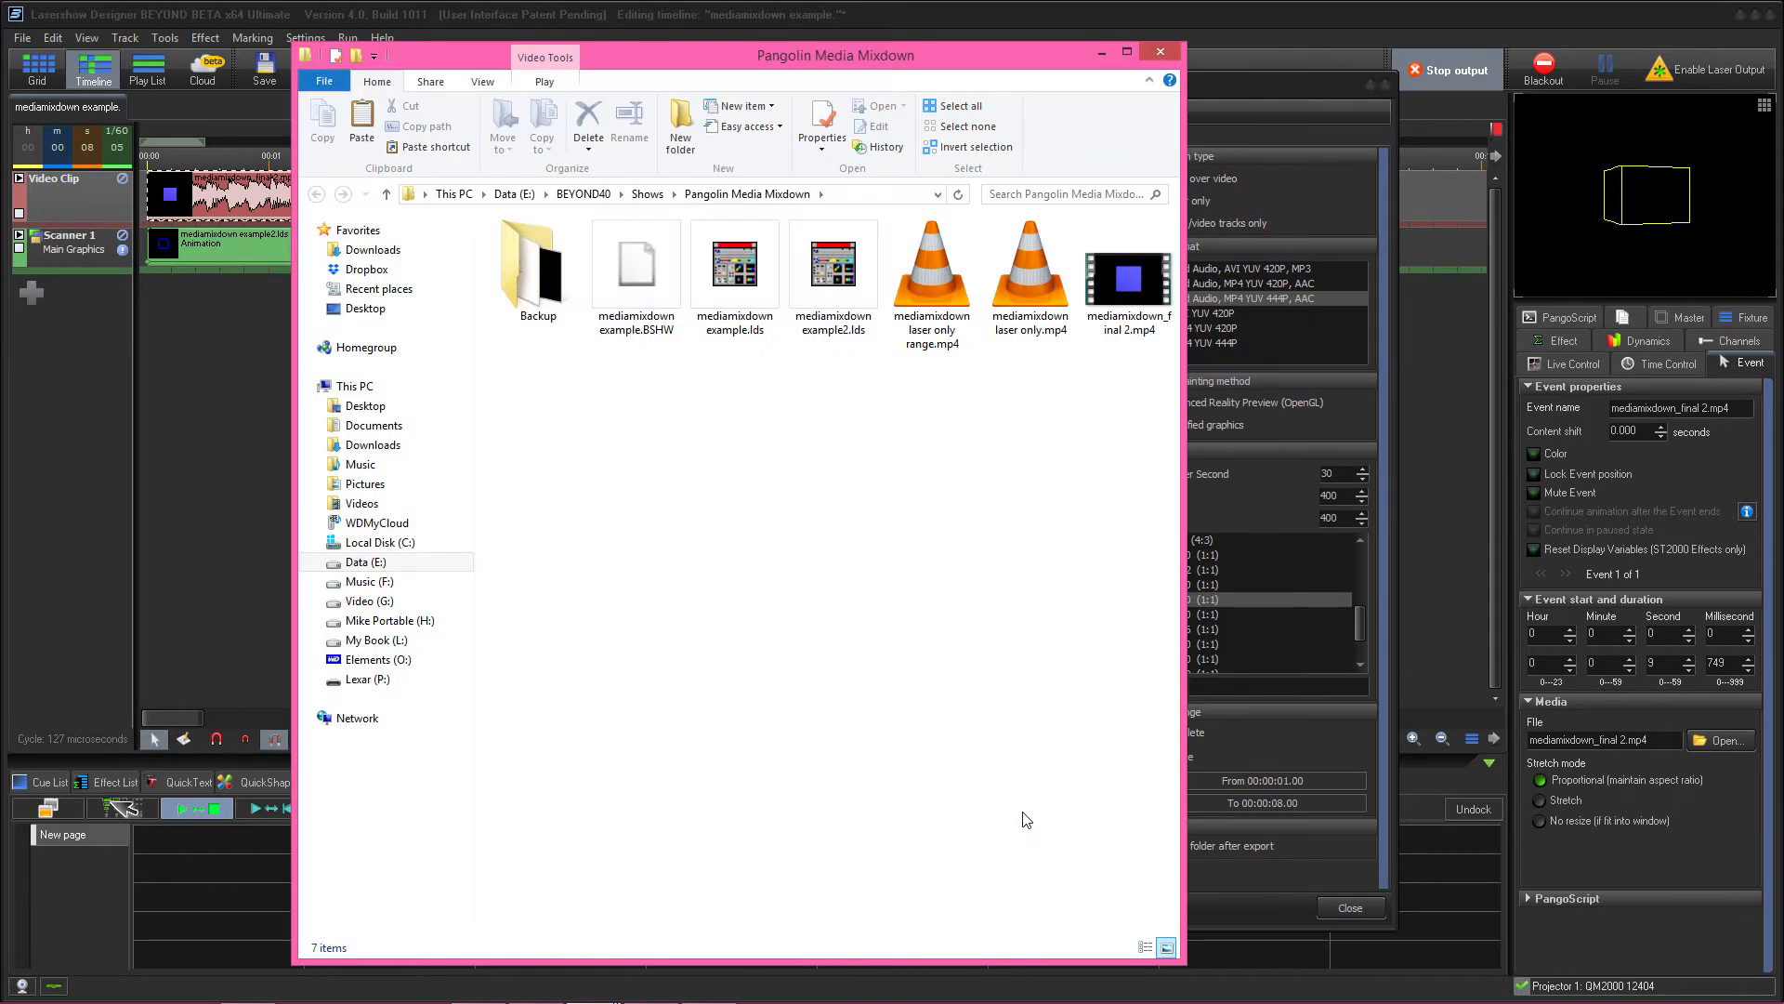
left_click(931, 272)
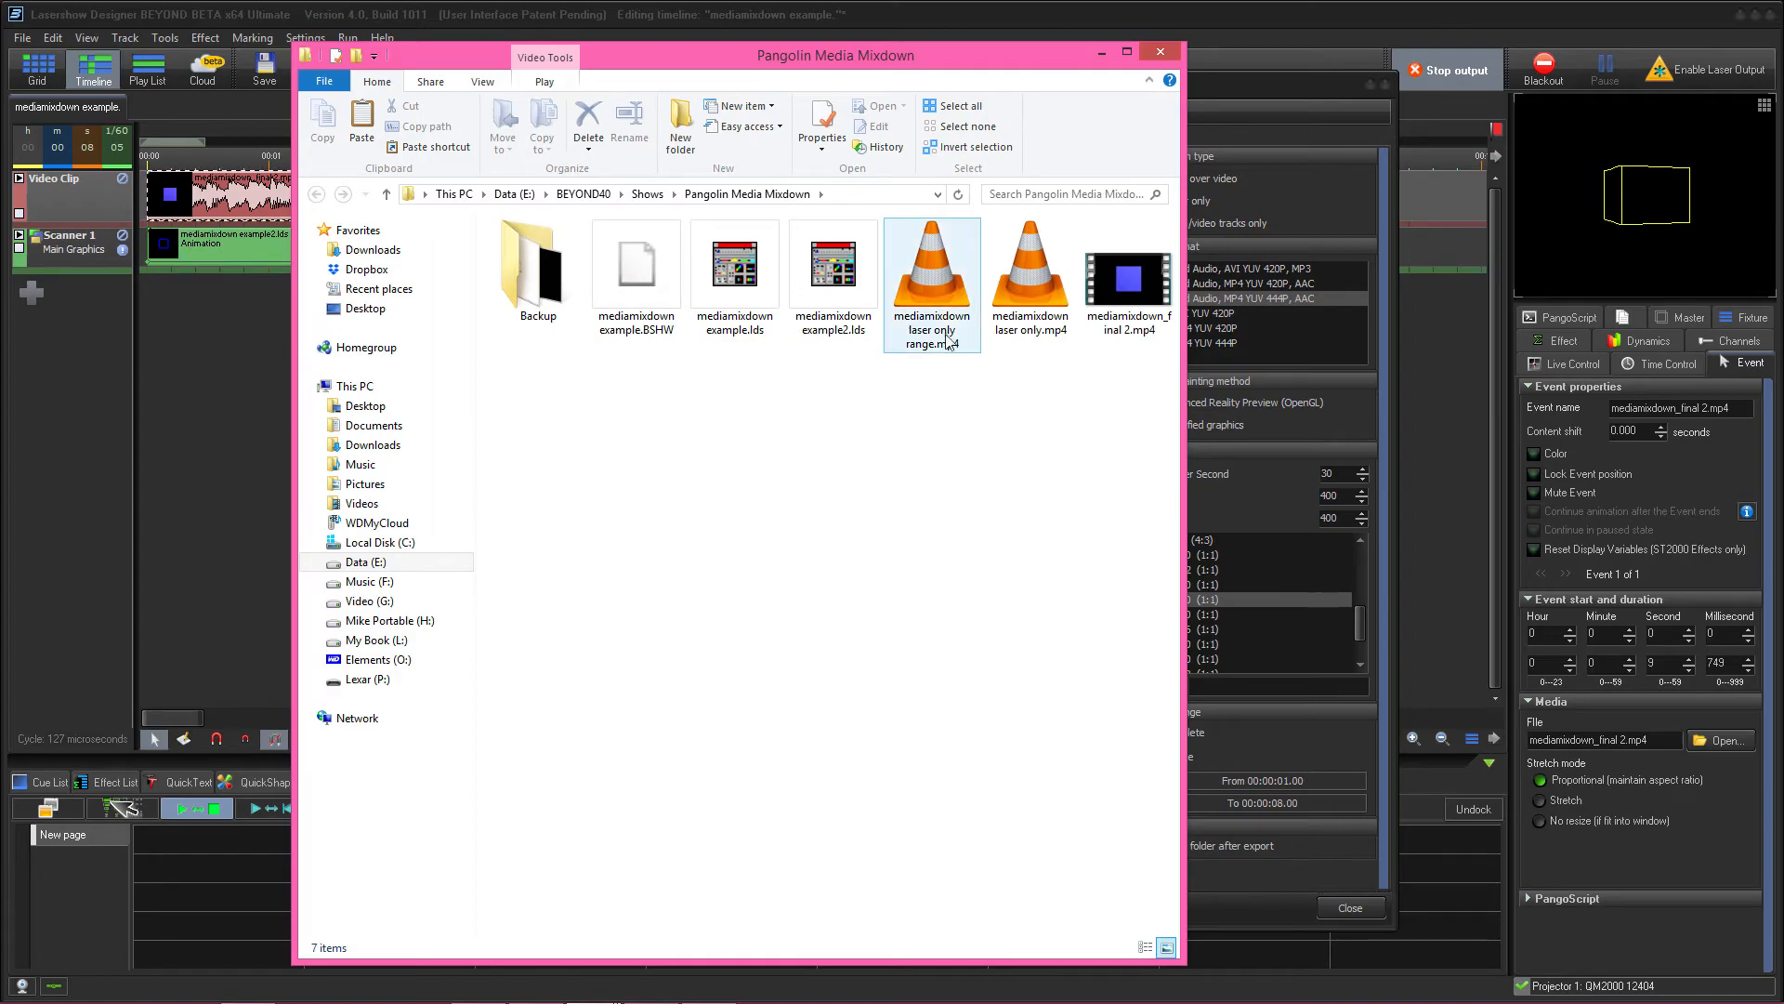
double_click(931, 268)
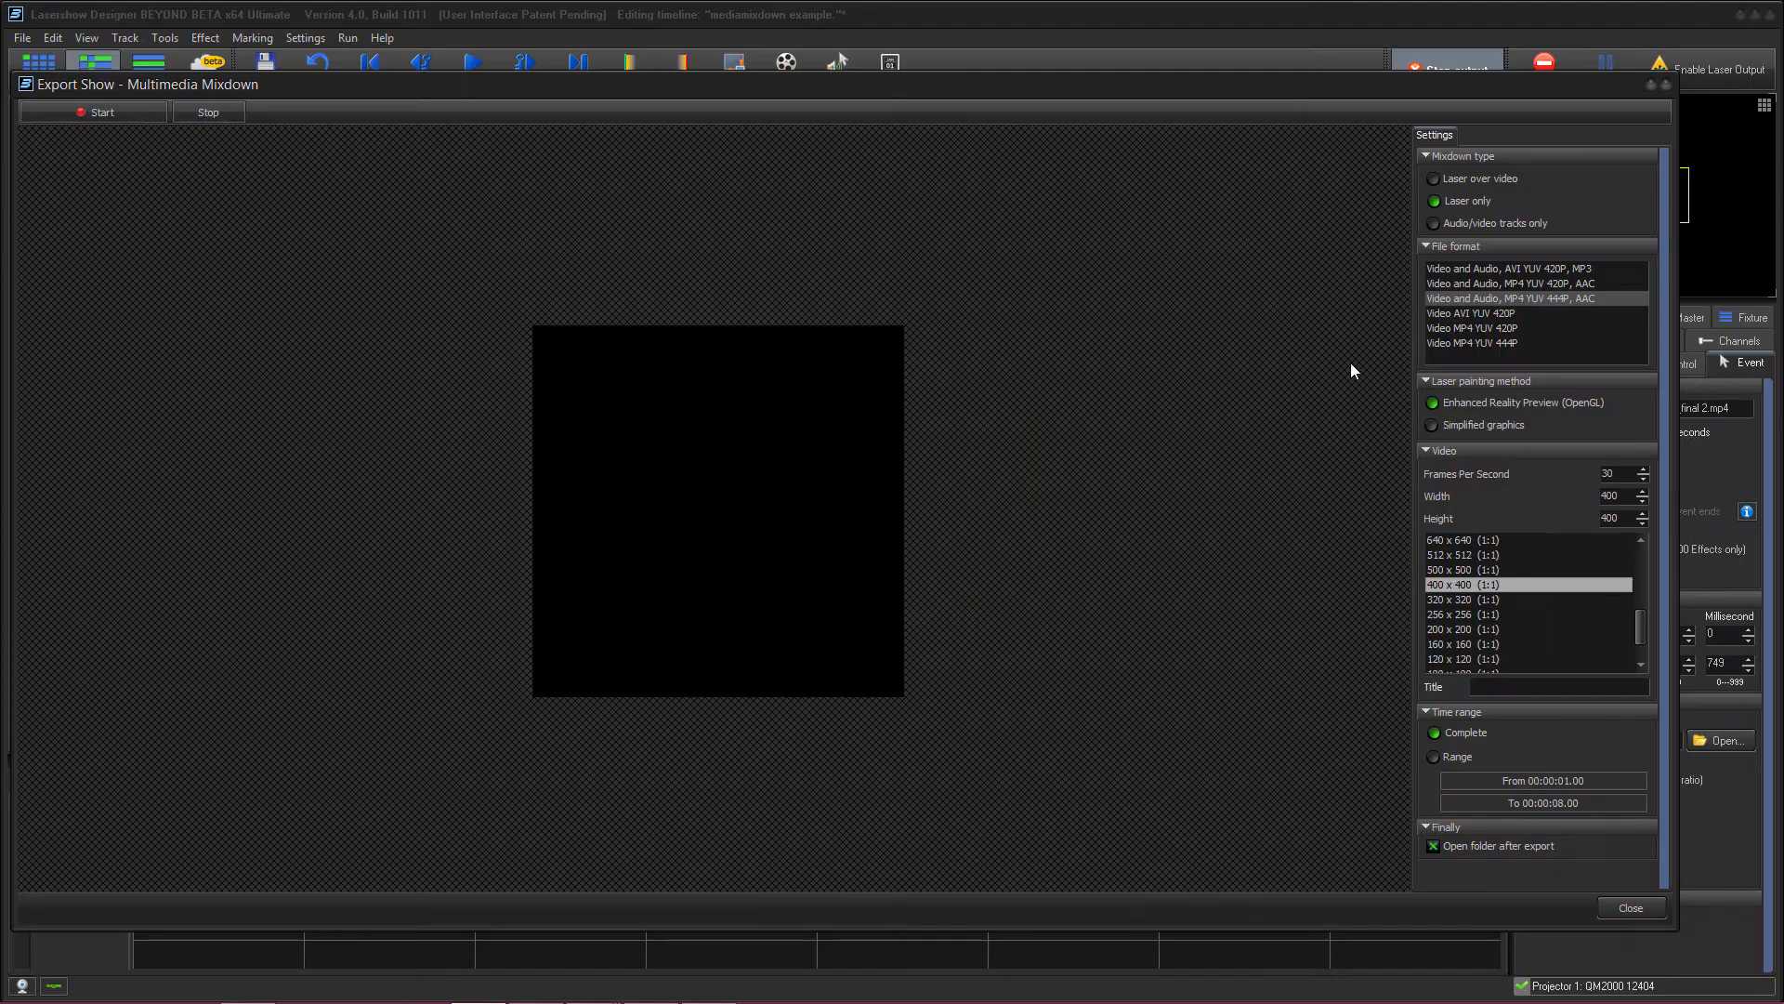
mouse_move(1356, 439)
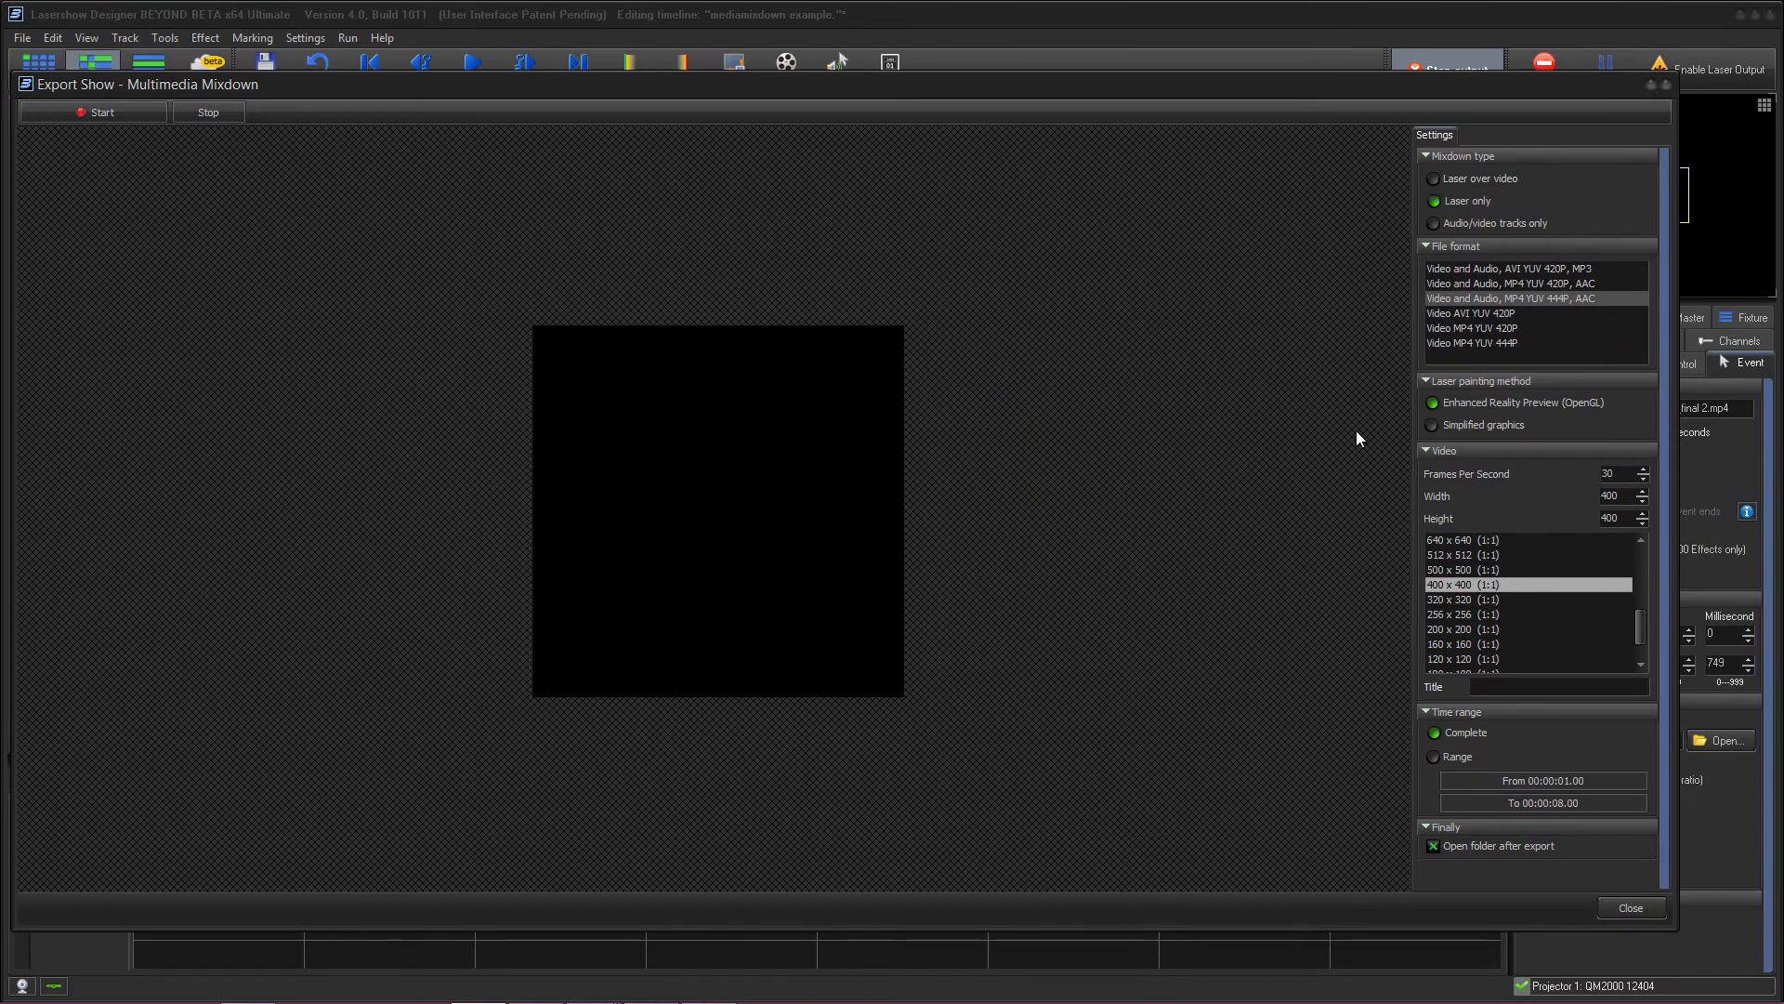
Switch to Laser over video, export as 'mediamixdown combined.mp4' and play it.
left_click(1433, 179)
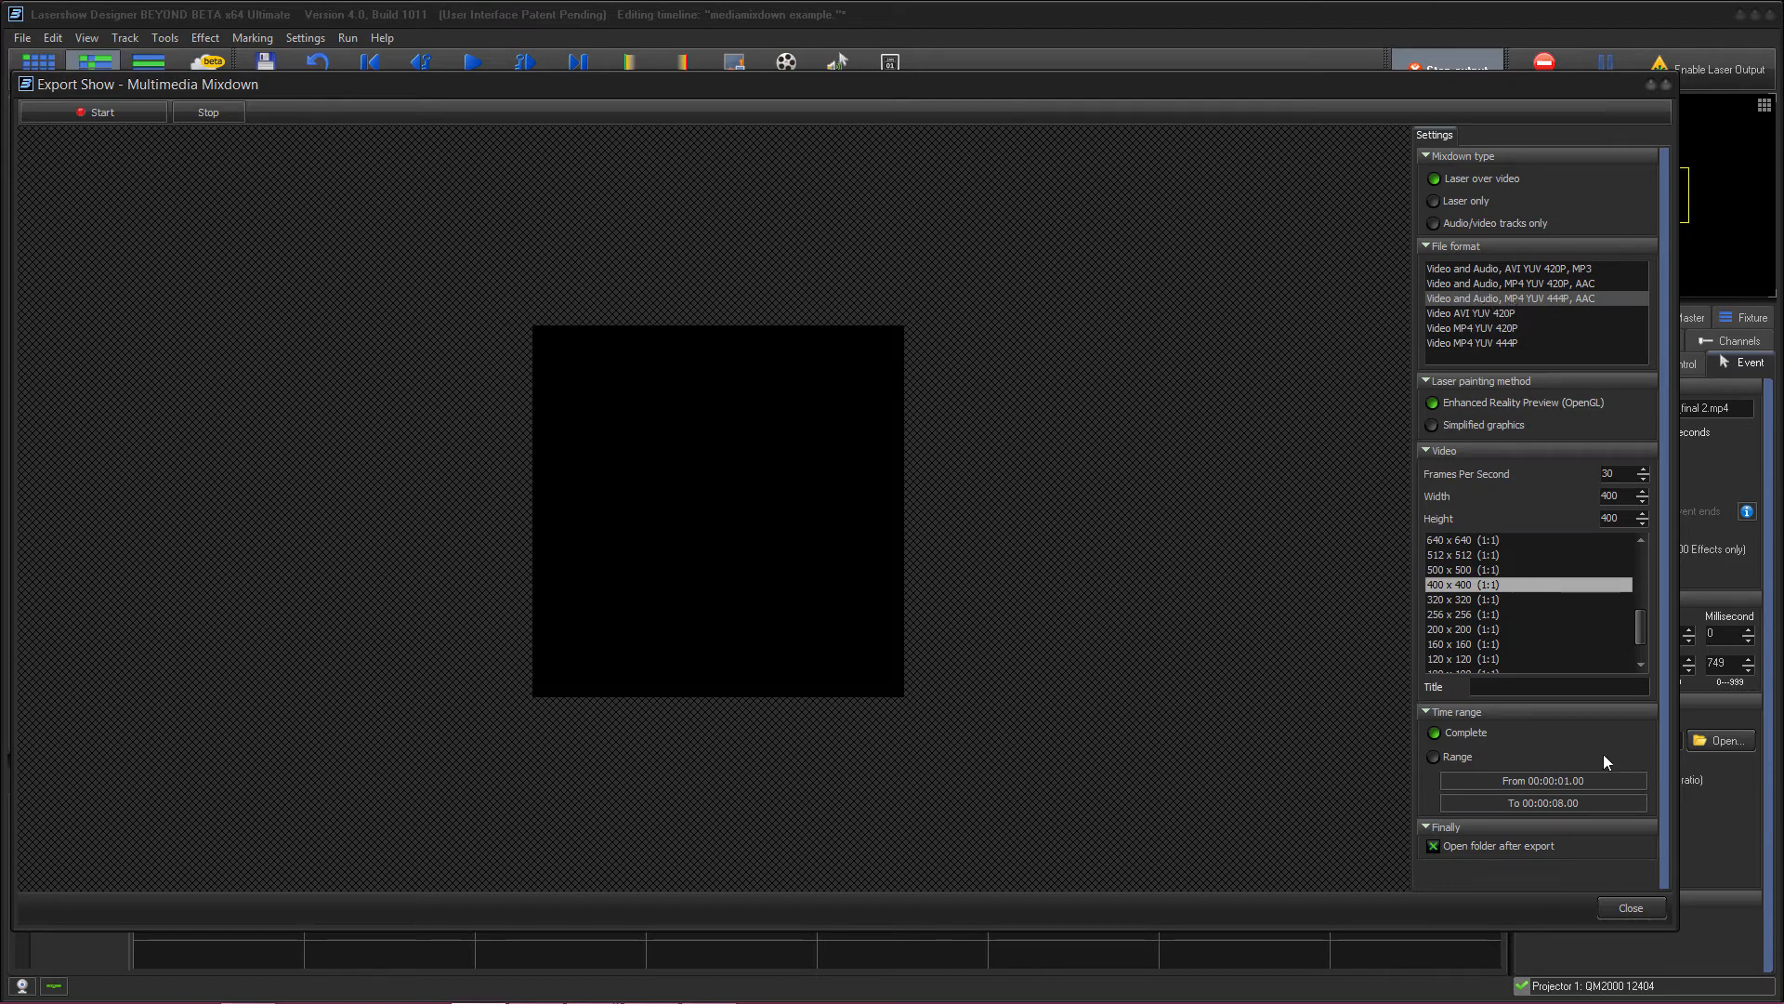
mouse_move(1479, 892)
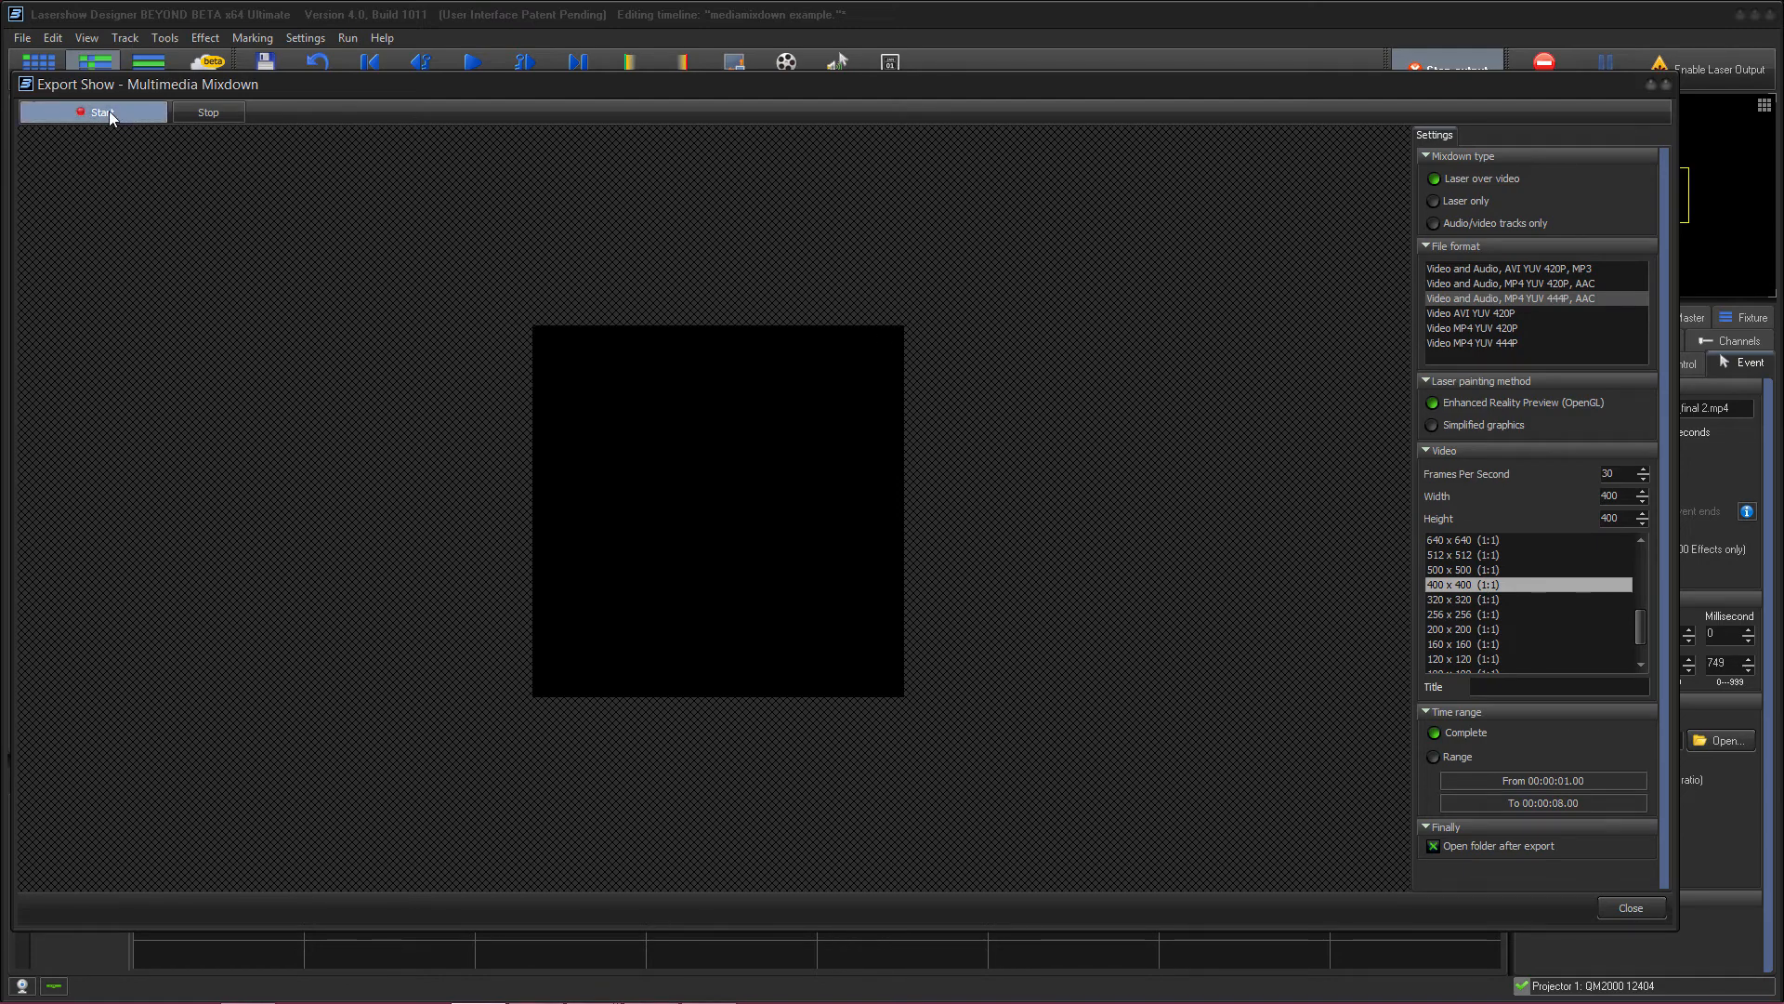
left_click(93, 112)
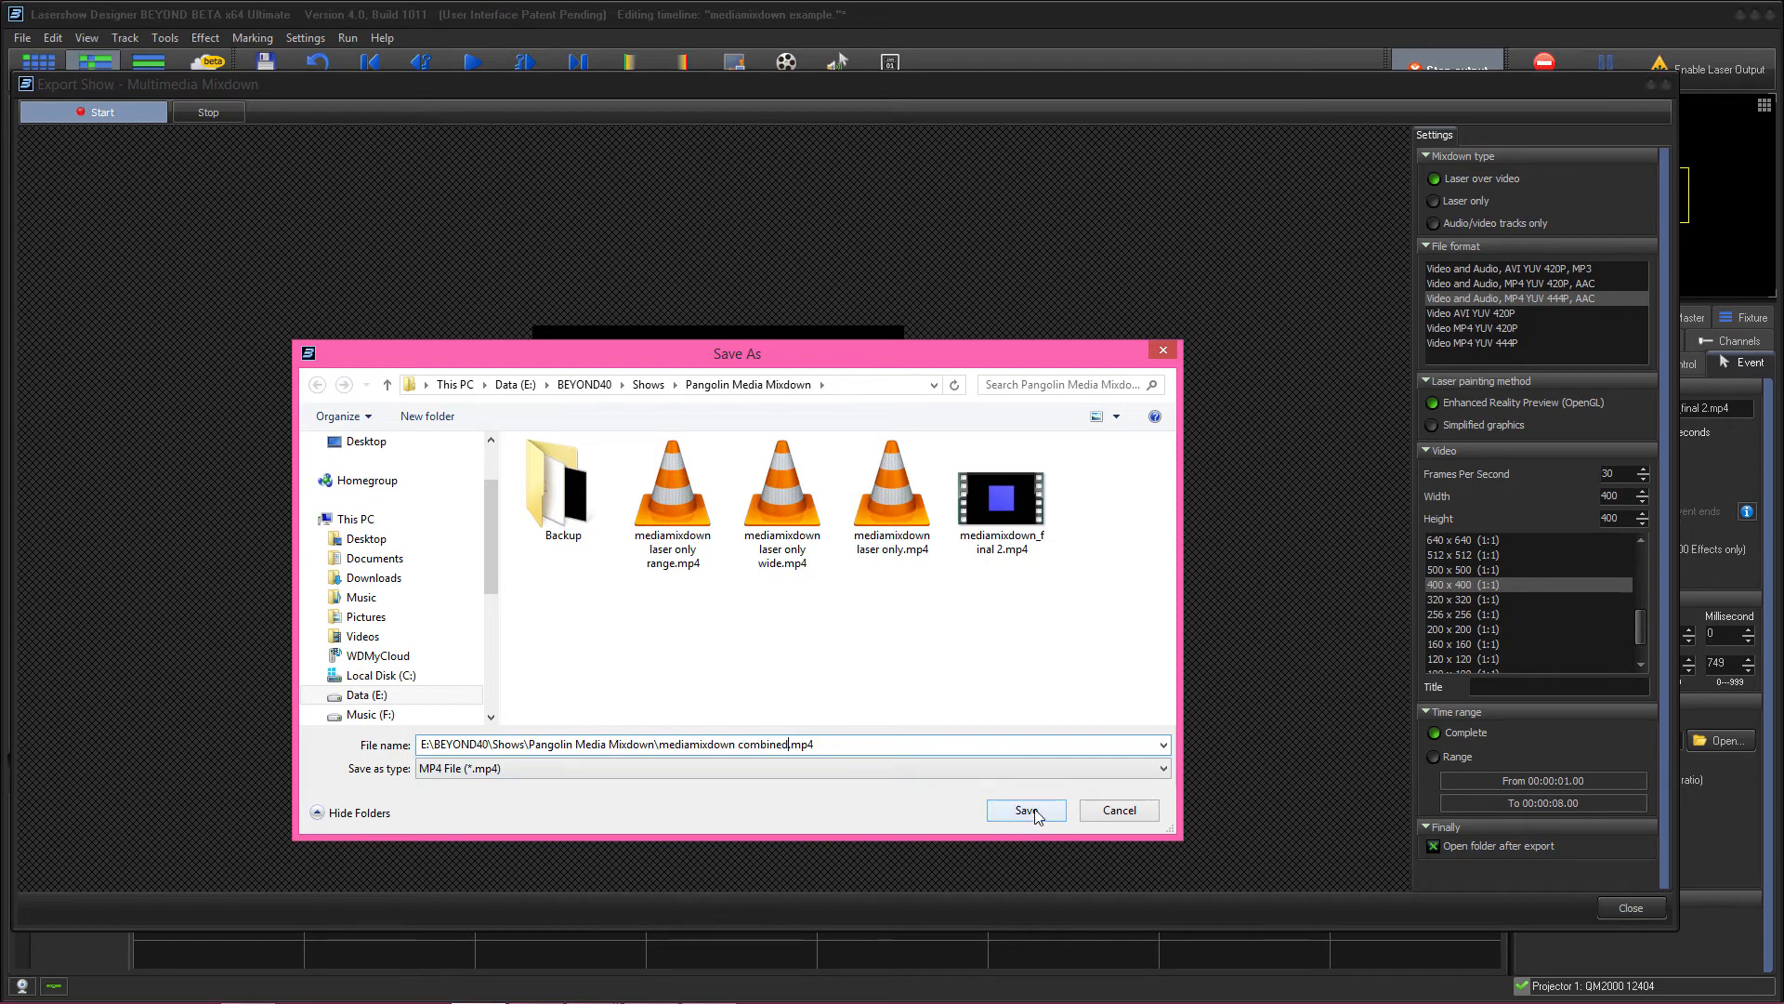
left_click(1022, 808)
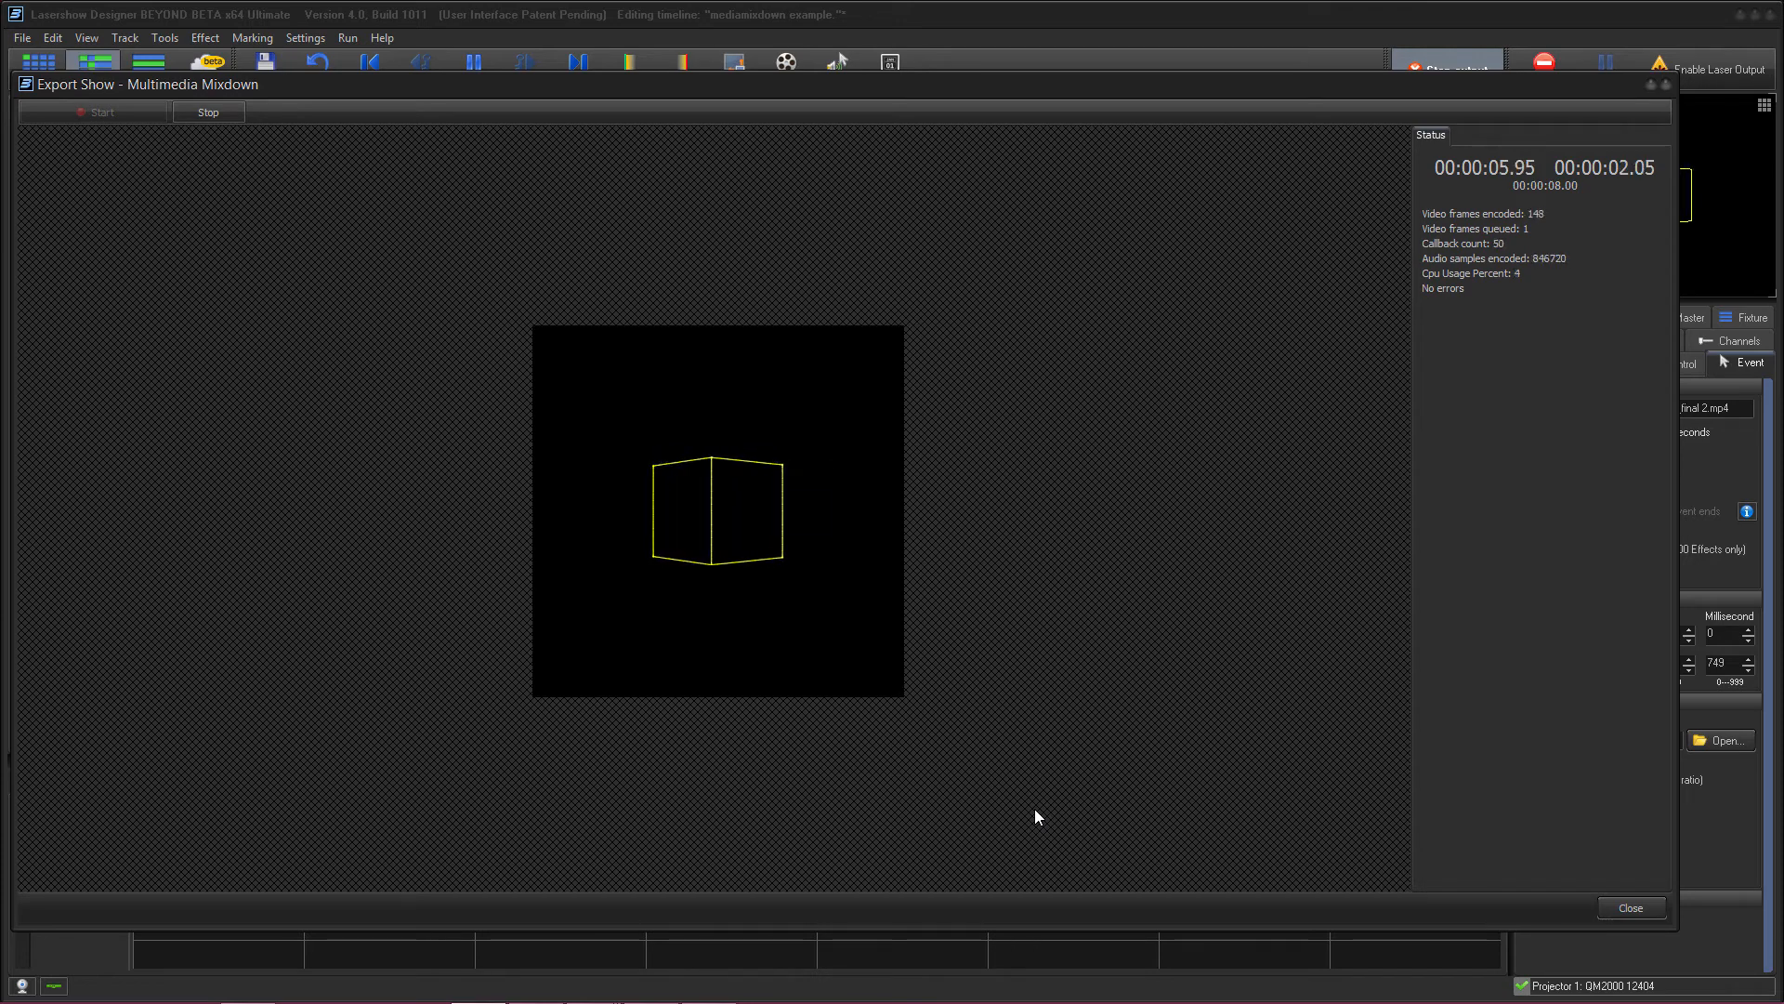
left_click(101, 112)
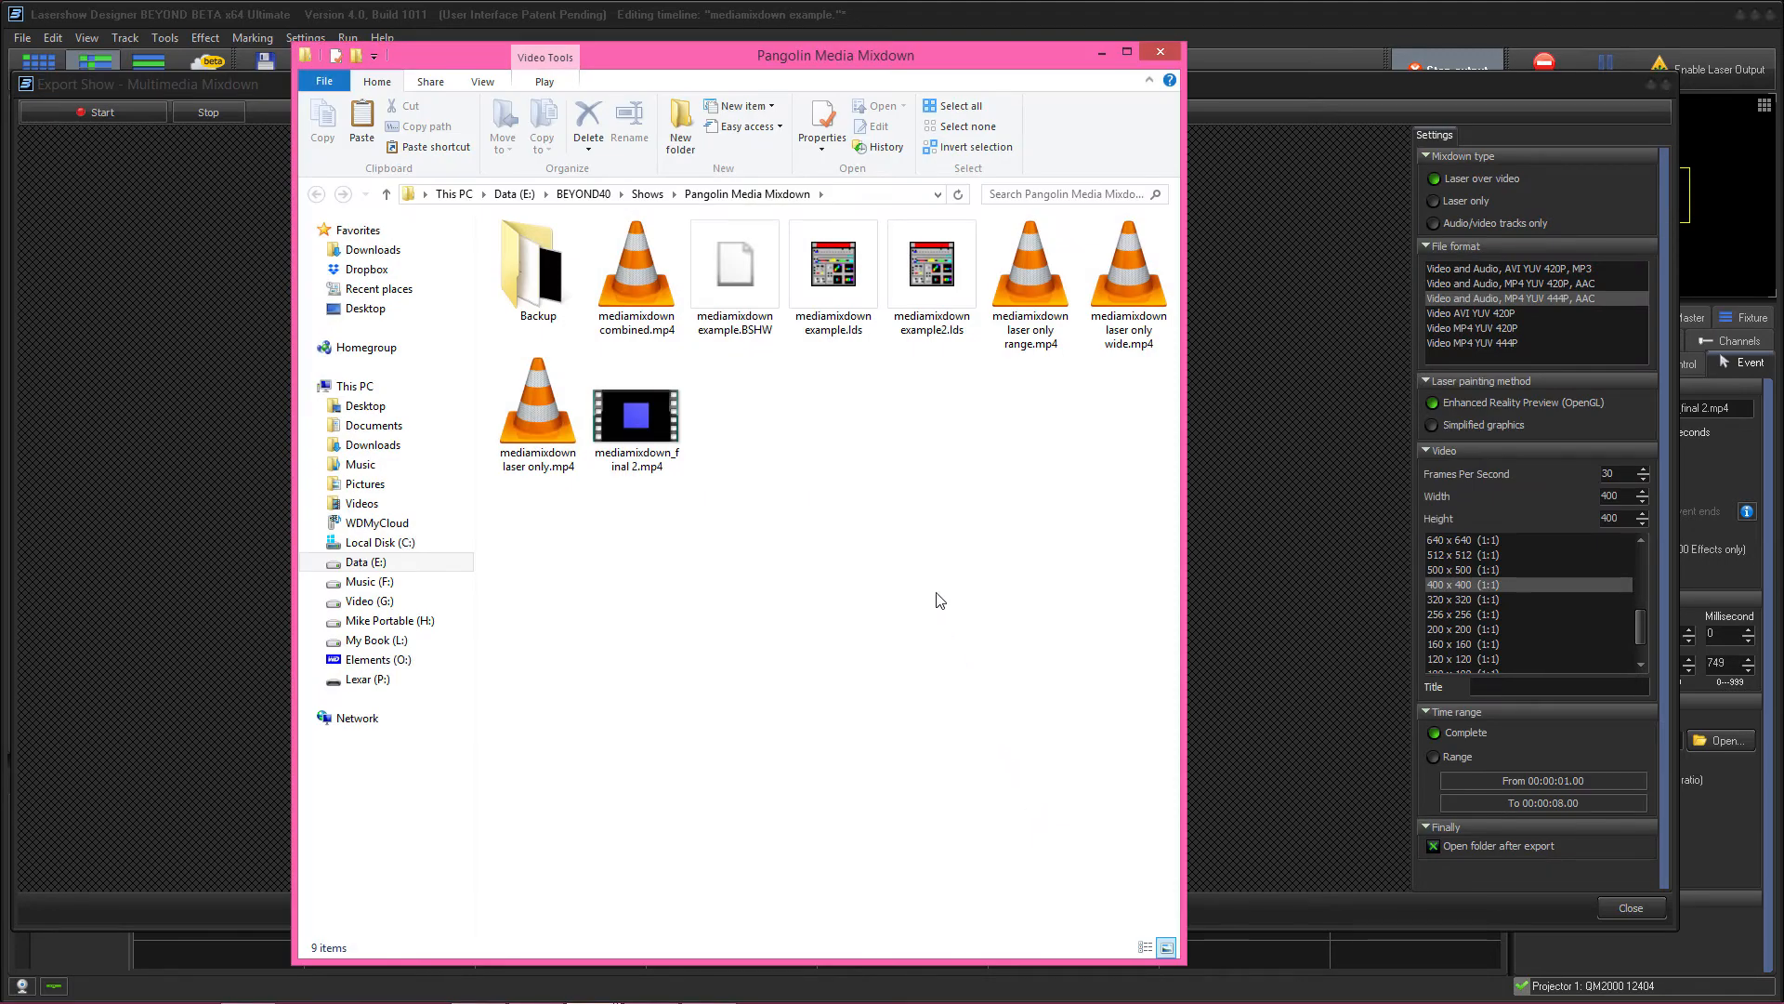
double_click(635, 260)
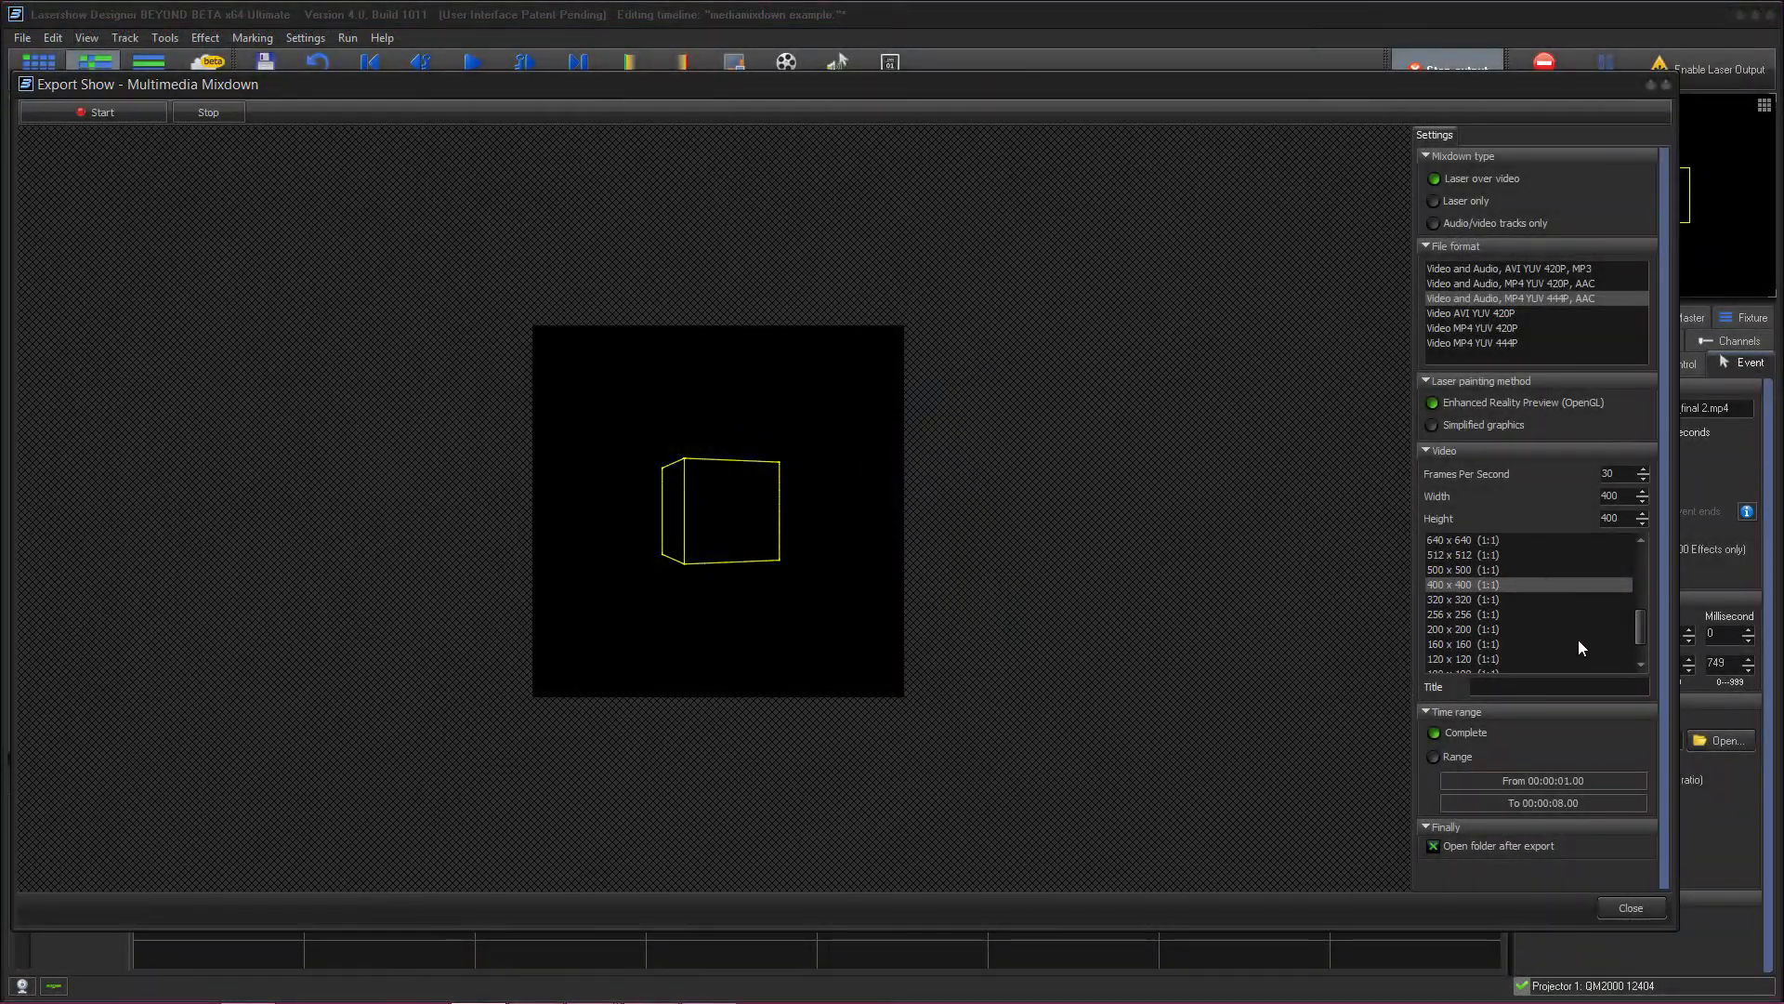
Export a 1280 x 720 mixdown as 'mediamixdown combined wide.mp4' and play it.
scroll("down", 3)
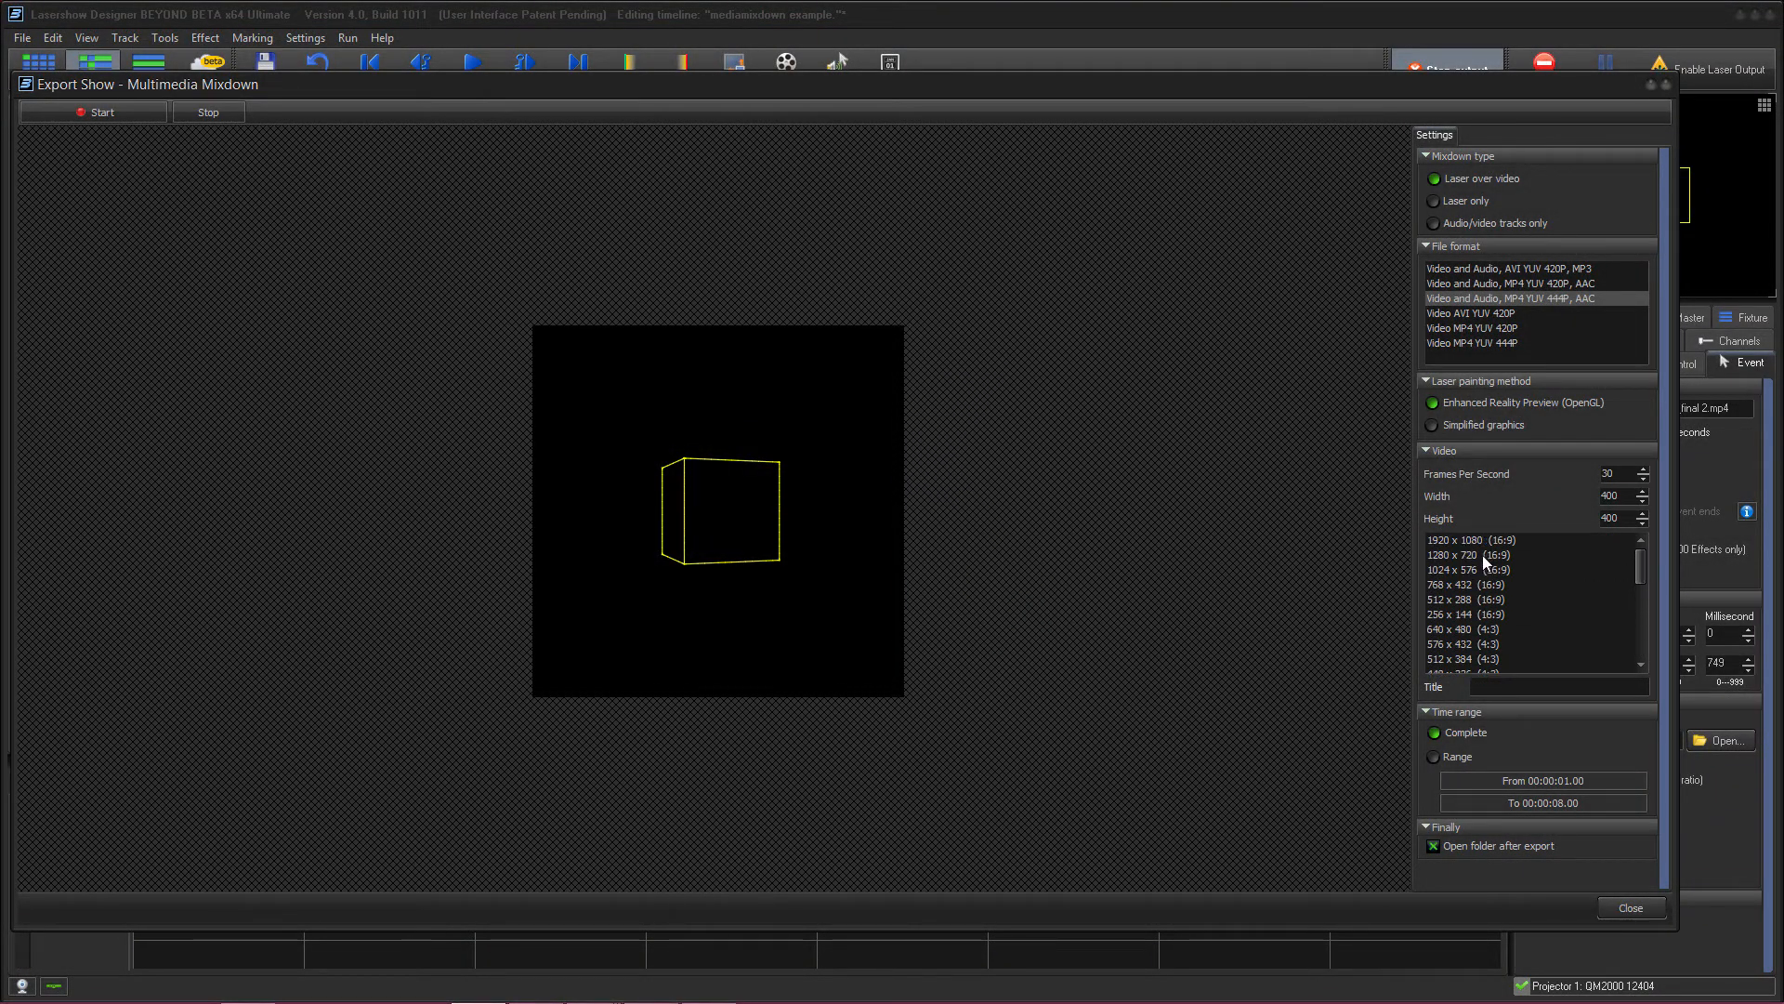
left_click(1468, 554)
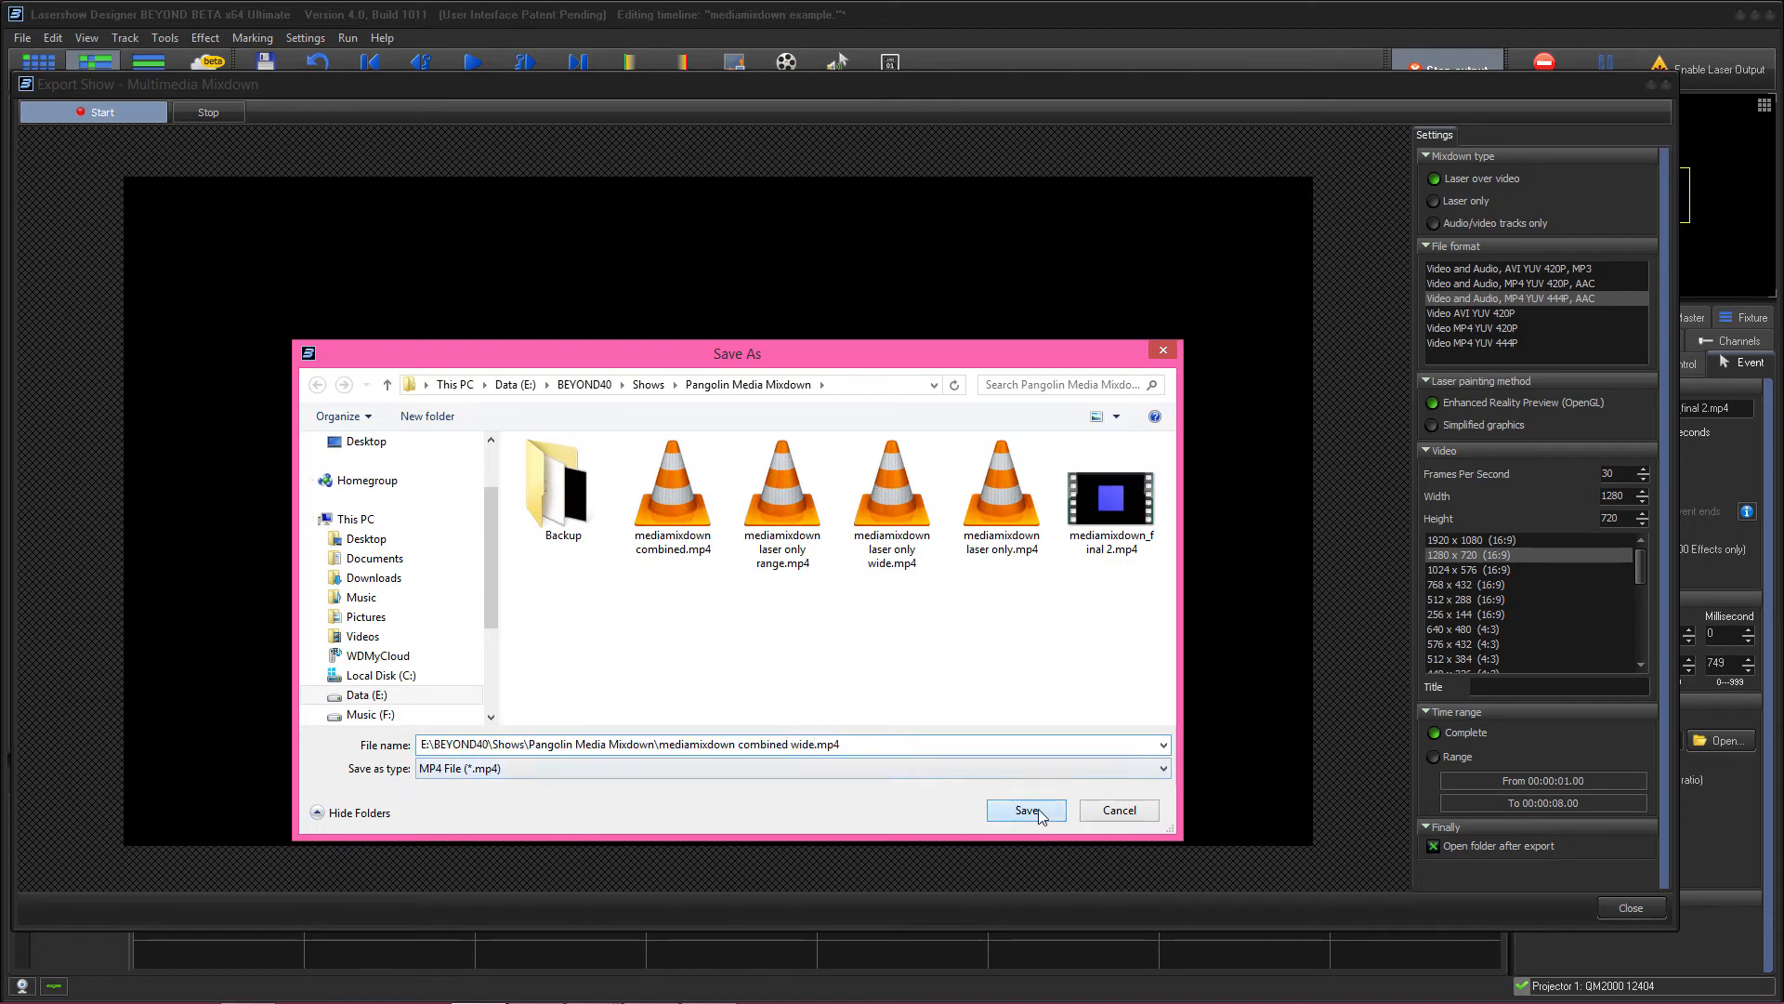
left_click(1022, 808)
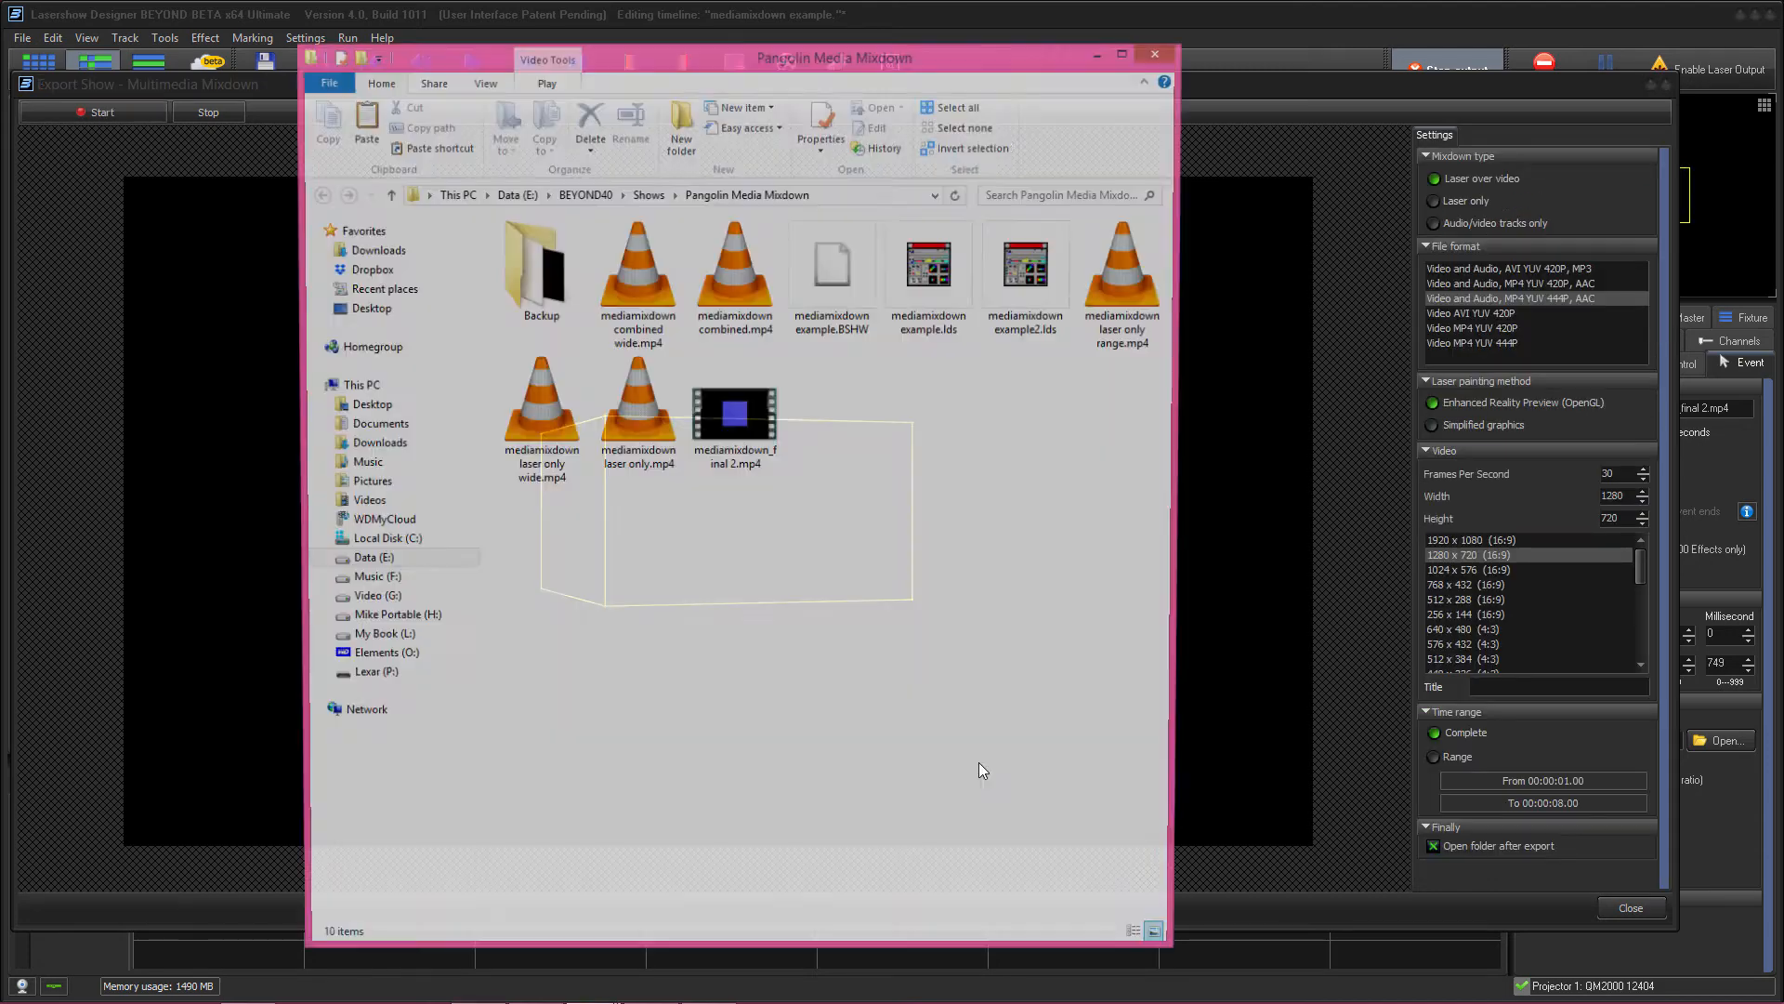
left_click(636, 268)
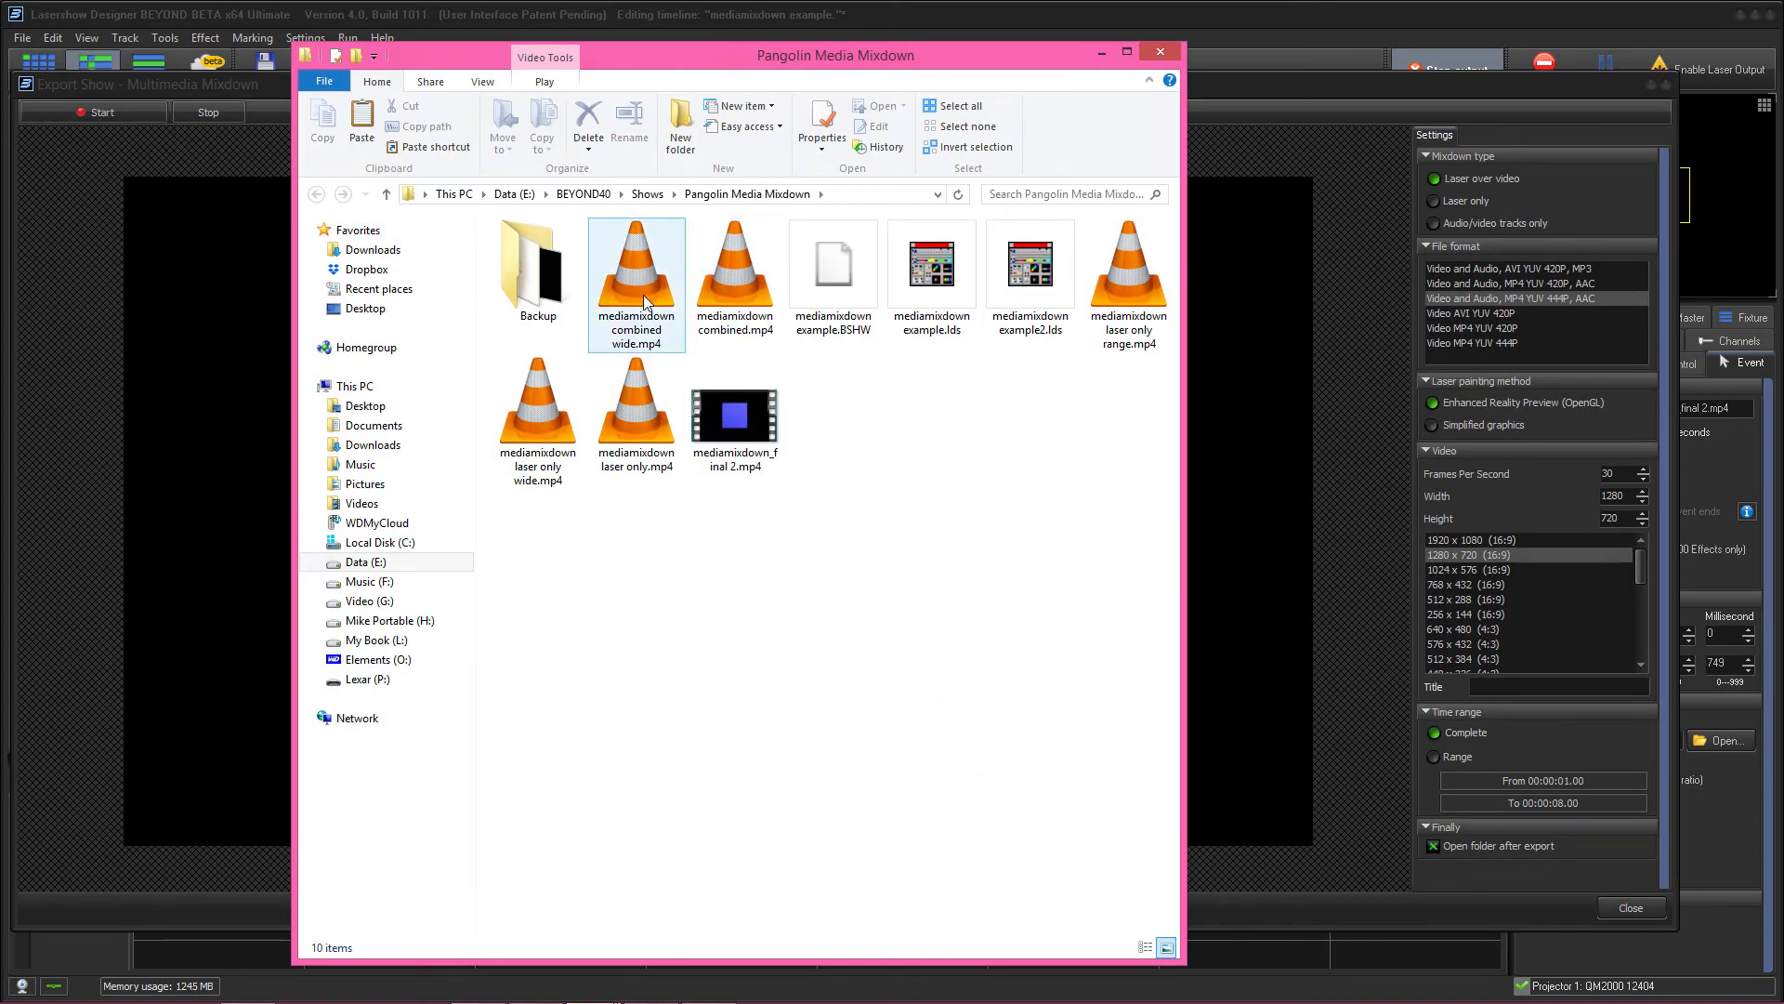
double_click(636, 262)
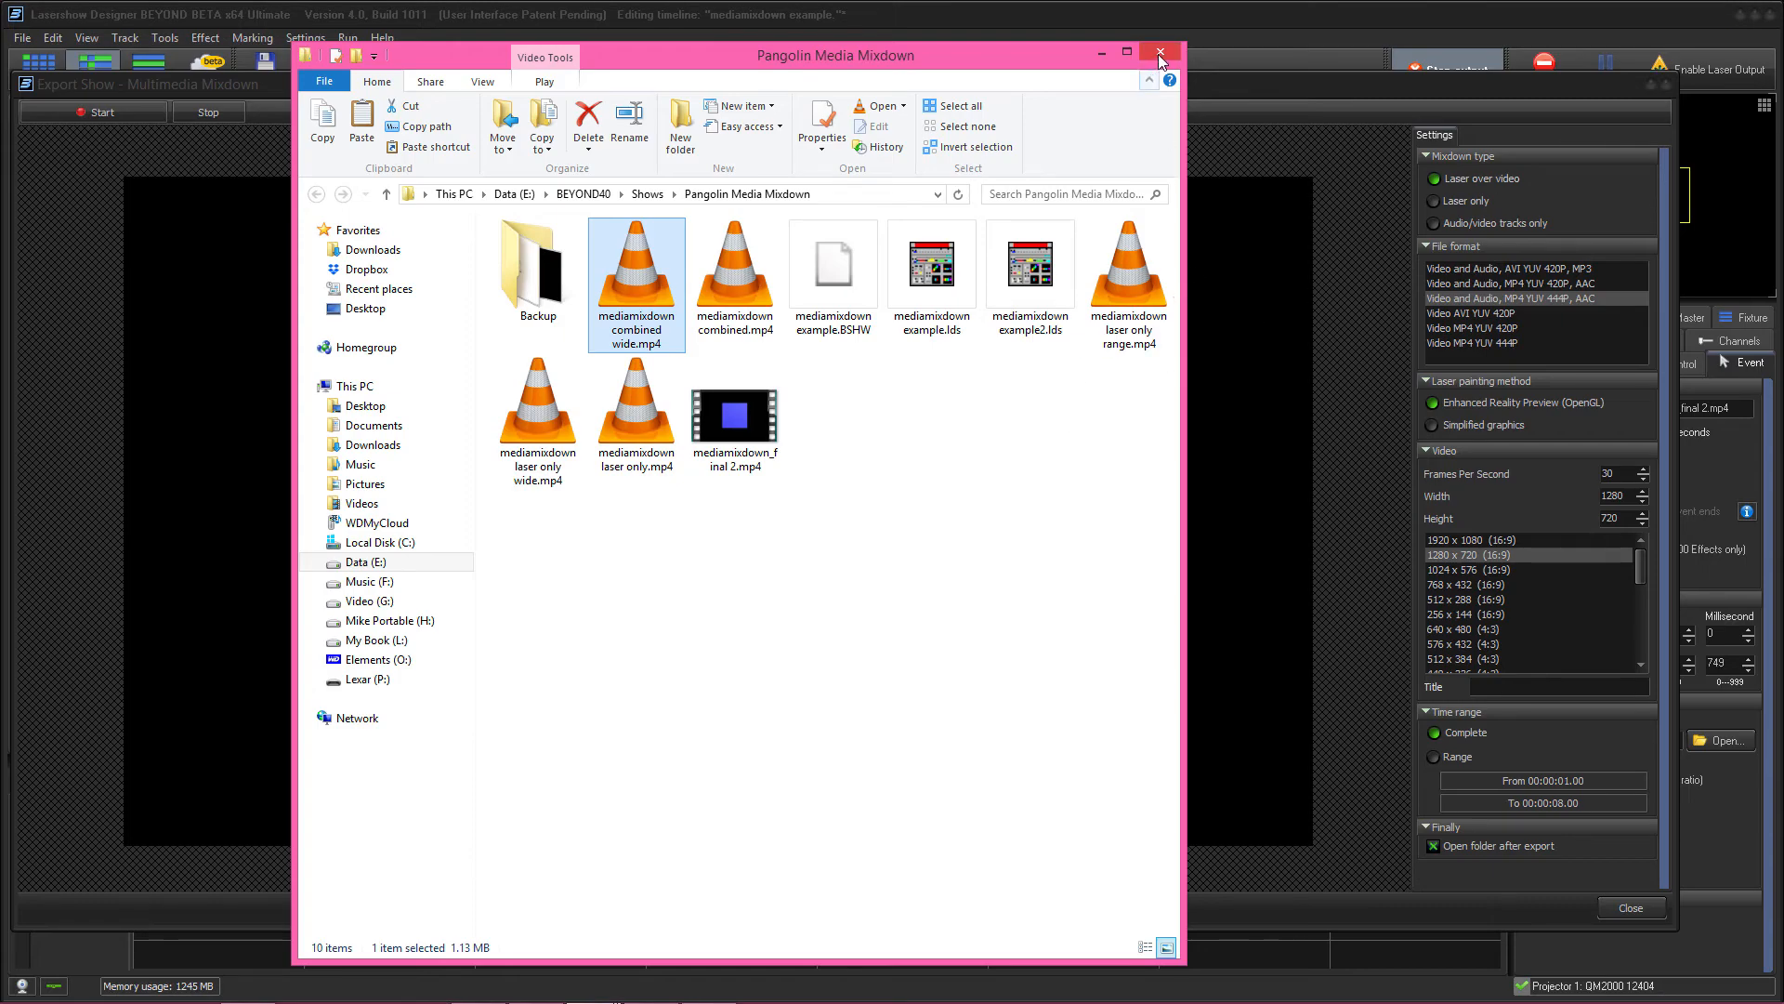
Set the Main Graphics zone's Preview Height (%) to 178 in Projection zones.
left_click(1158, 54)
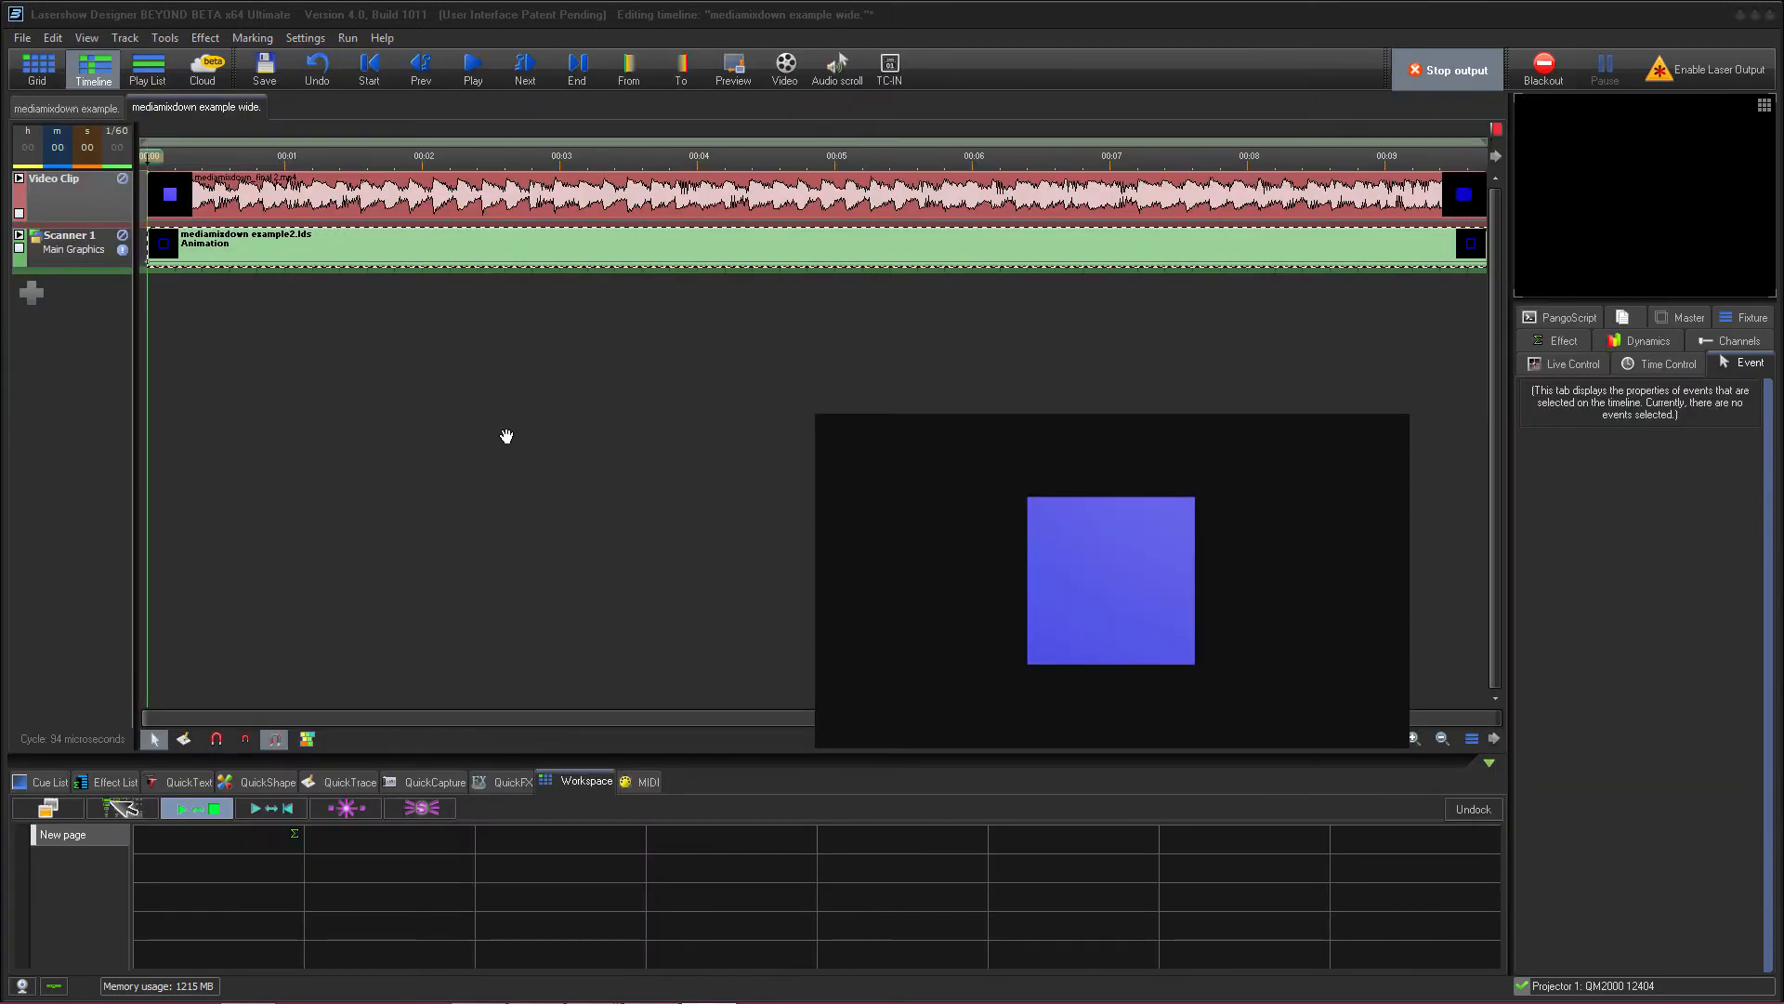
mouse_move(469, 418)
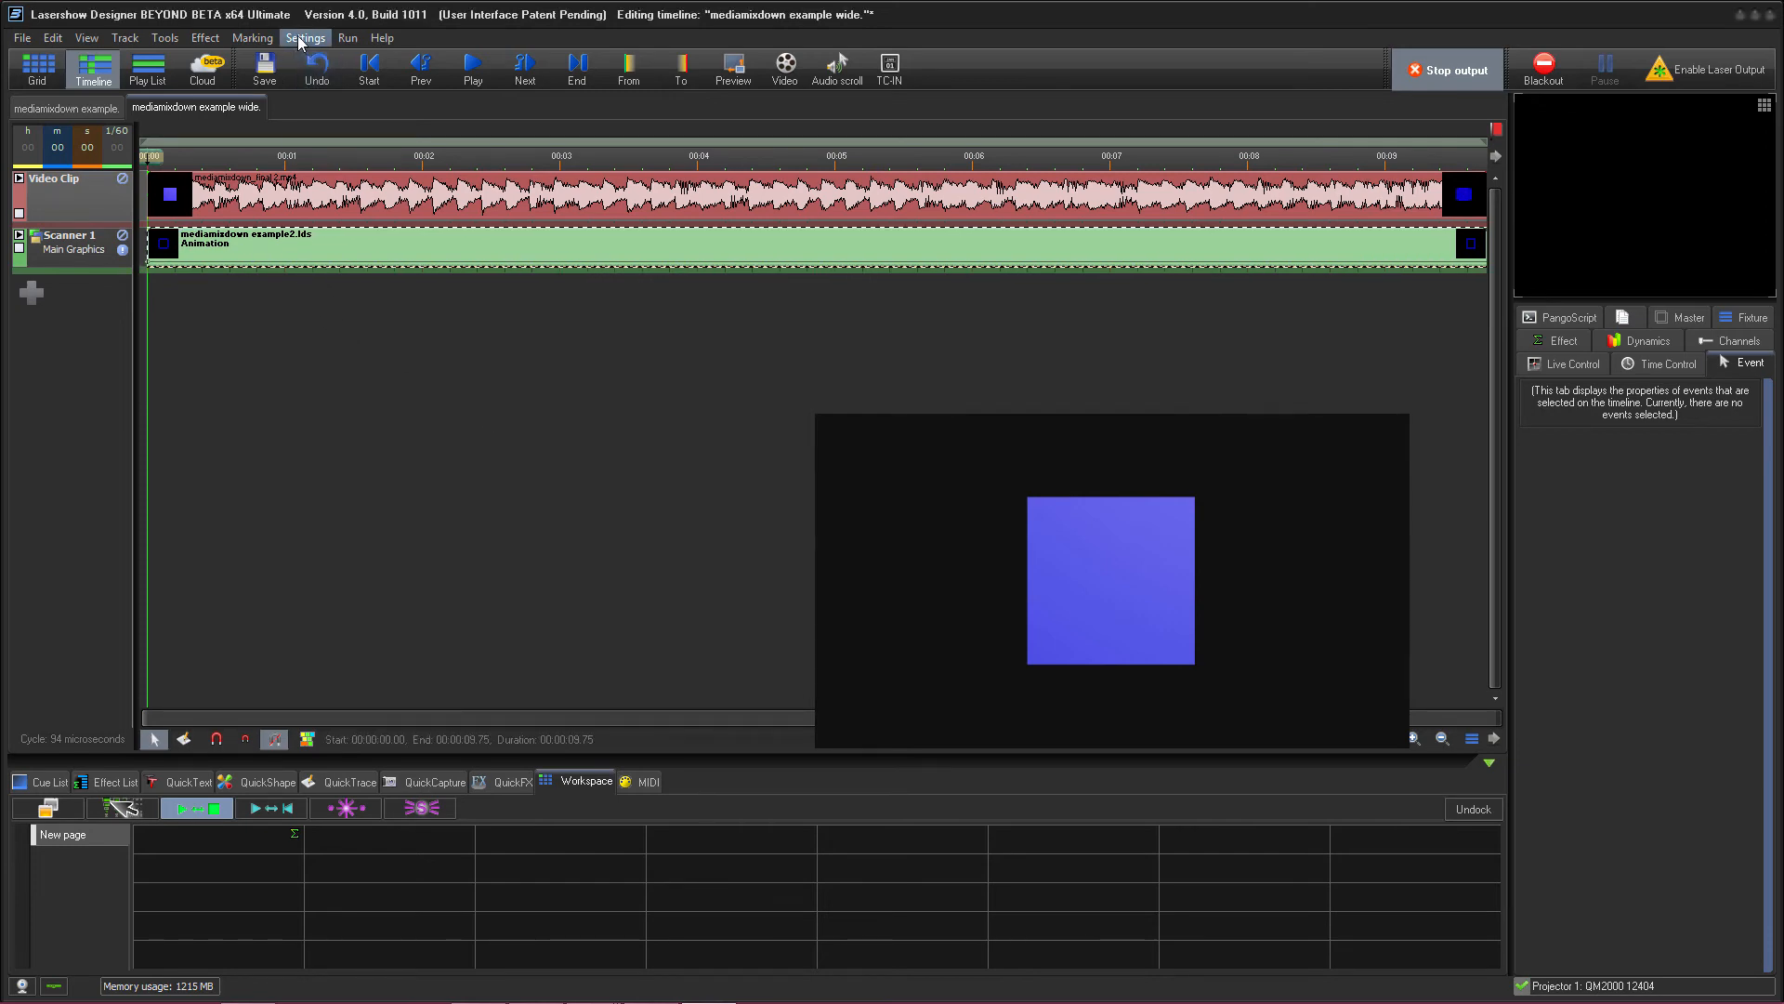
left_click(305, 37)
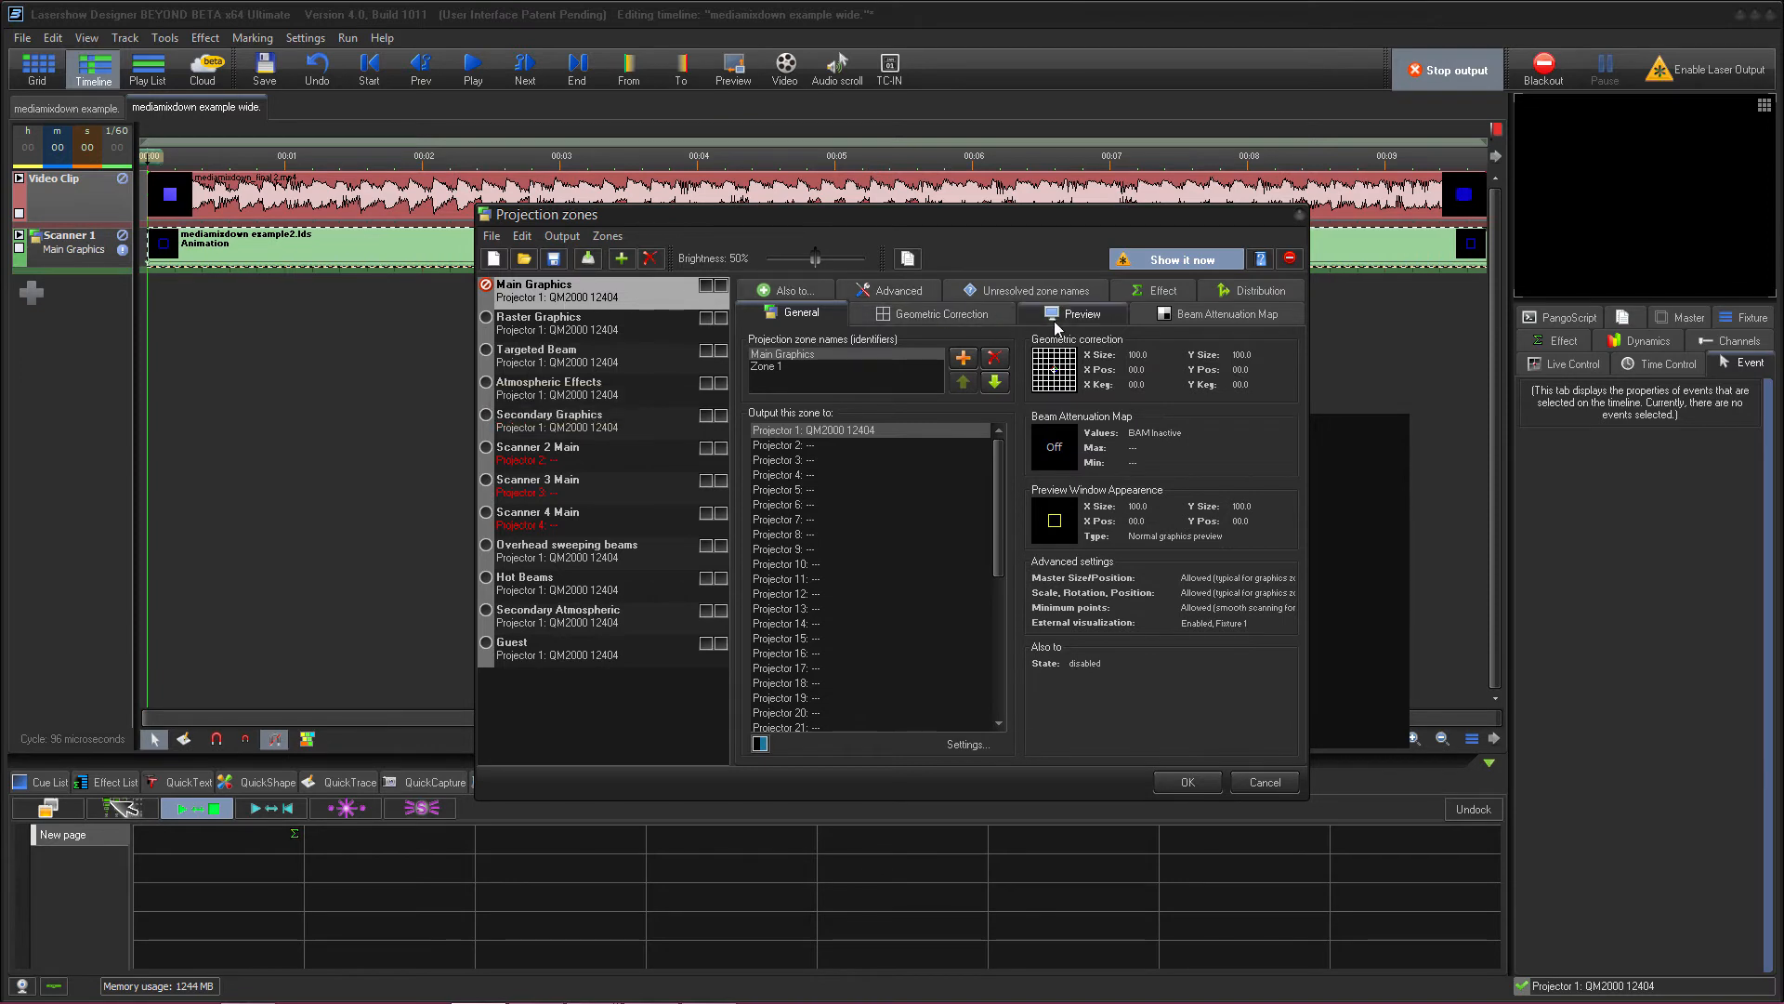
left_click(1078, 312)
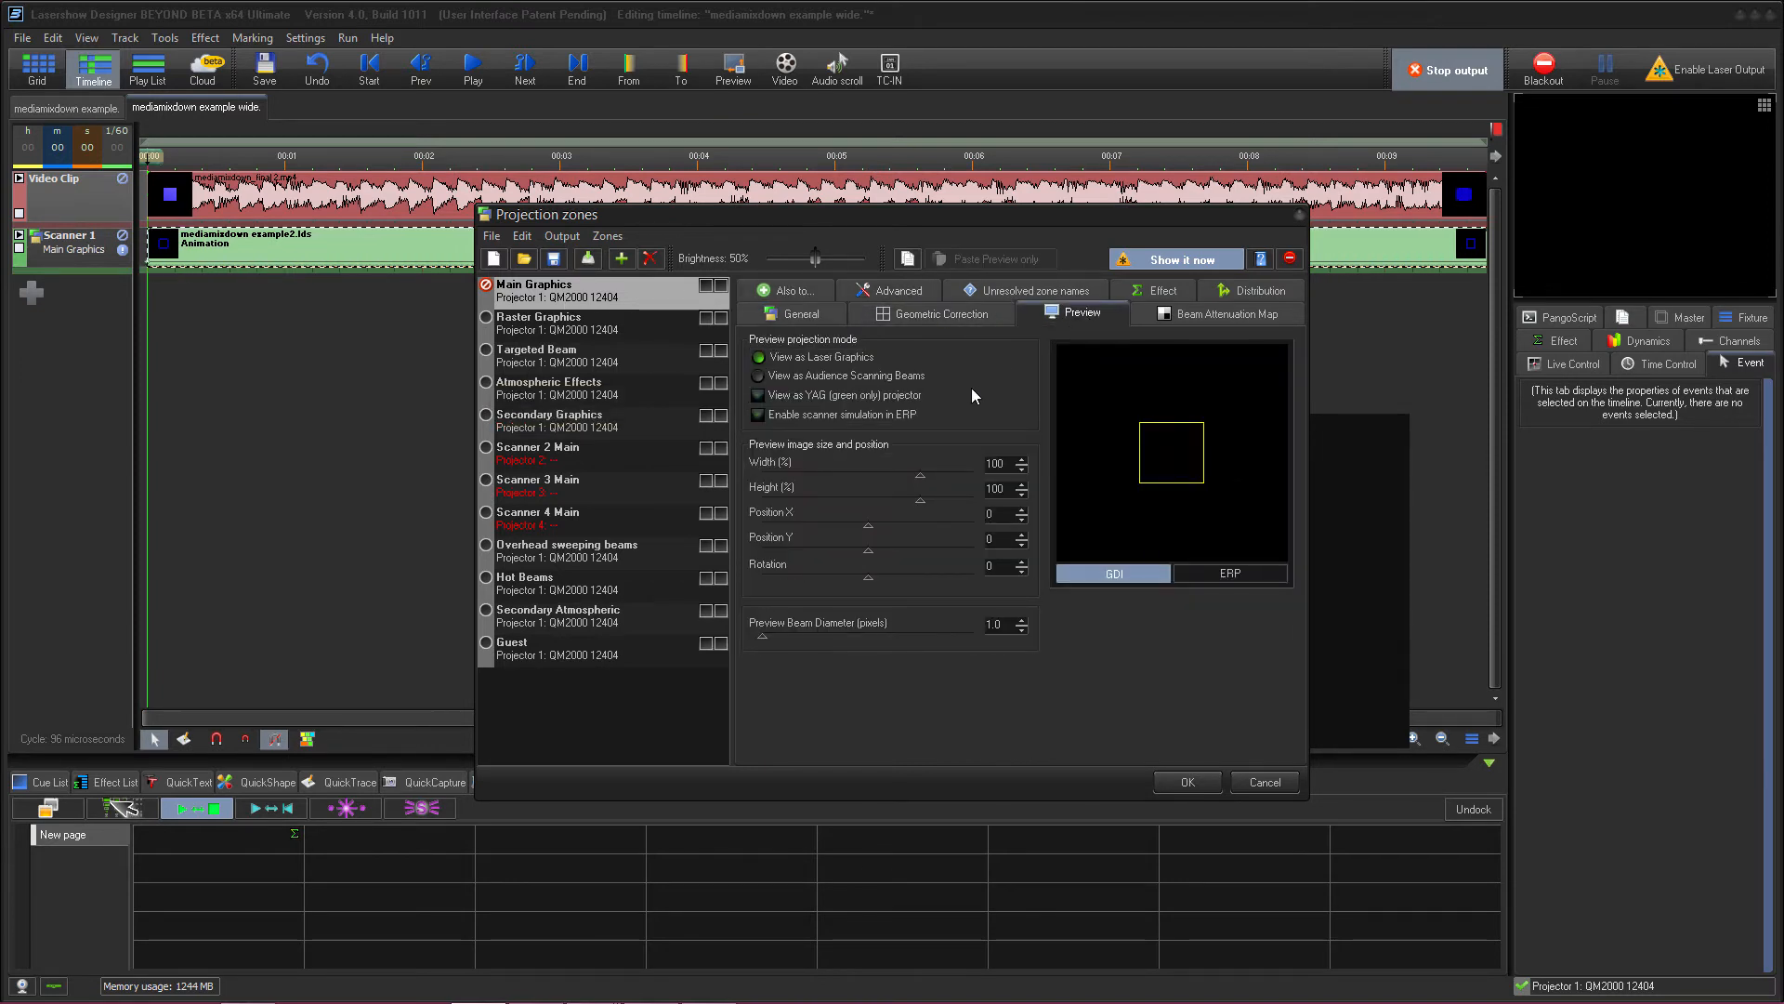
left_click(759, 375)
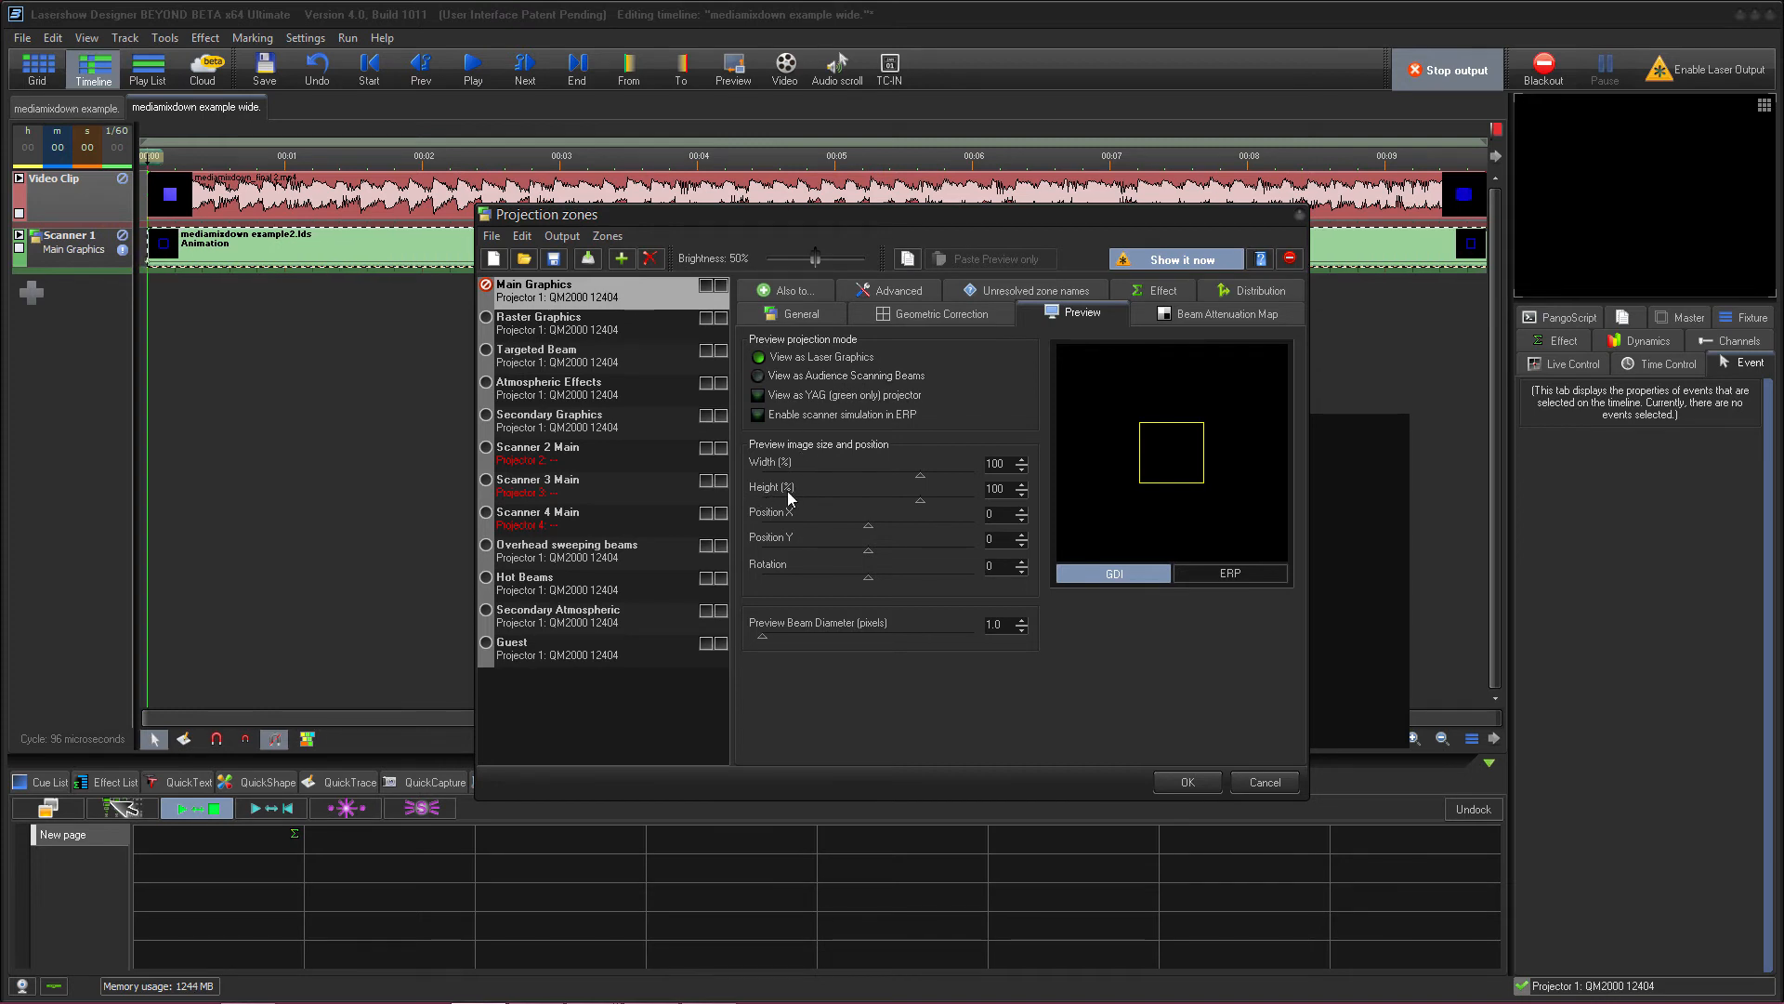
mouse_move(756, 483)
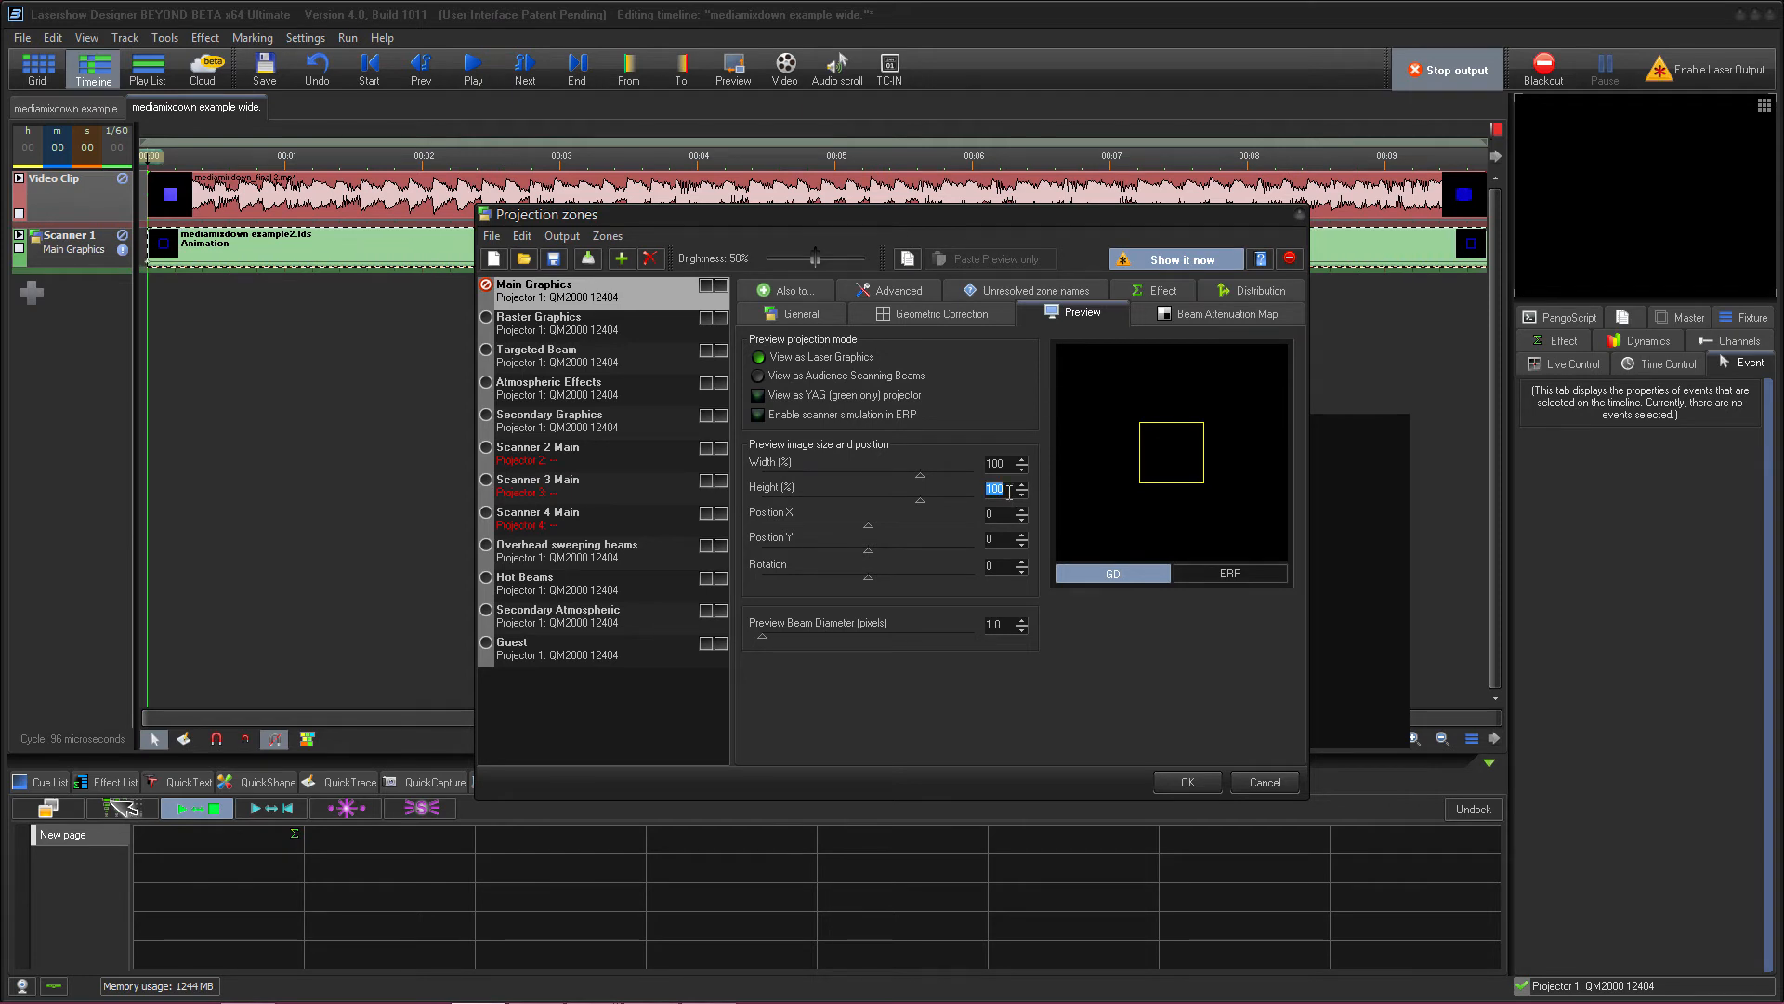
type("178")
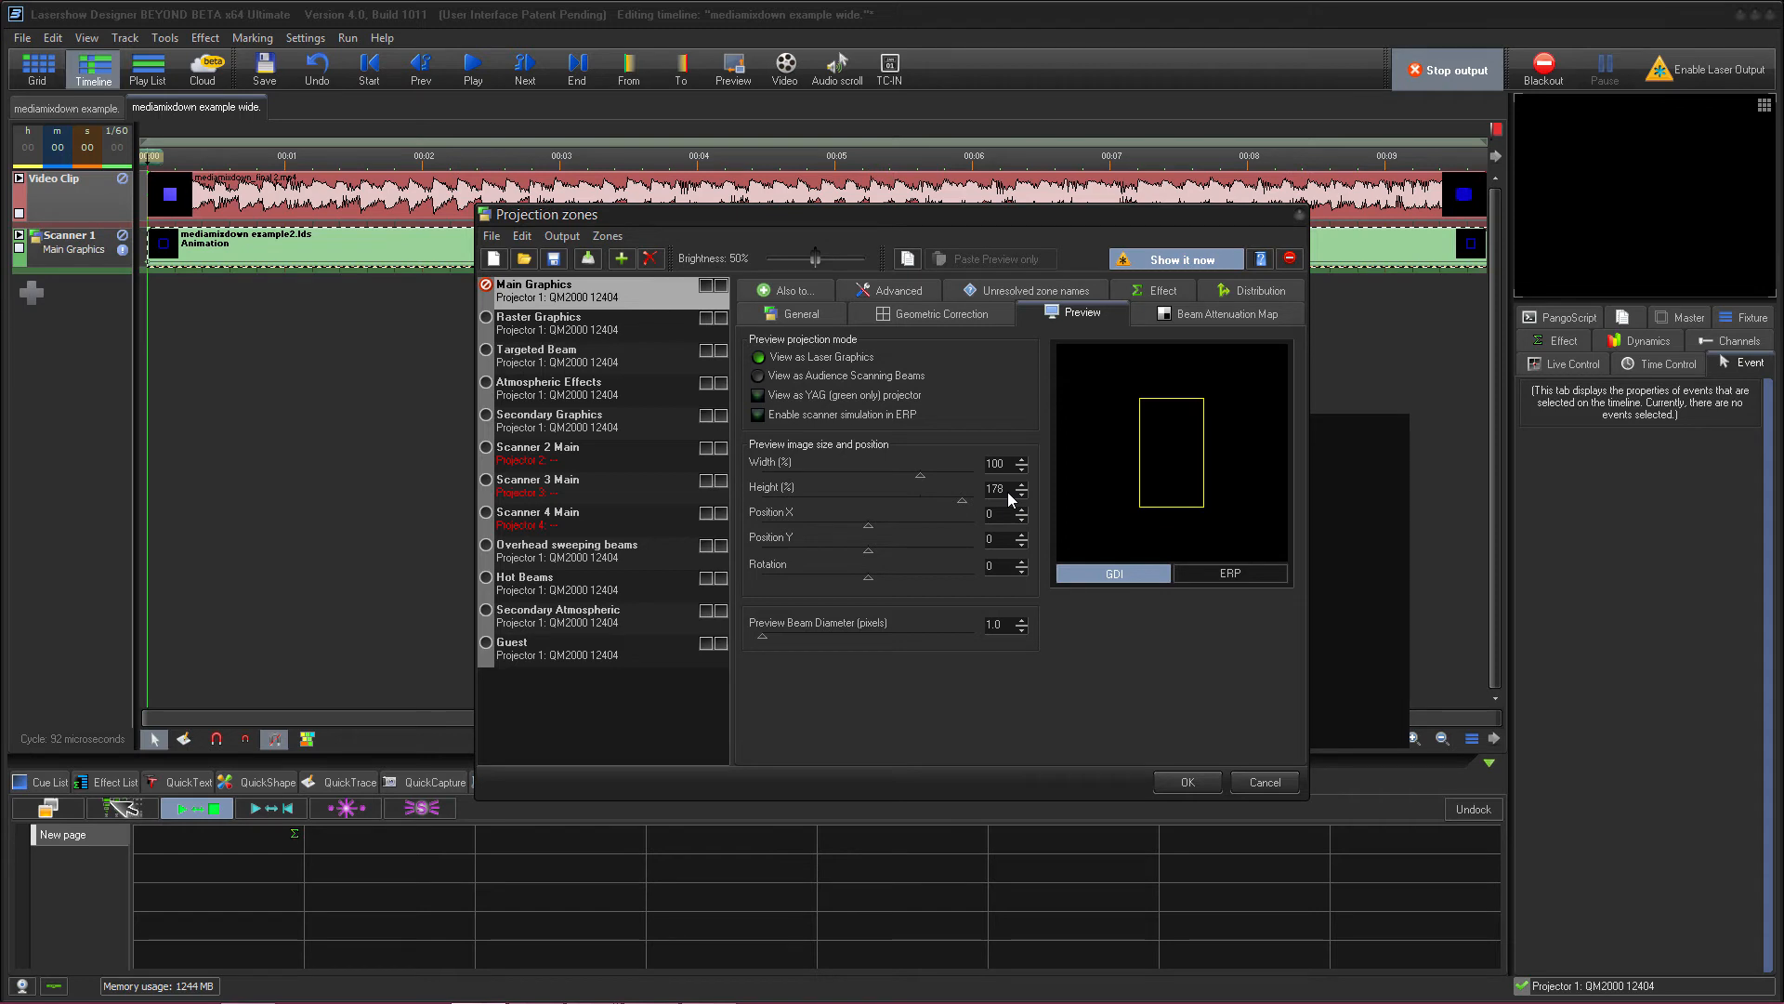
left_click(21, 37)
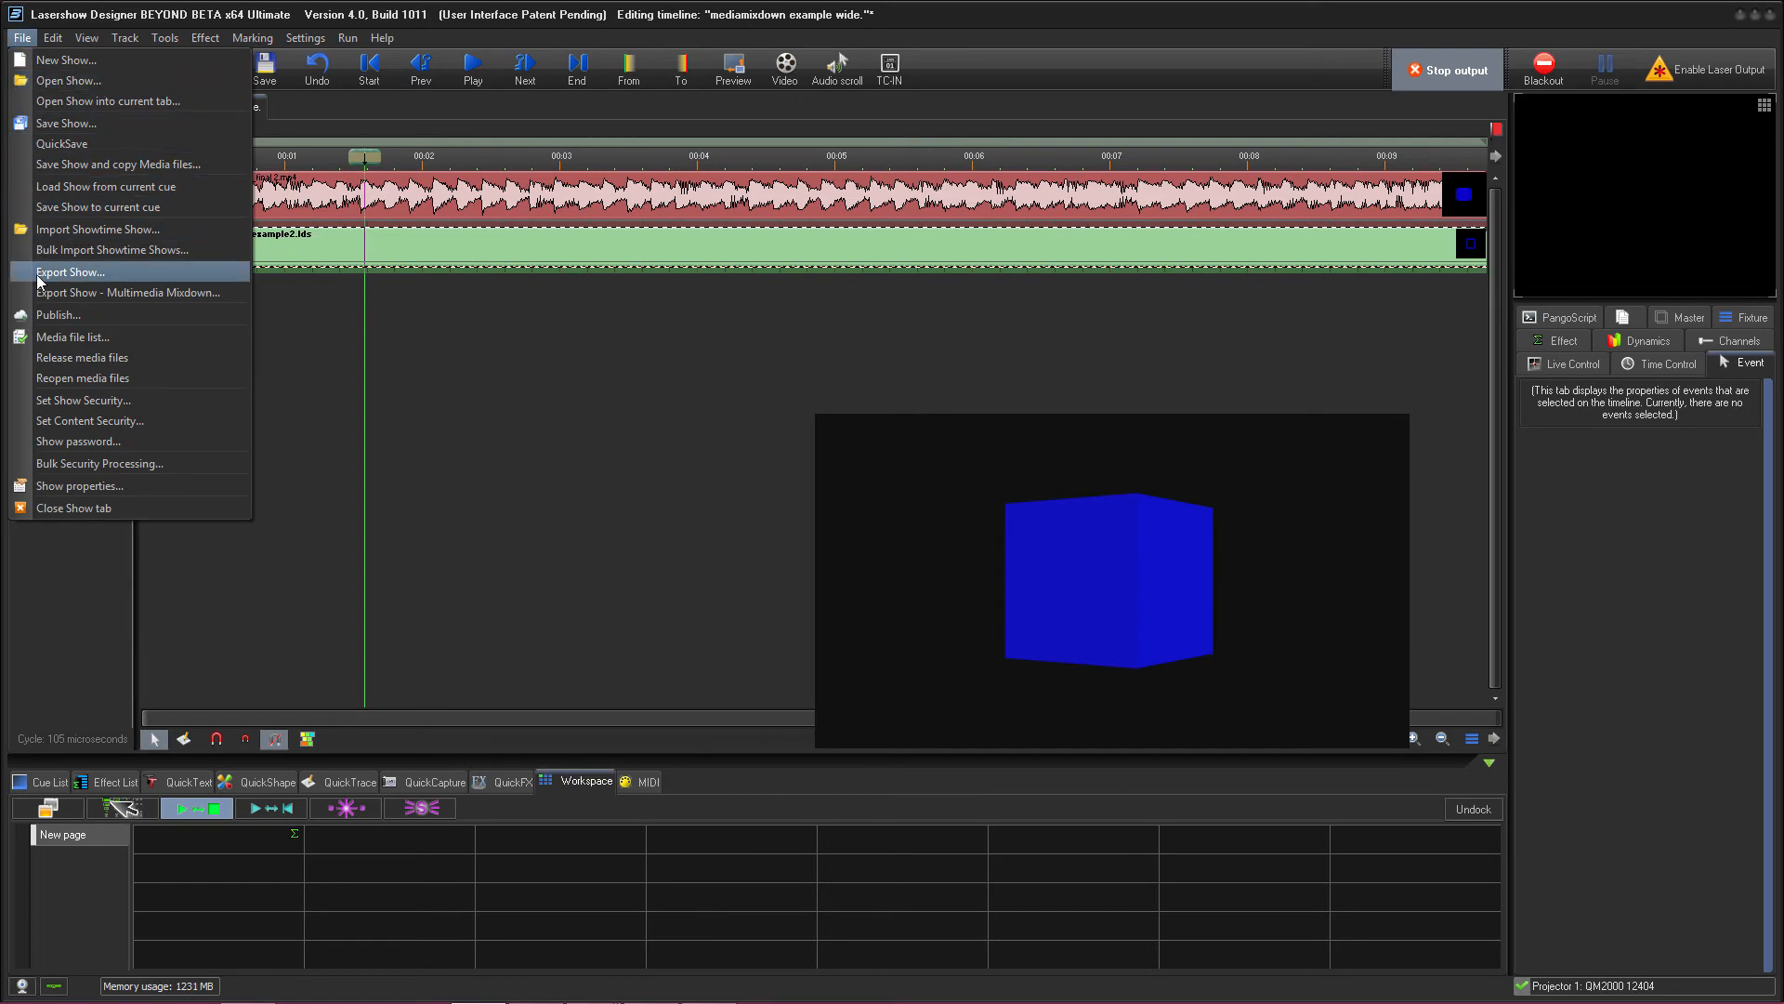
Render the laser-over-video mixdown at 1280×720 and save it as mediamixdown combined wide 2.mp4.
left_click(128, 292)
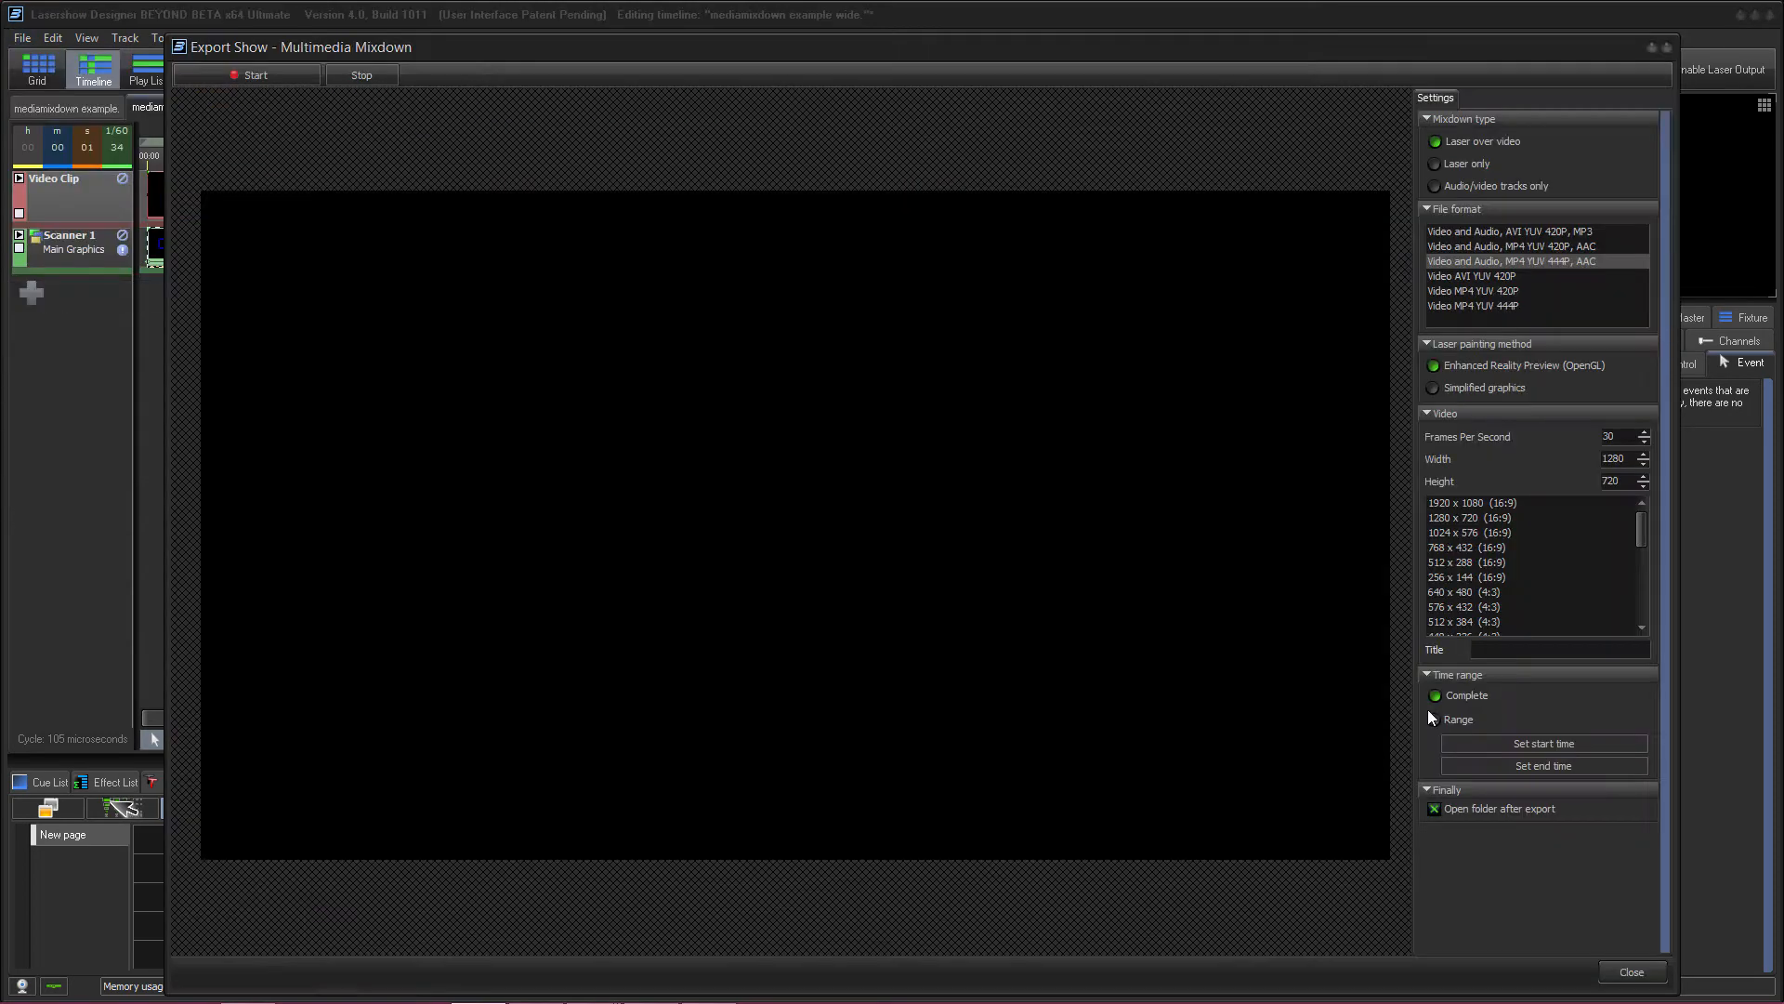
left_click(1468, 516)
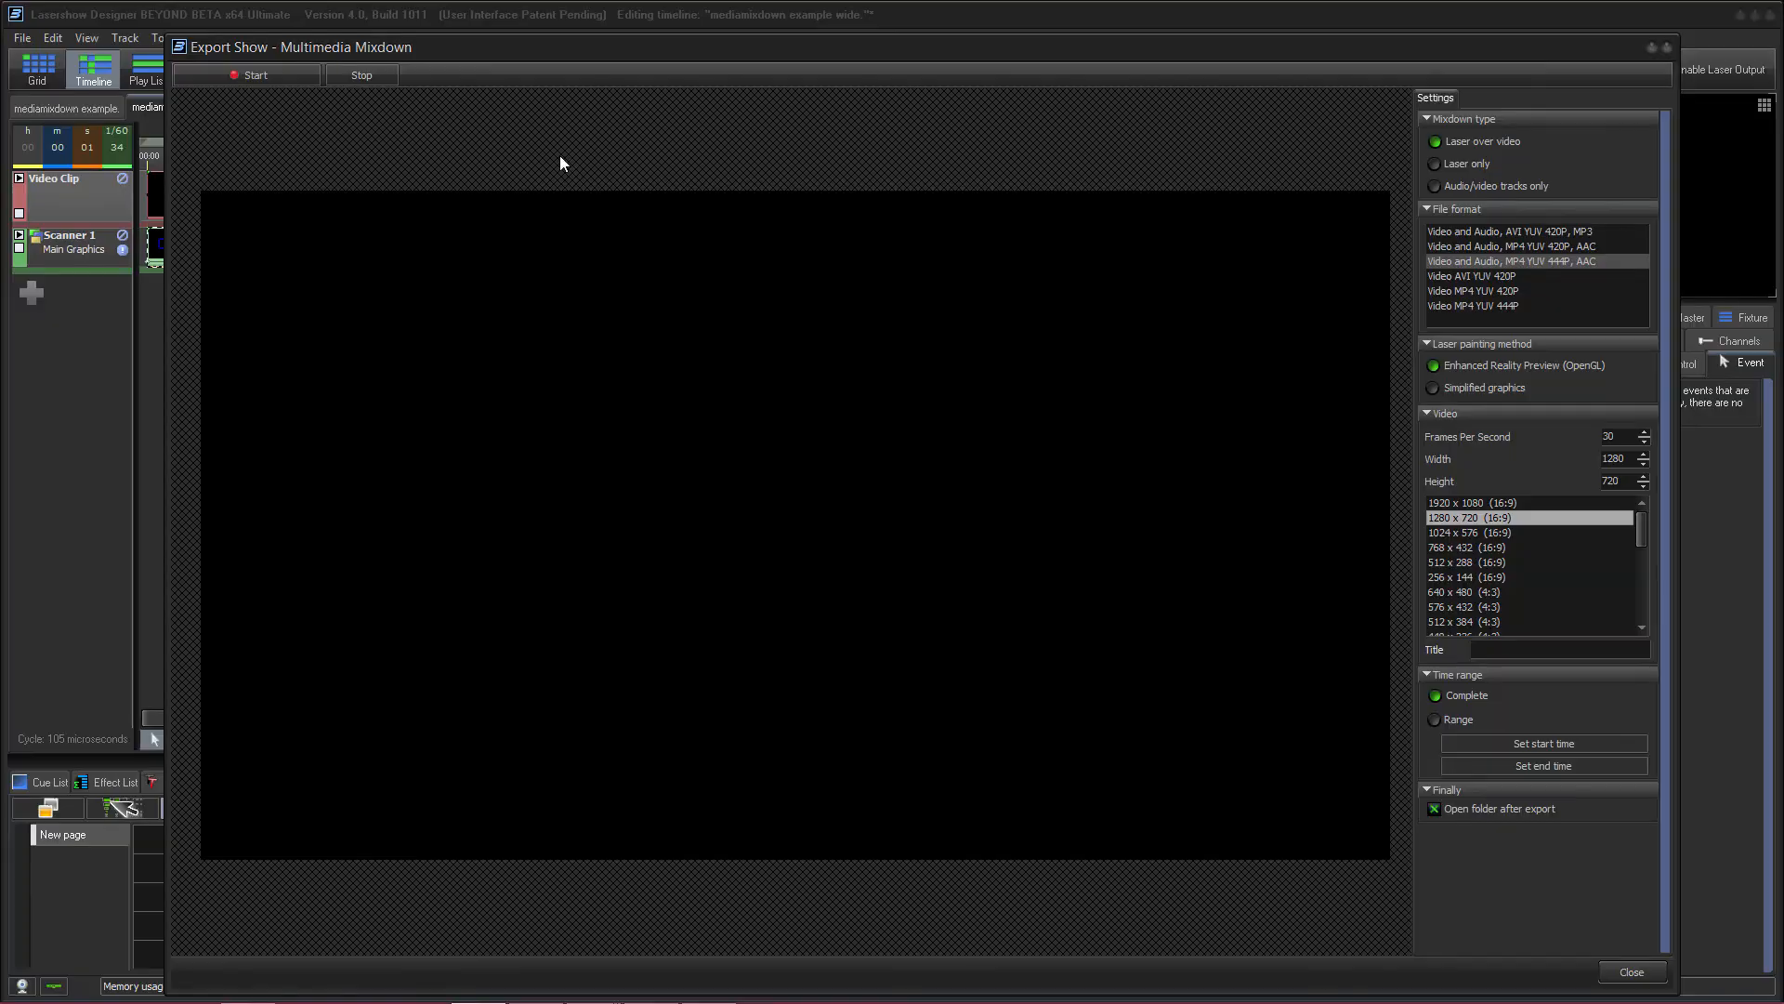
left_click(255, 74)
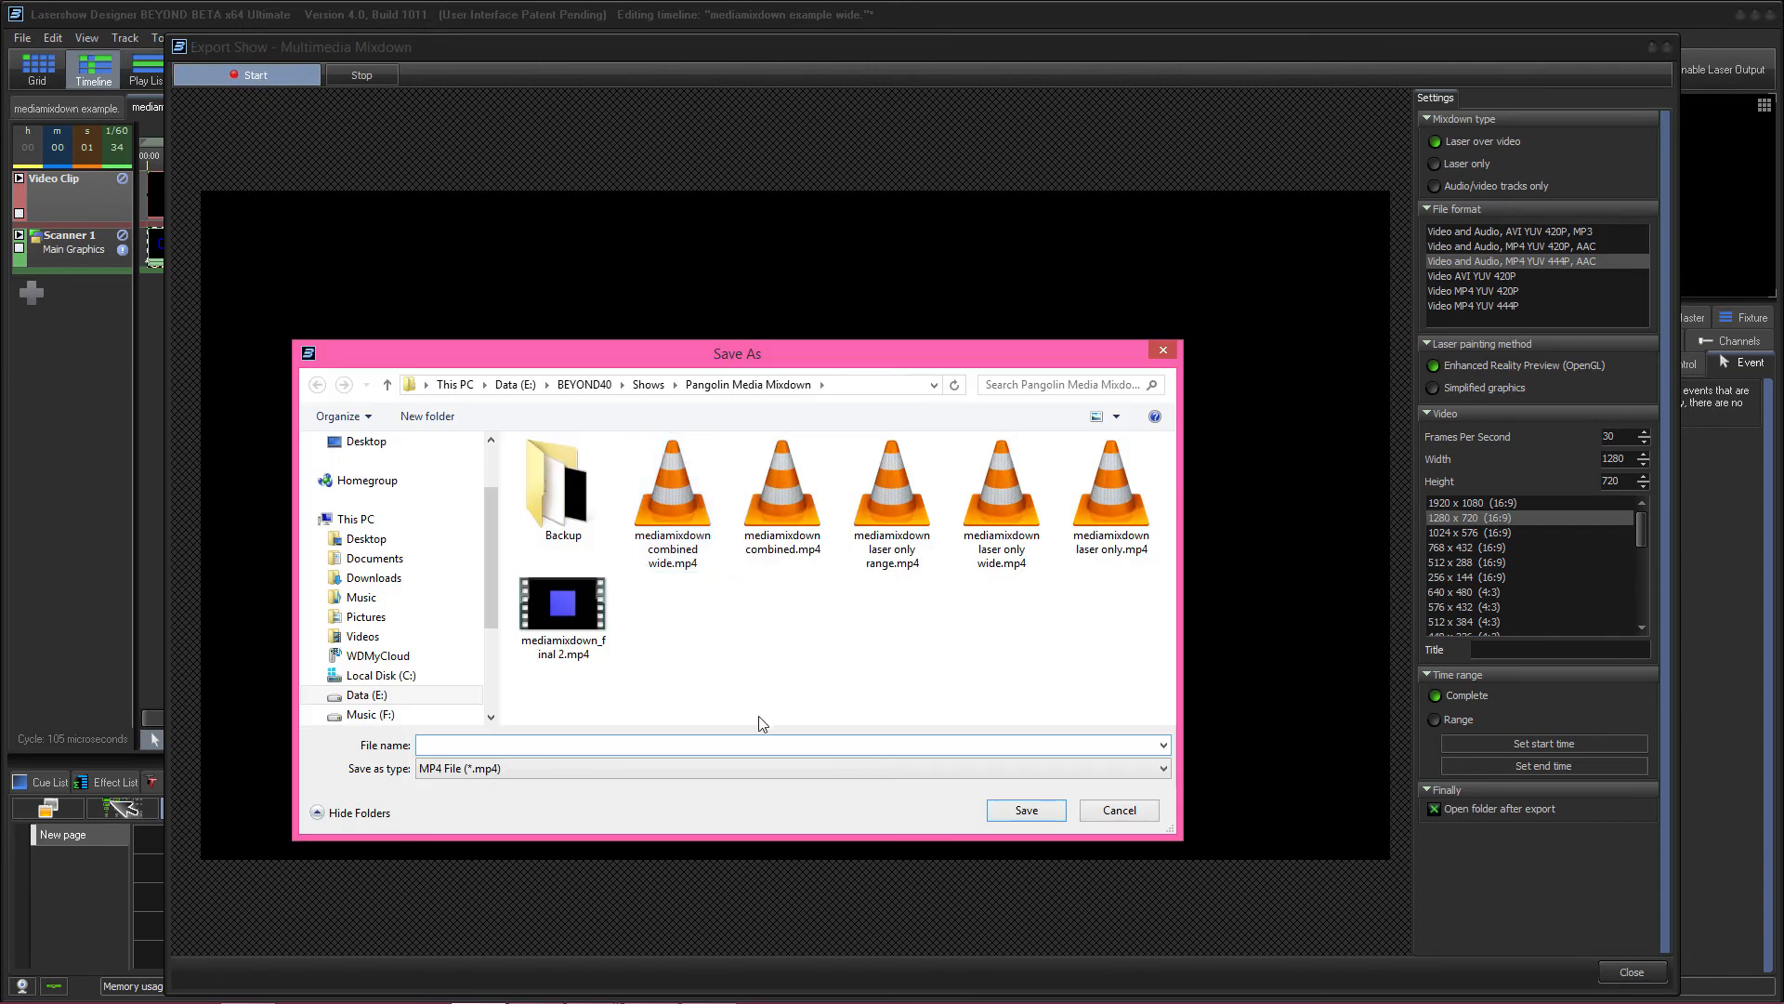
left_click(1022, 809)
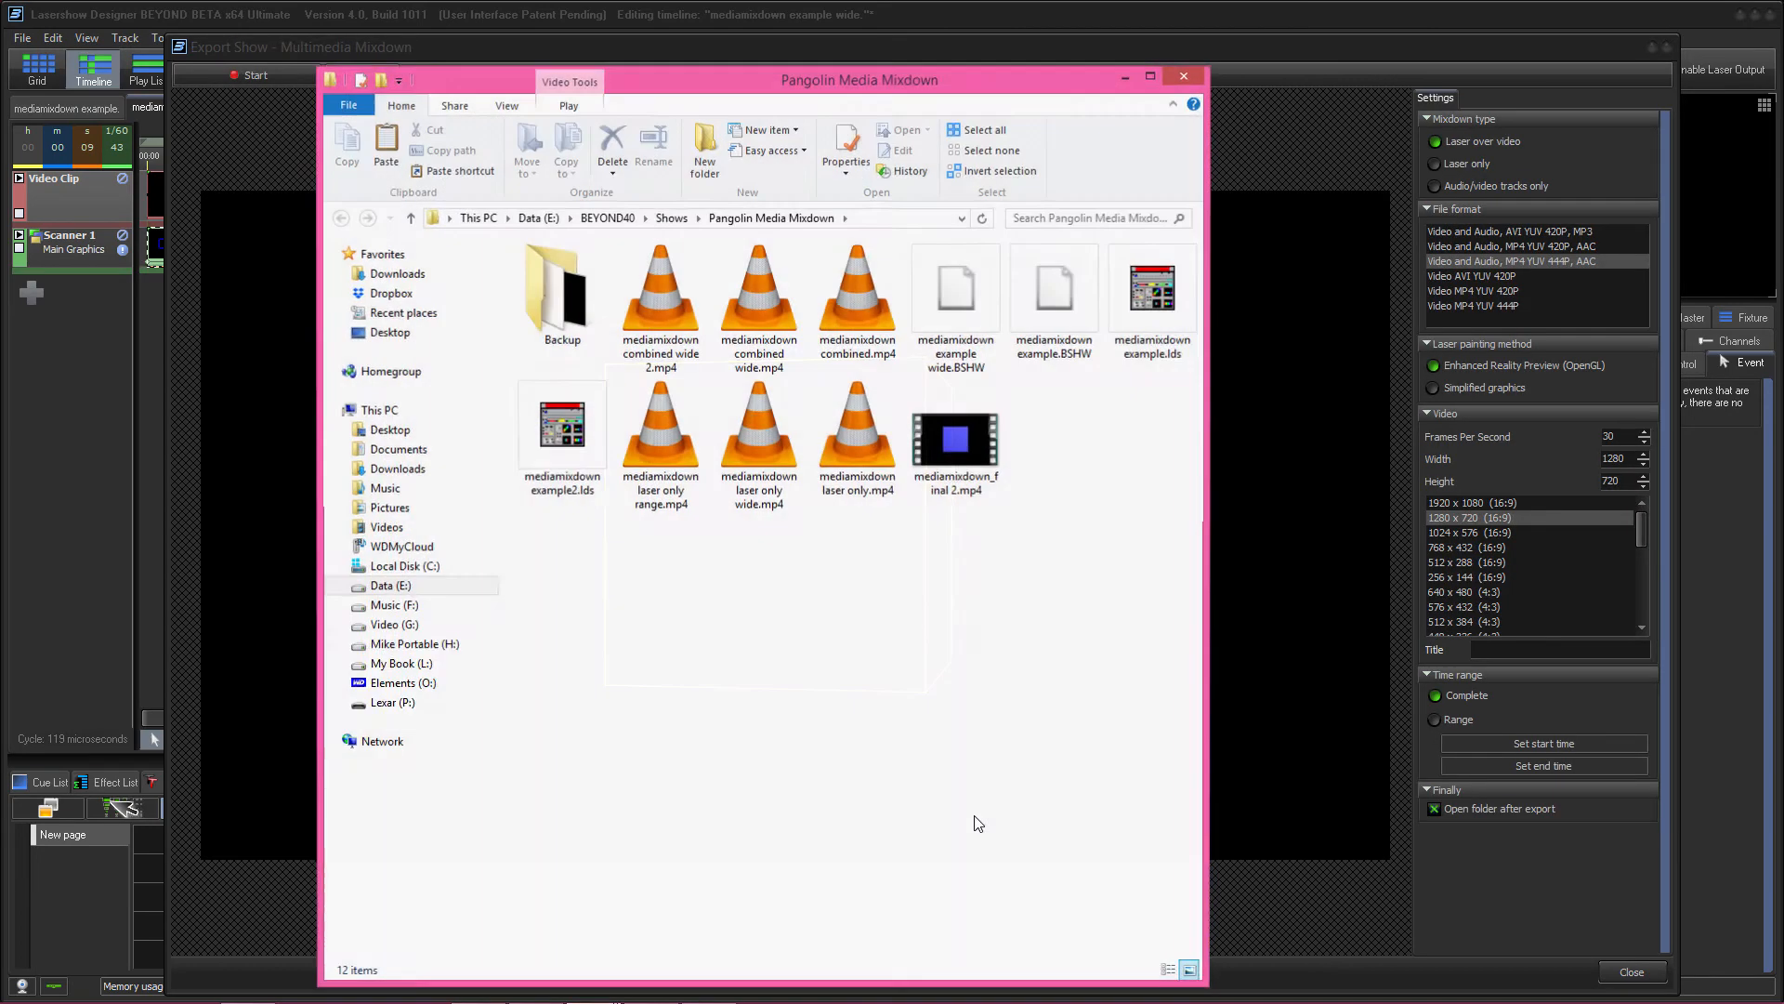
double_click(659, 290)
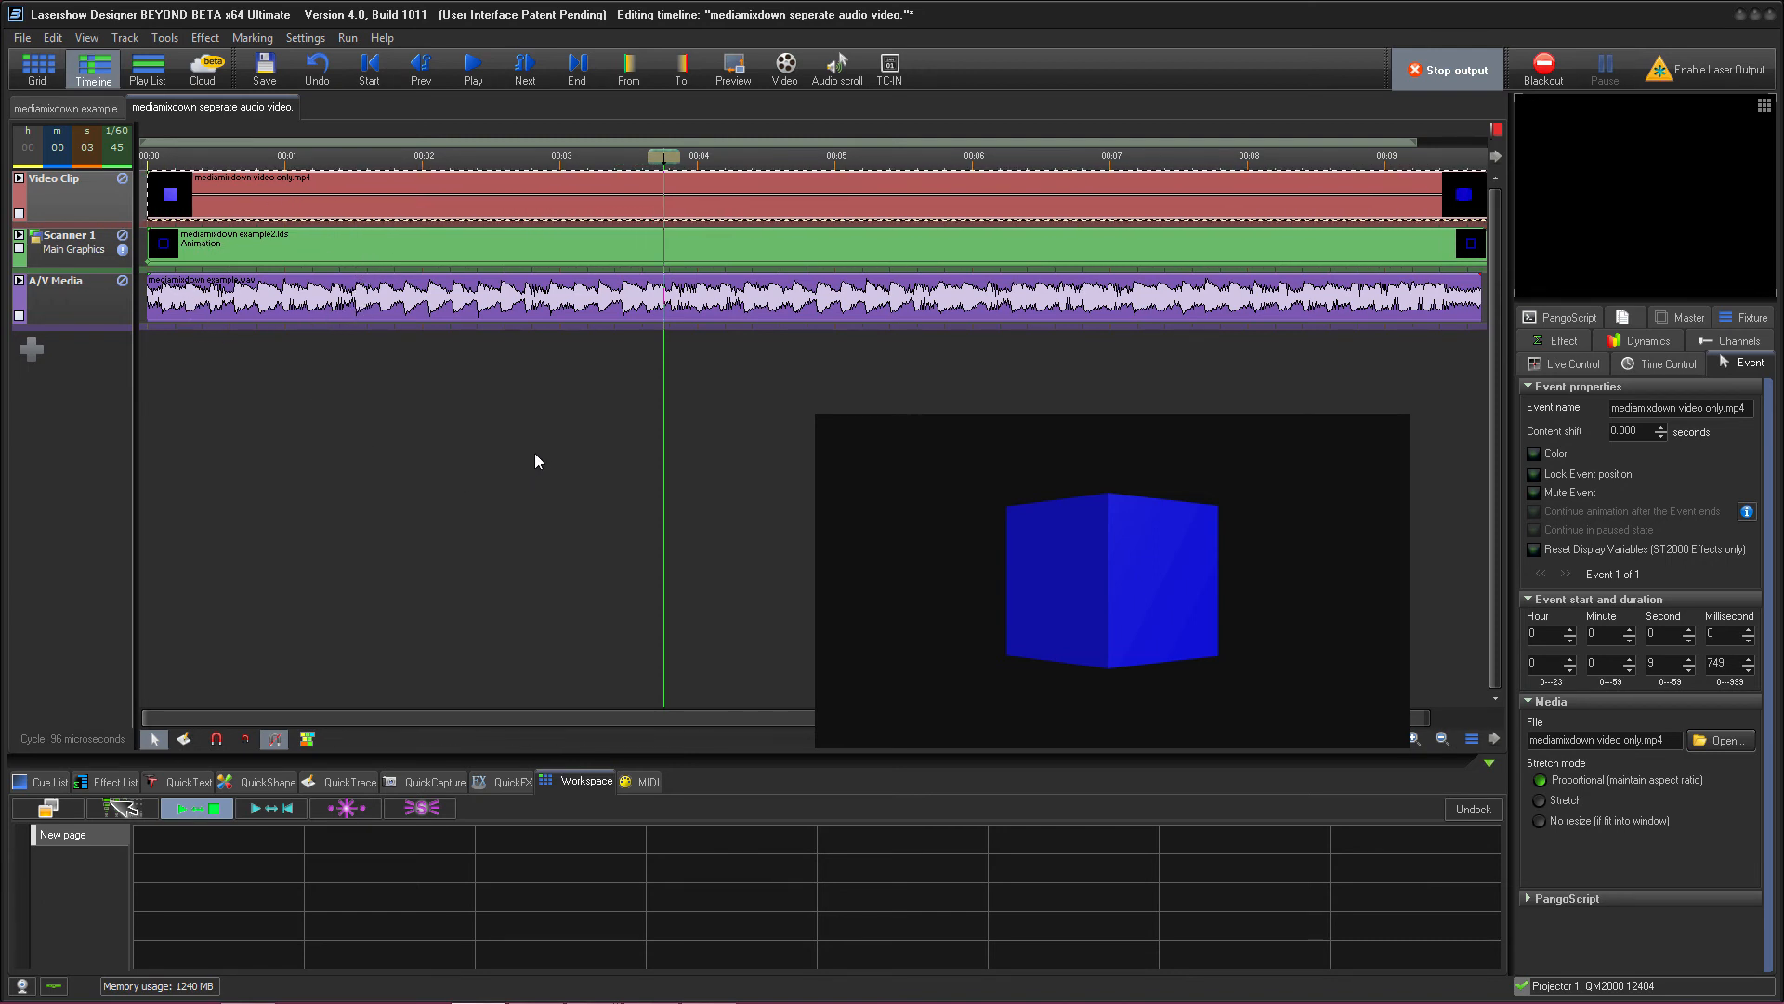
Render the audio/video-tracks-only mixdown as mediamixdown combine media.mp4 and play it in VLC.
left_click(20, 37)
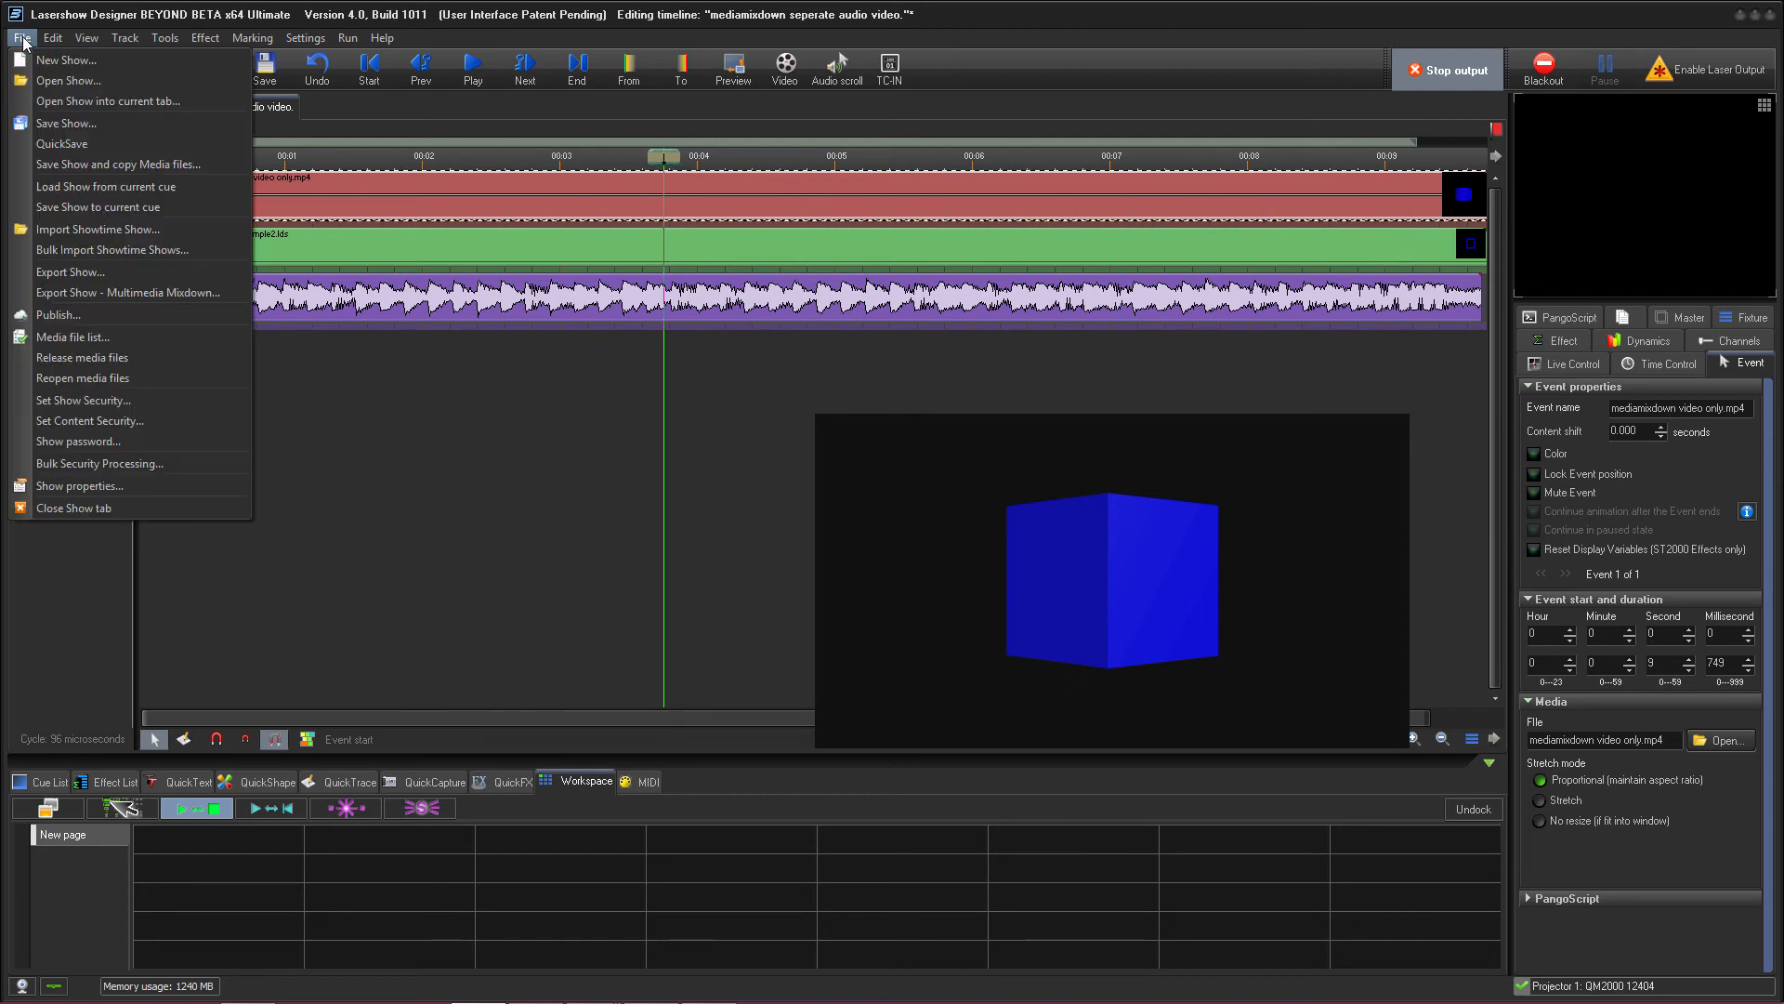
left_click(21, 37)
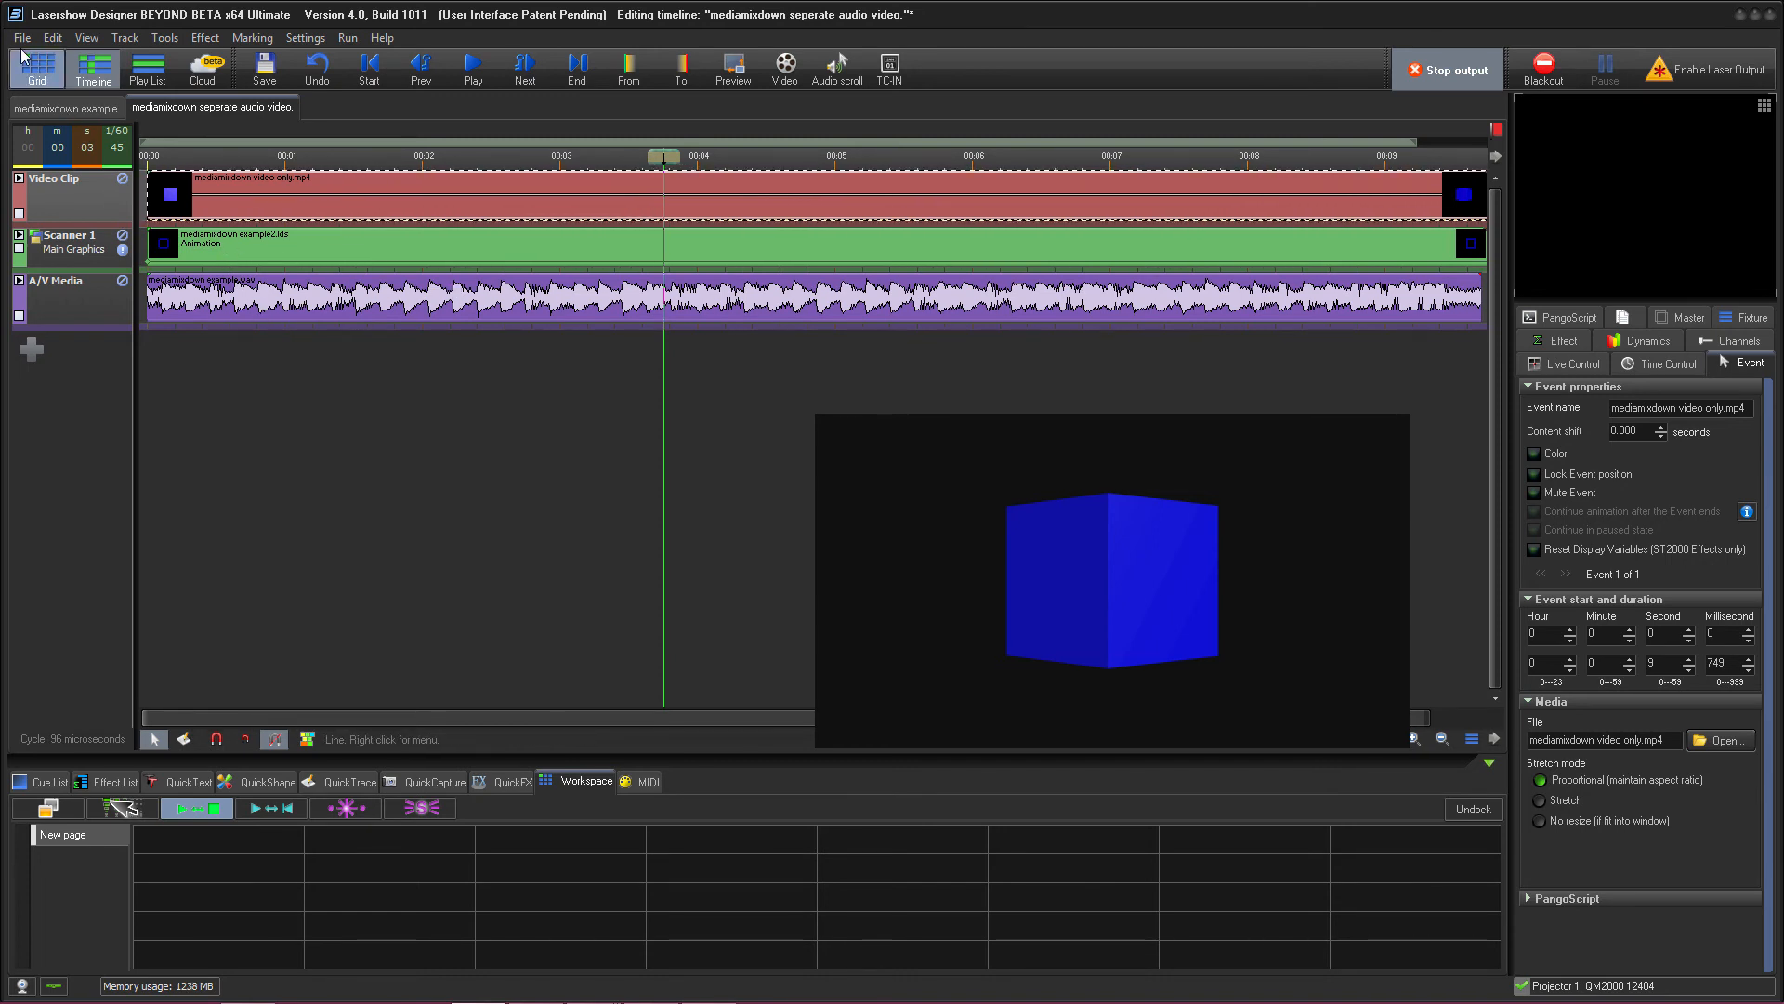
left_click(21, 37)
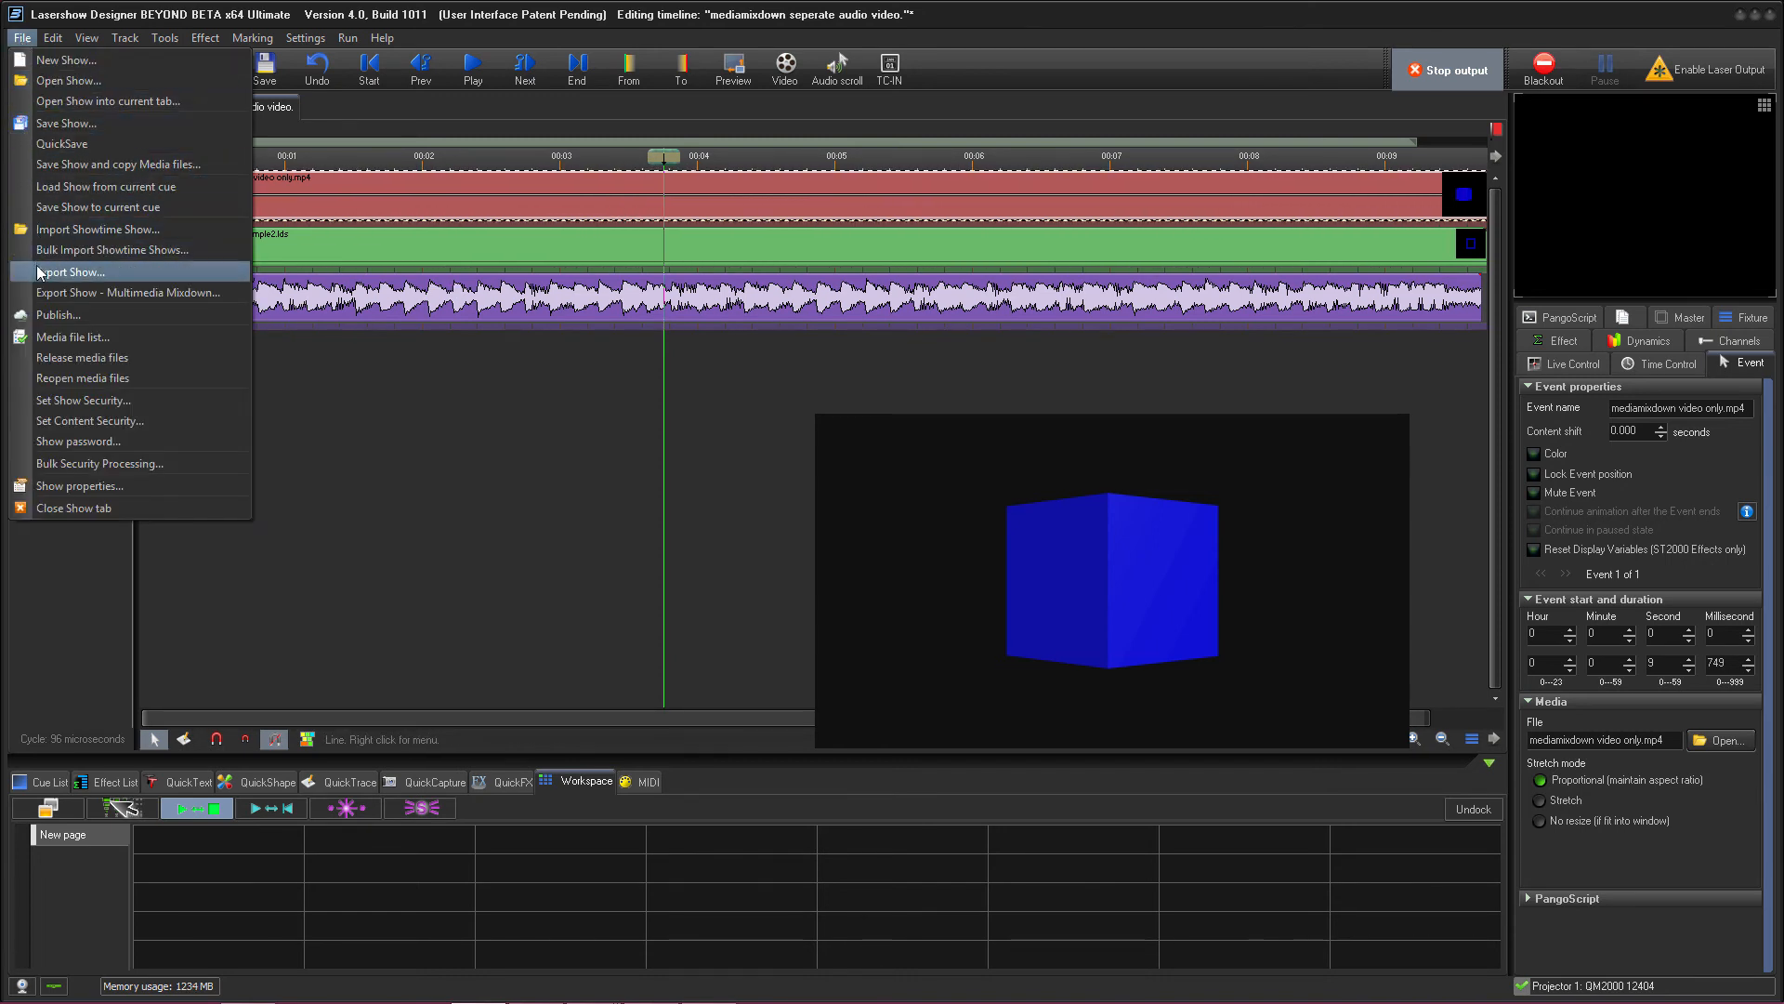
left_click(128, 291)
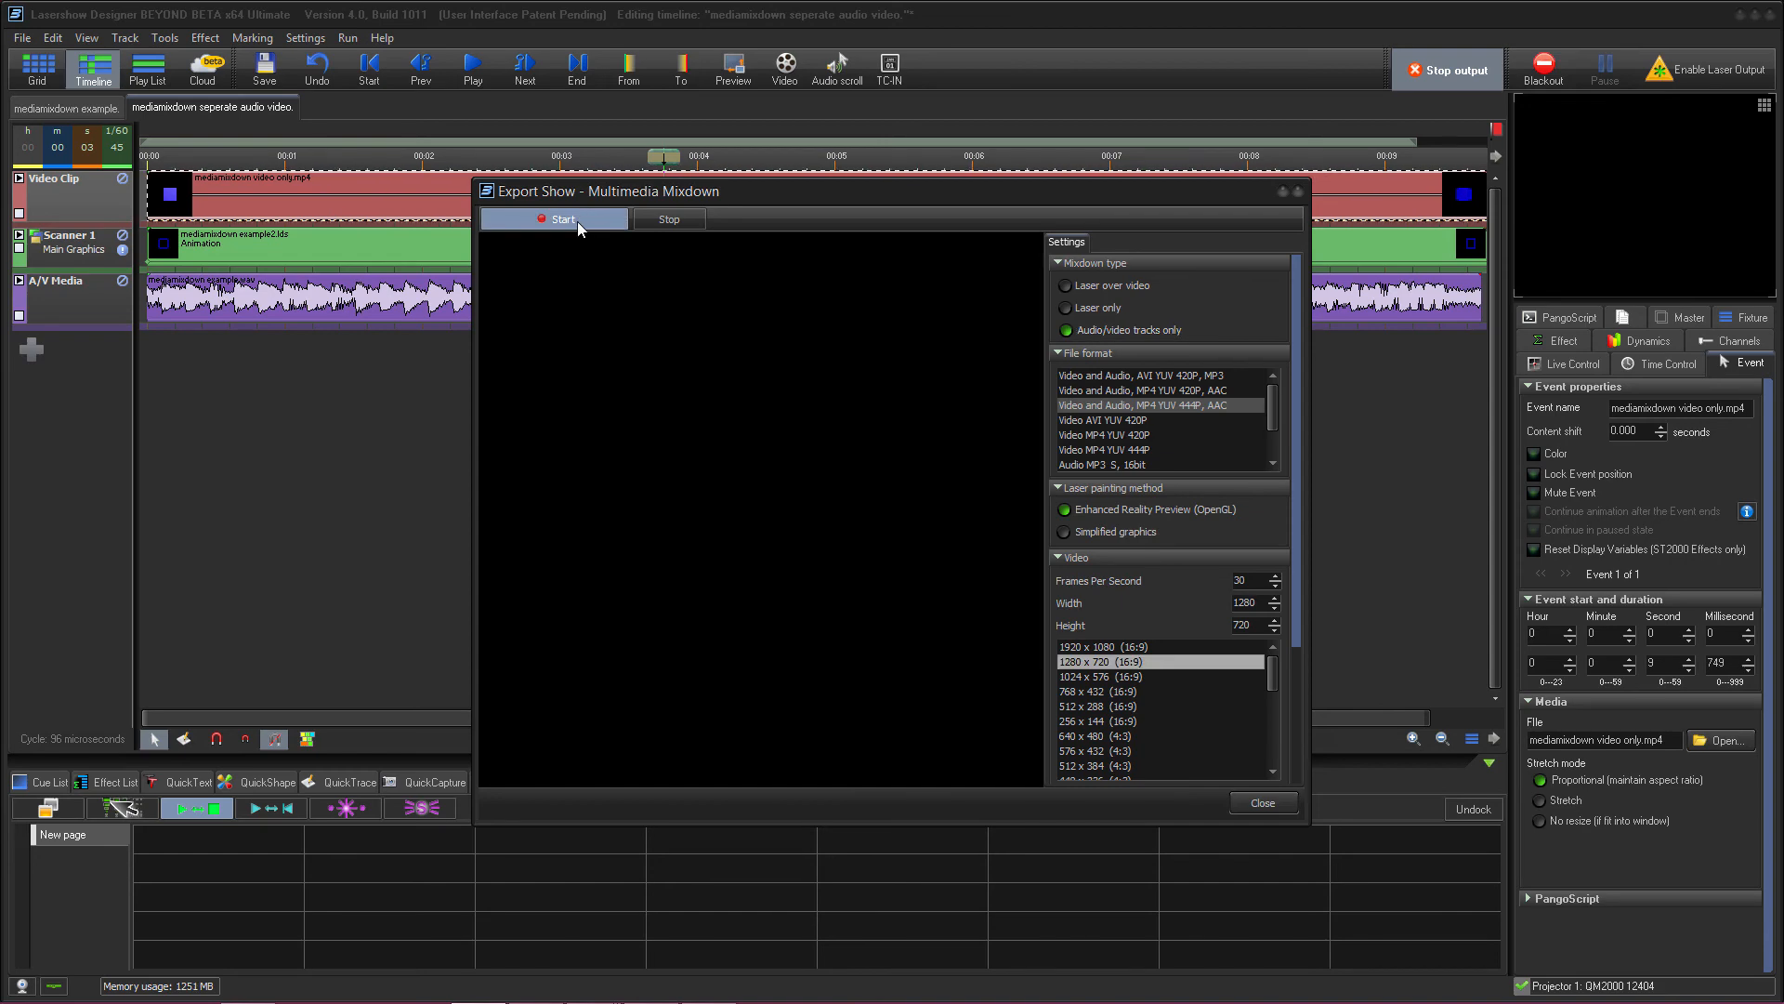
left_click(561, 220)
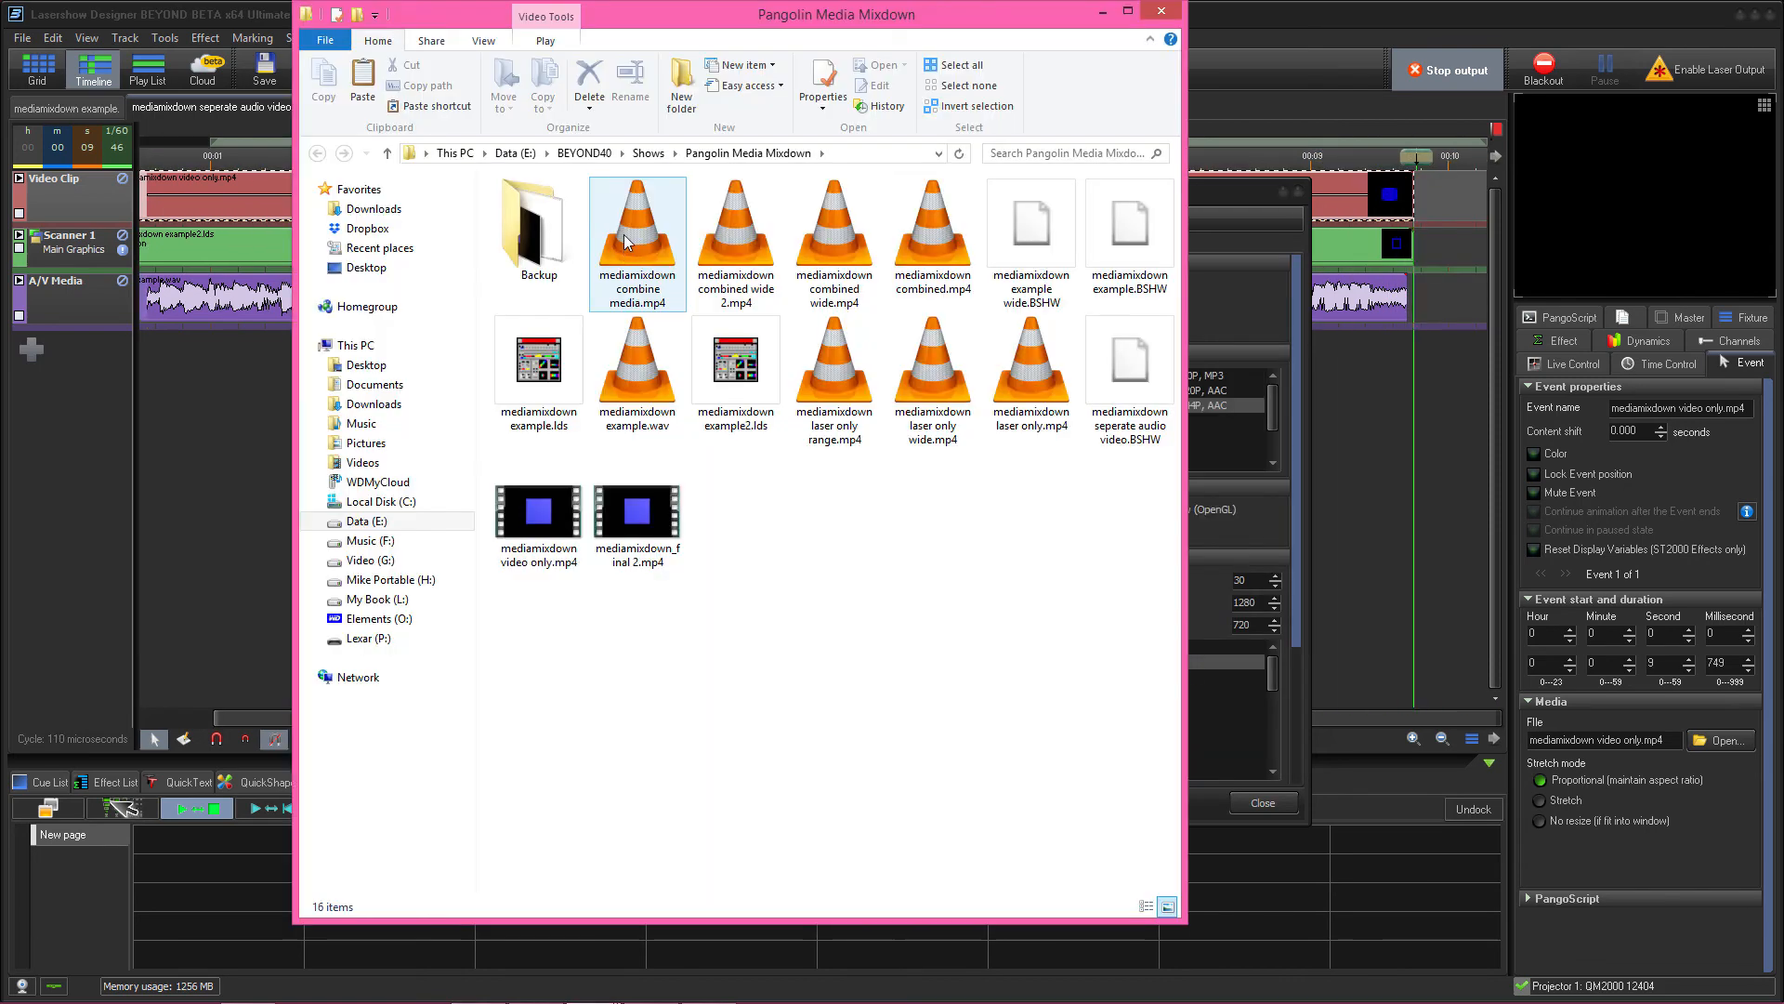
double_click(635, 223)
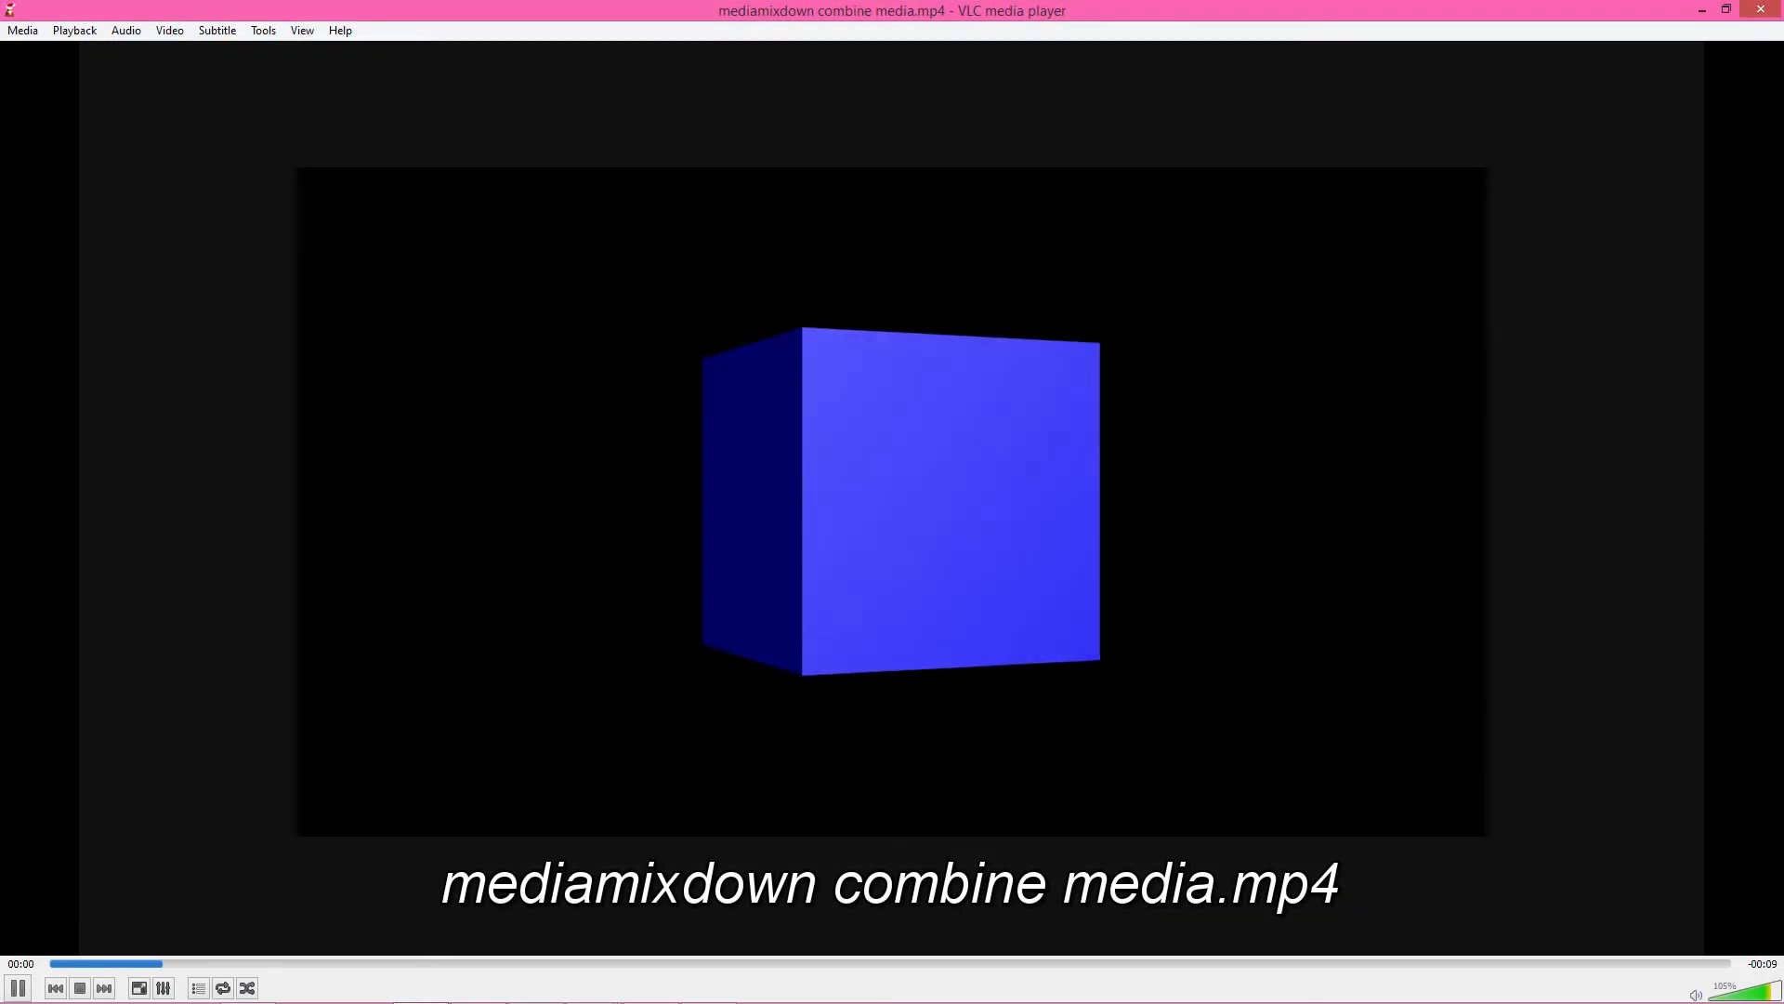